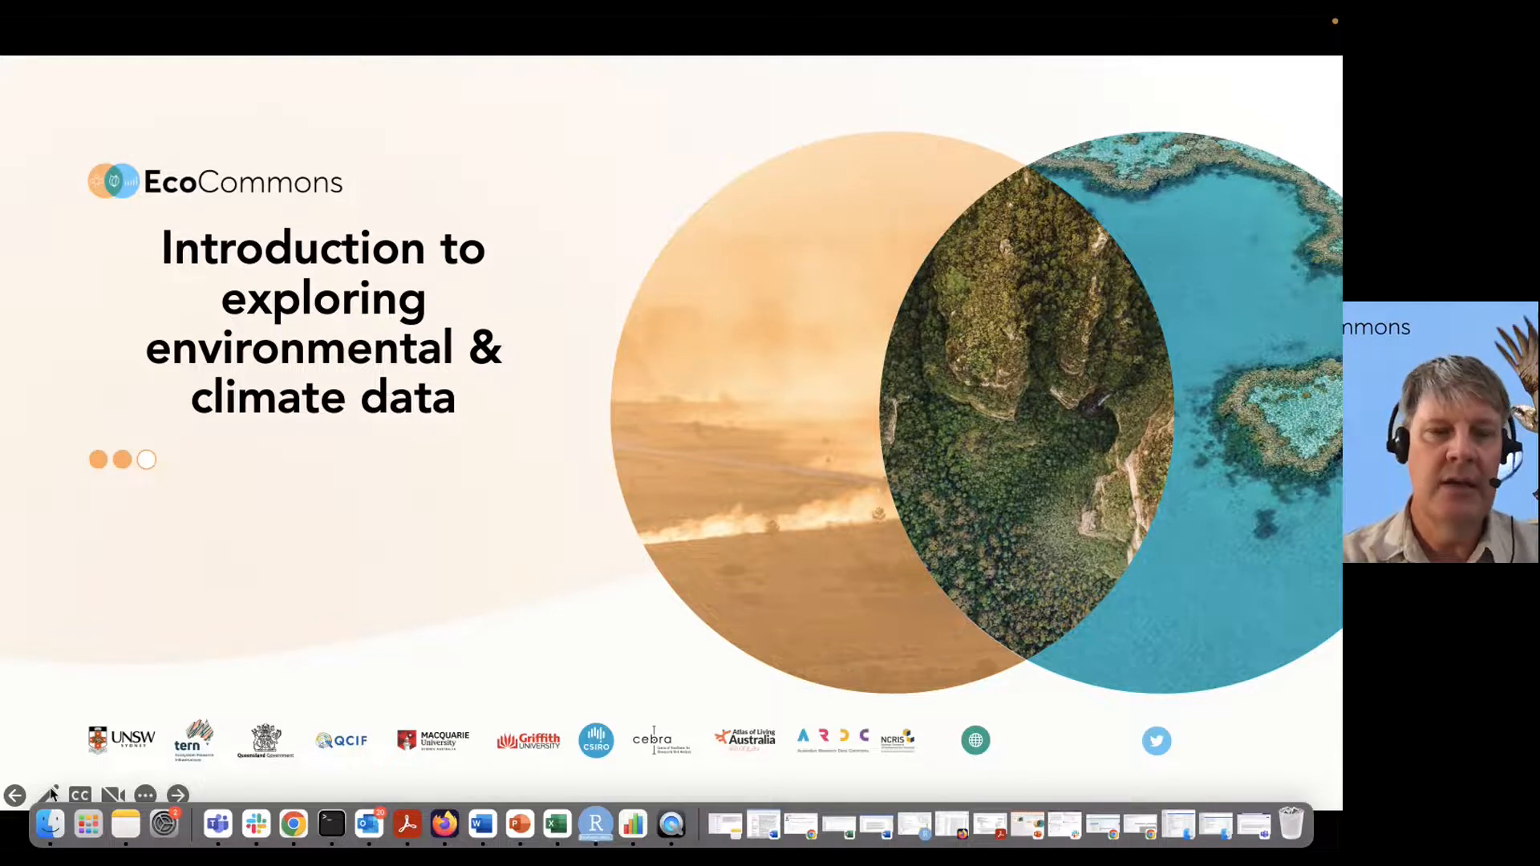
{"action": "mouse_move", "coordinate": [1007, 478]}
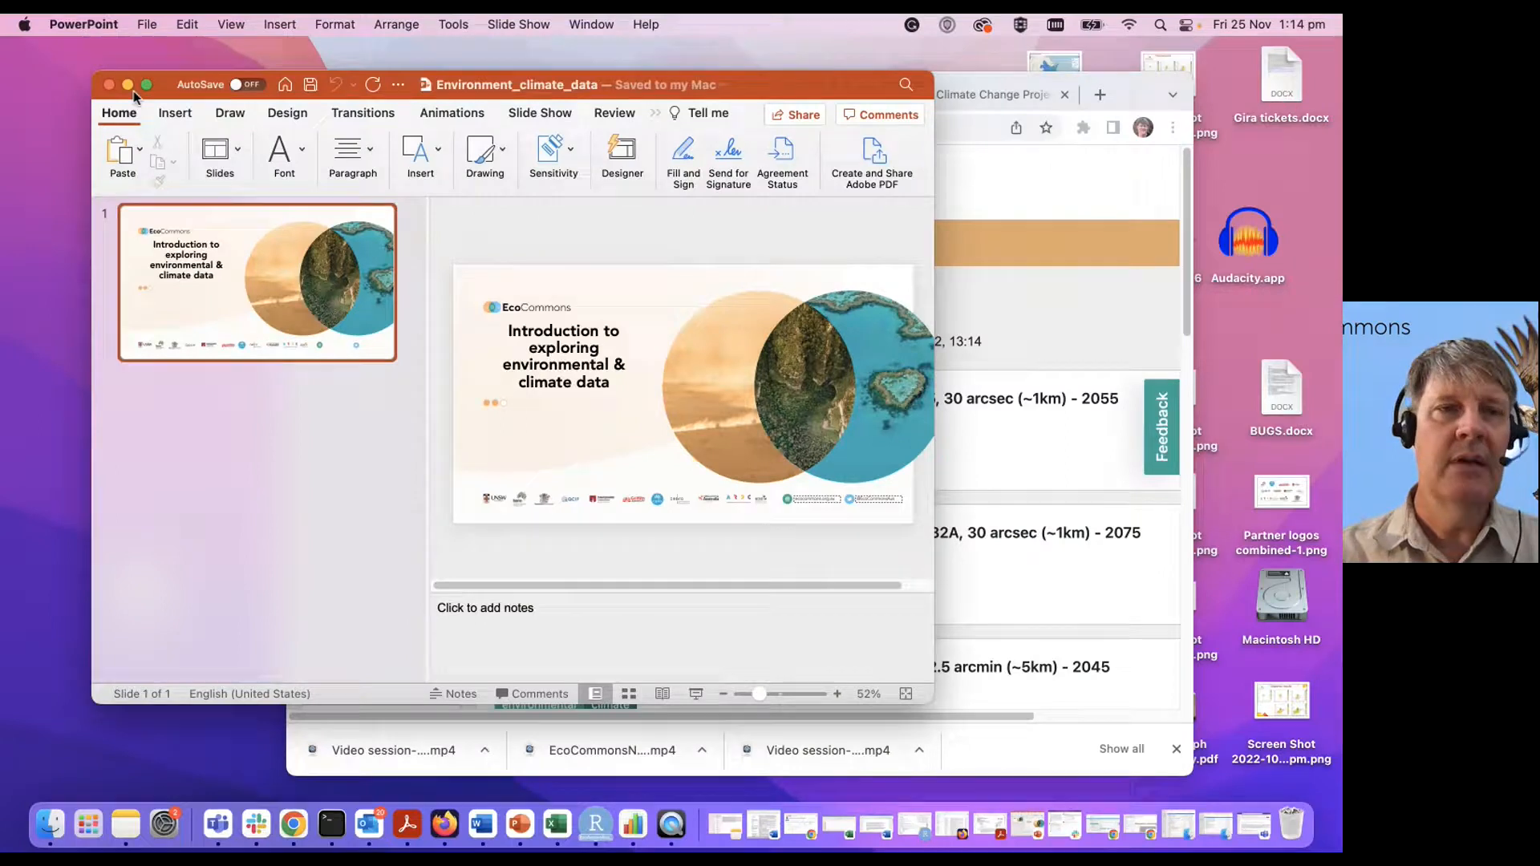
Bring the Explore EcoCommons Data page forward, listing 6067 datasets across 607 pages
{"action": "left_click", "coordinate": [991, 95]}
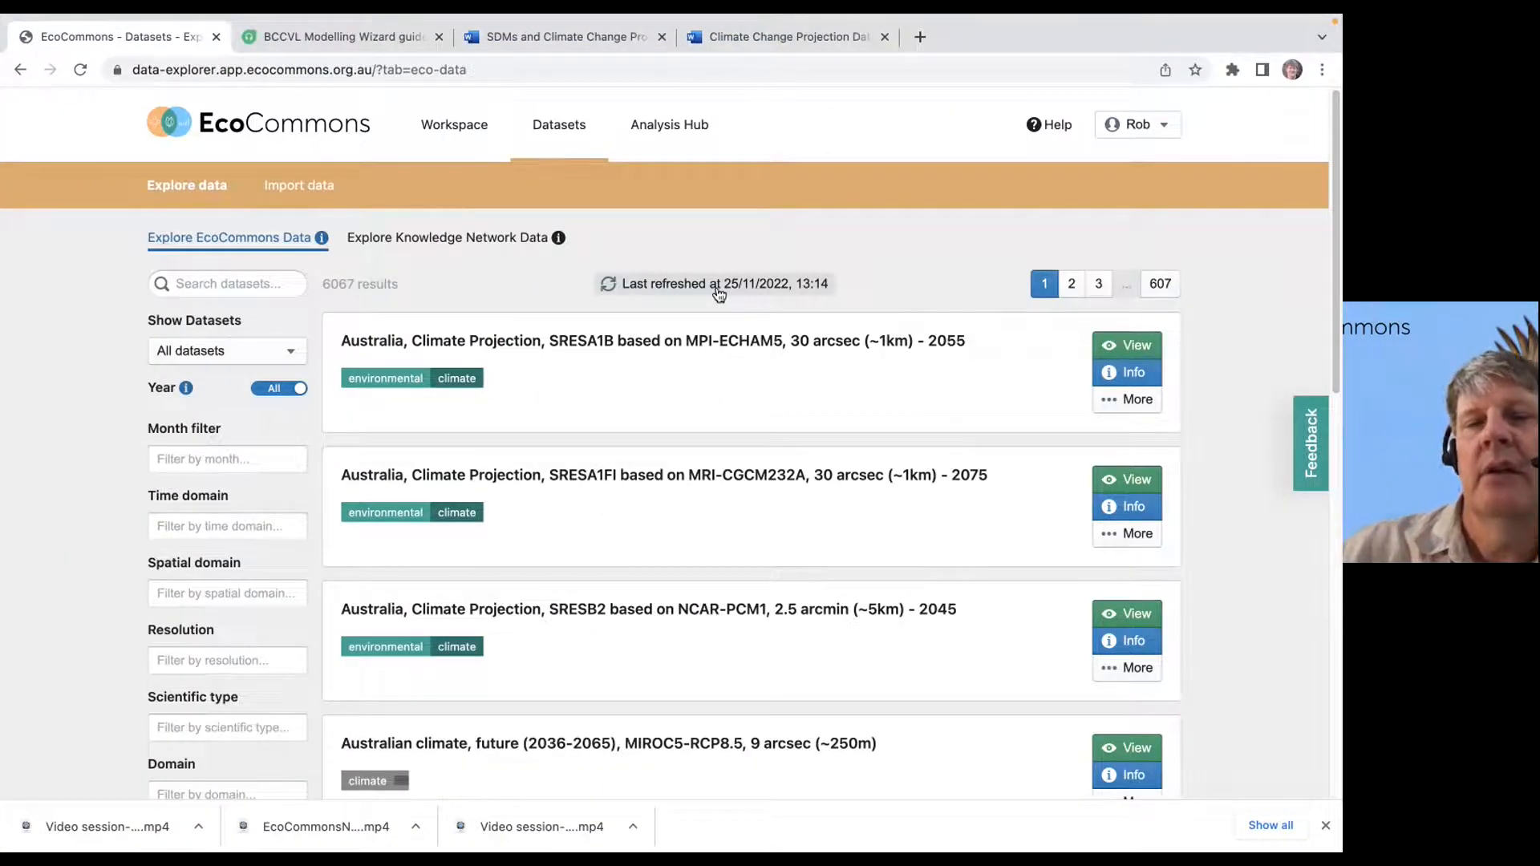
{"action": "mouse_move", "coordinate": [538, 408]}
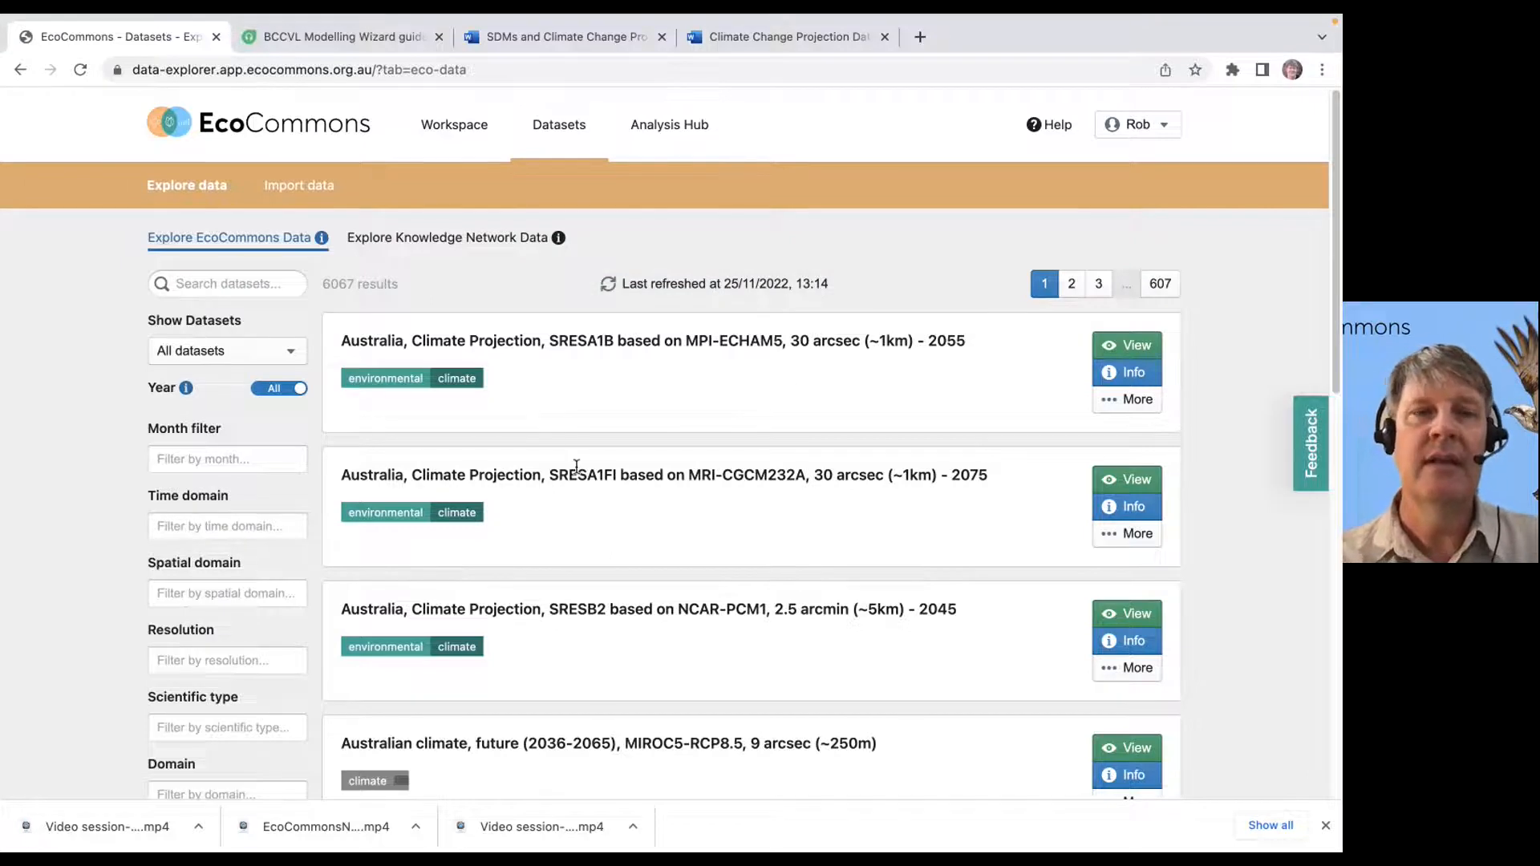
{"action": "mouse_move", "coordinate": [353, 299]}
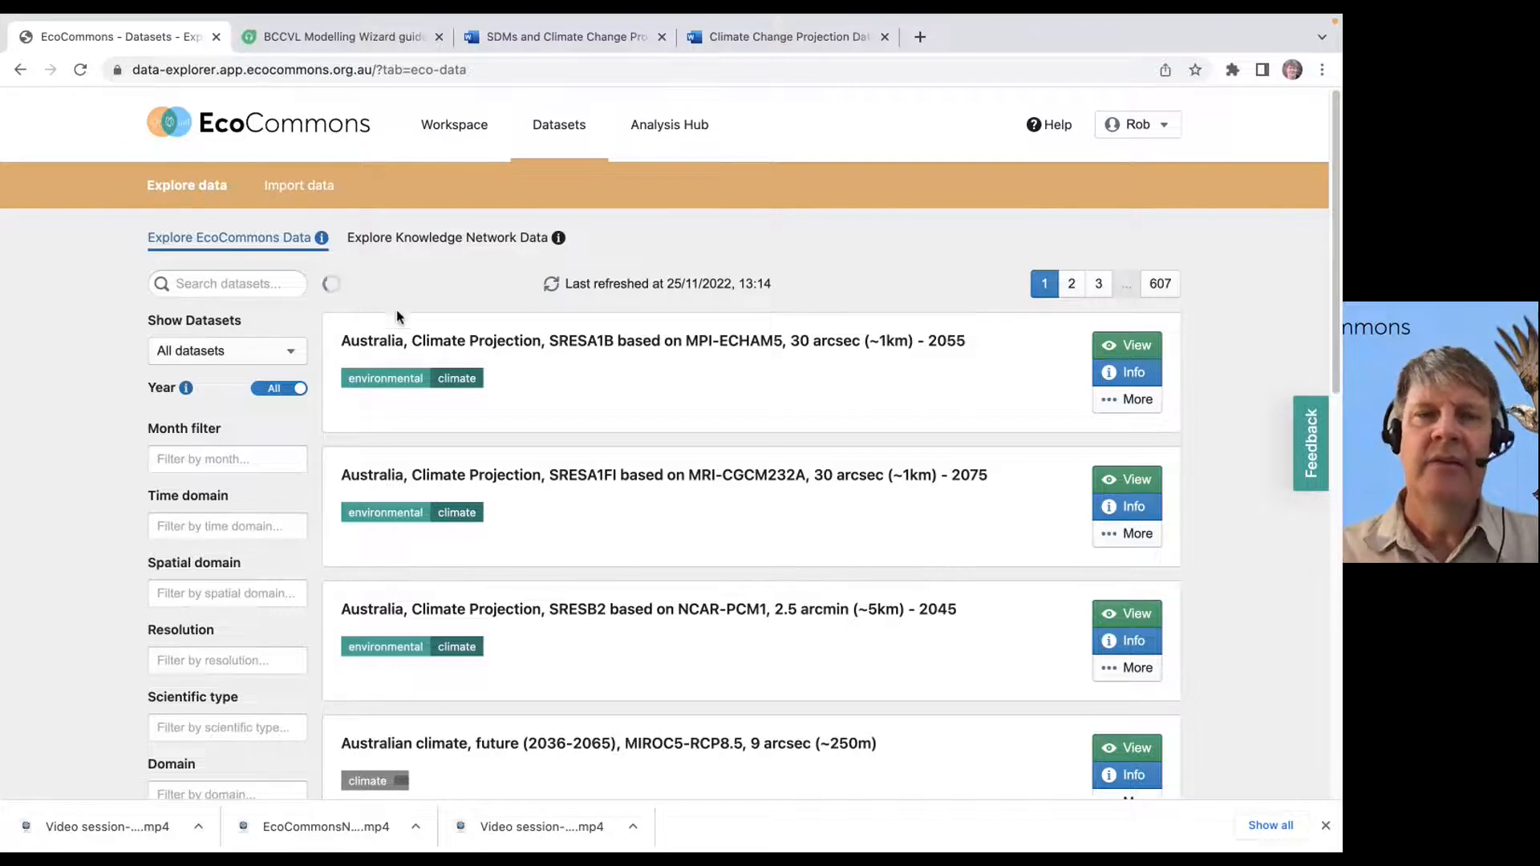
{"action": "mouse_move", "coordinate": [717, 324]}
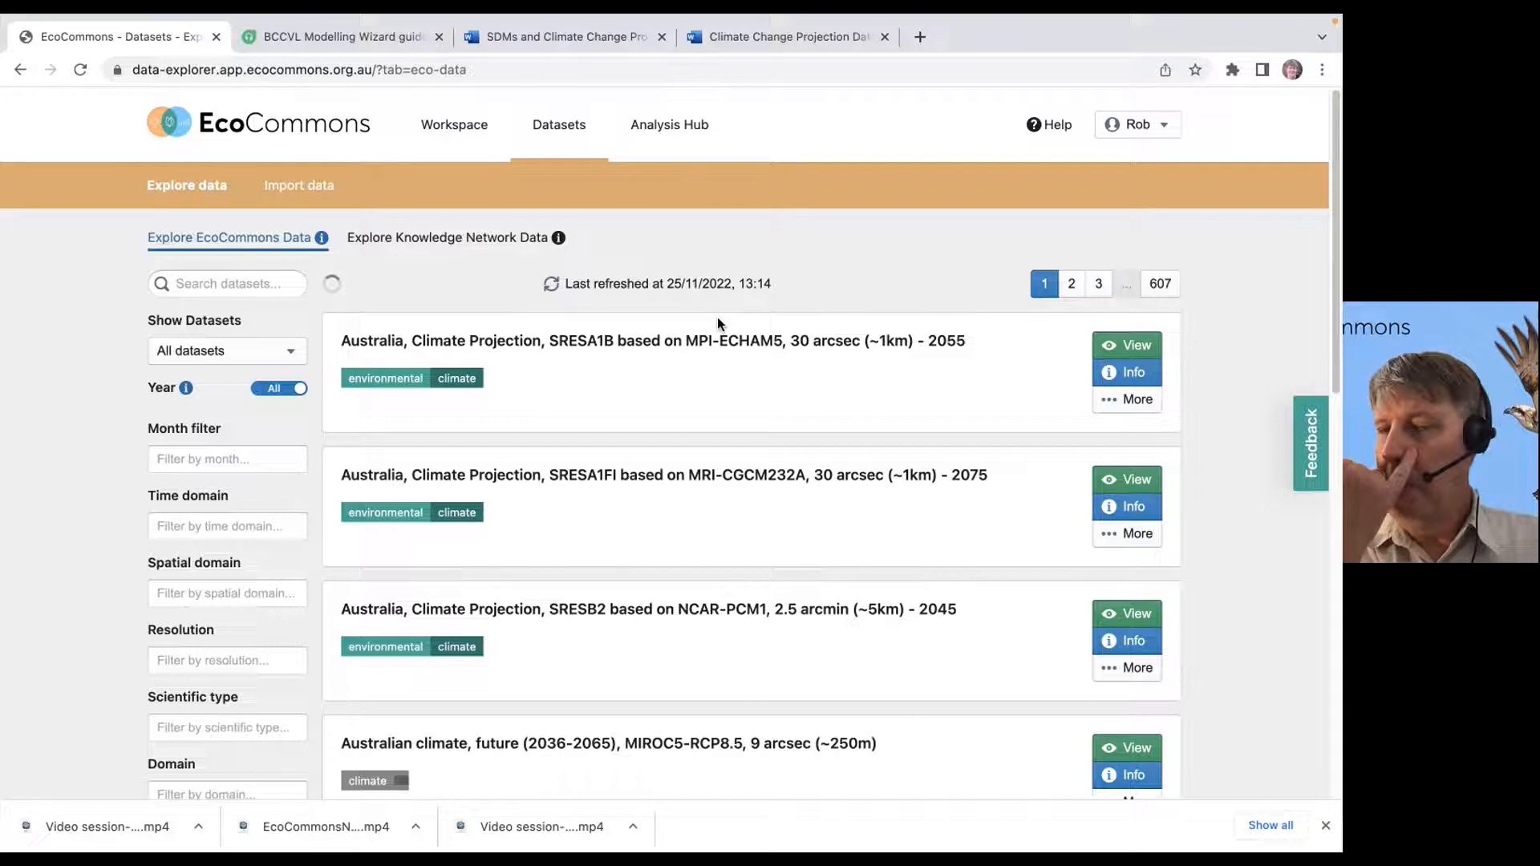
{"action": "mouse_move", "coordinate": [1117, 321]}
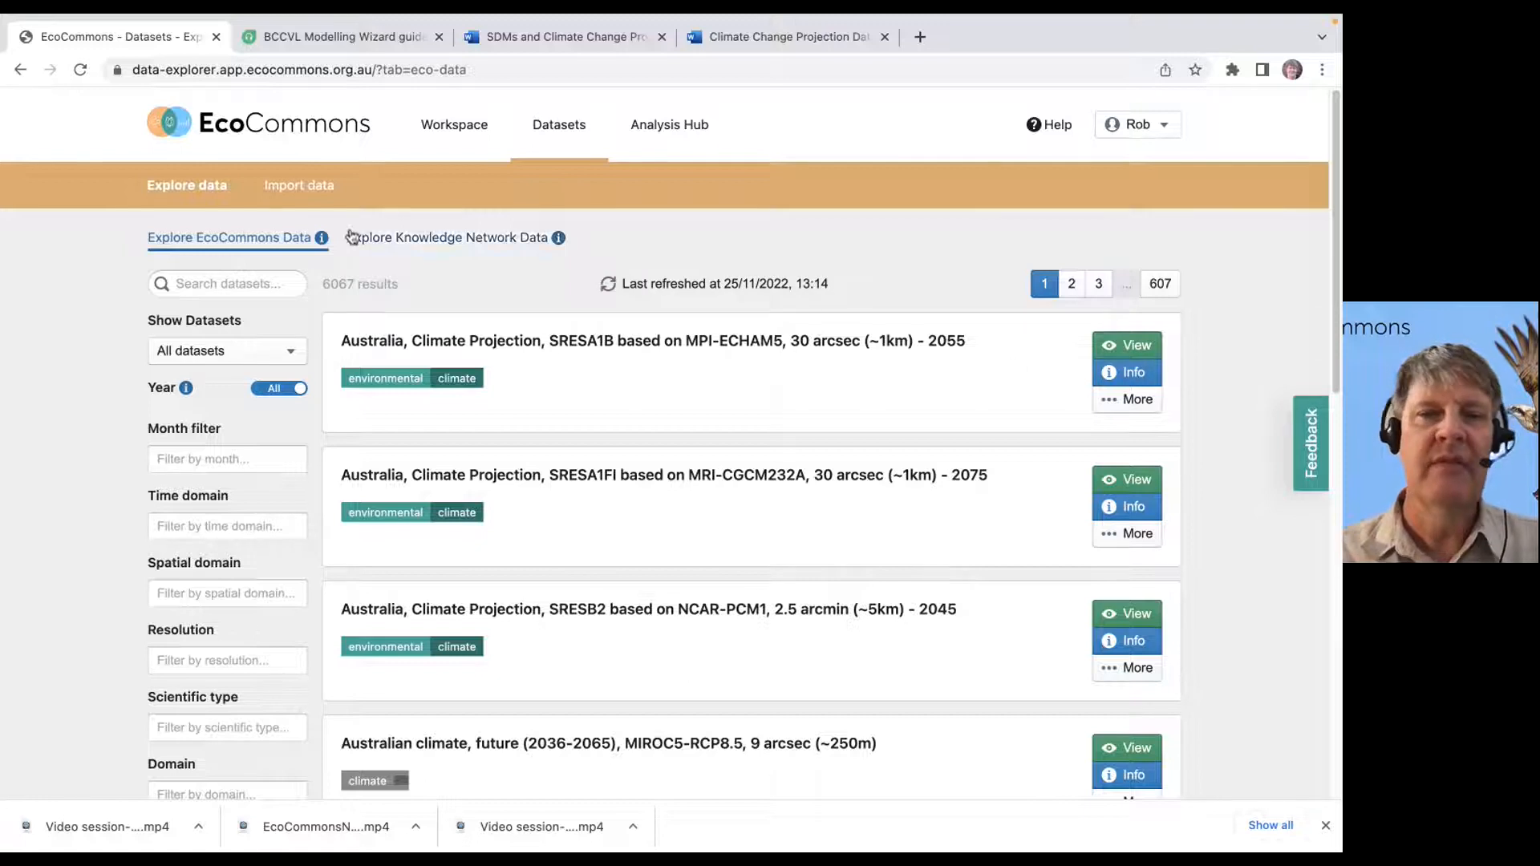
{"action": "left_click", "coordinate": [226, 284]}
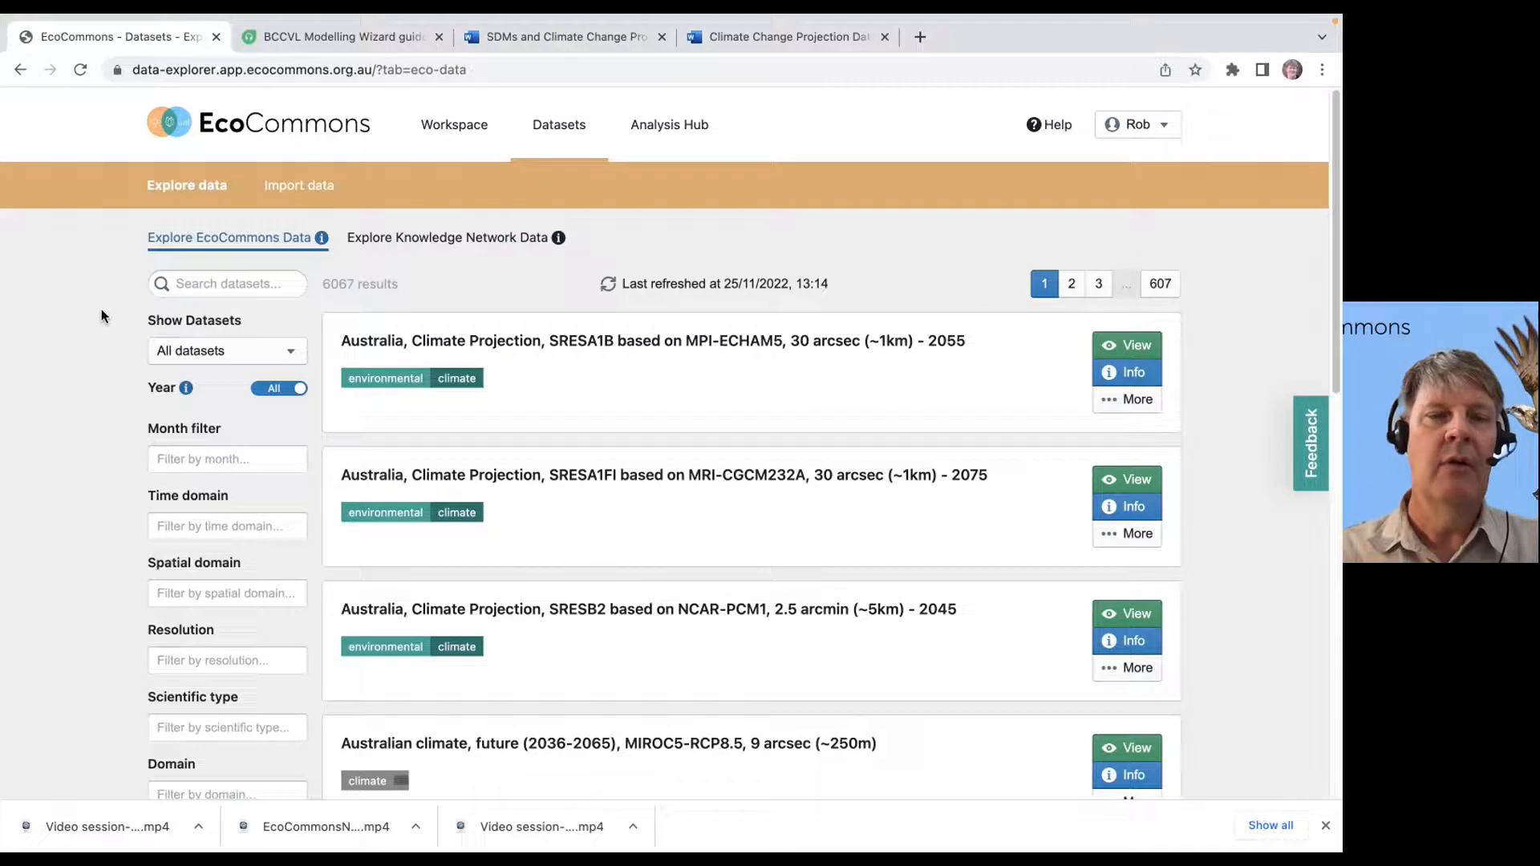
{"action": "scroll", "scroll_direction": "down", "scroll_amount": 3}
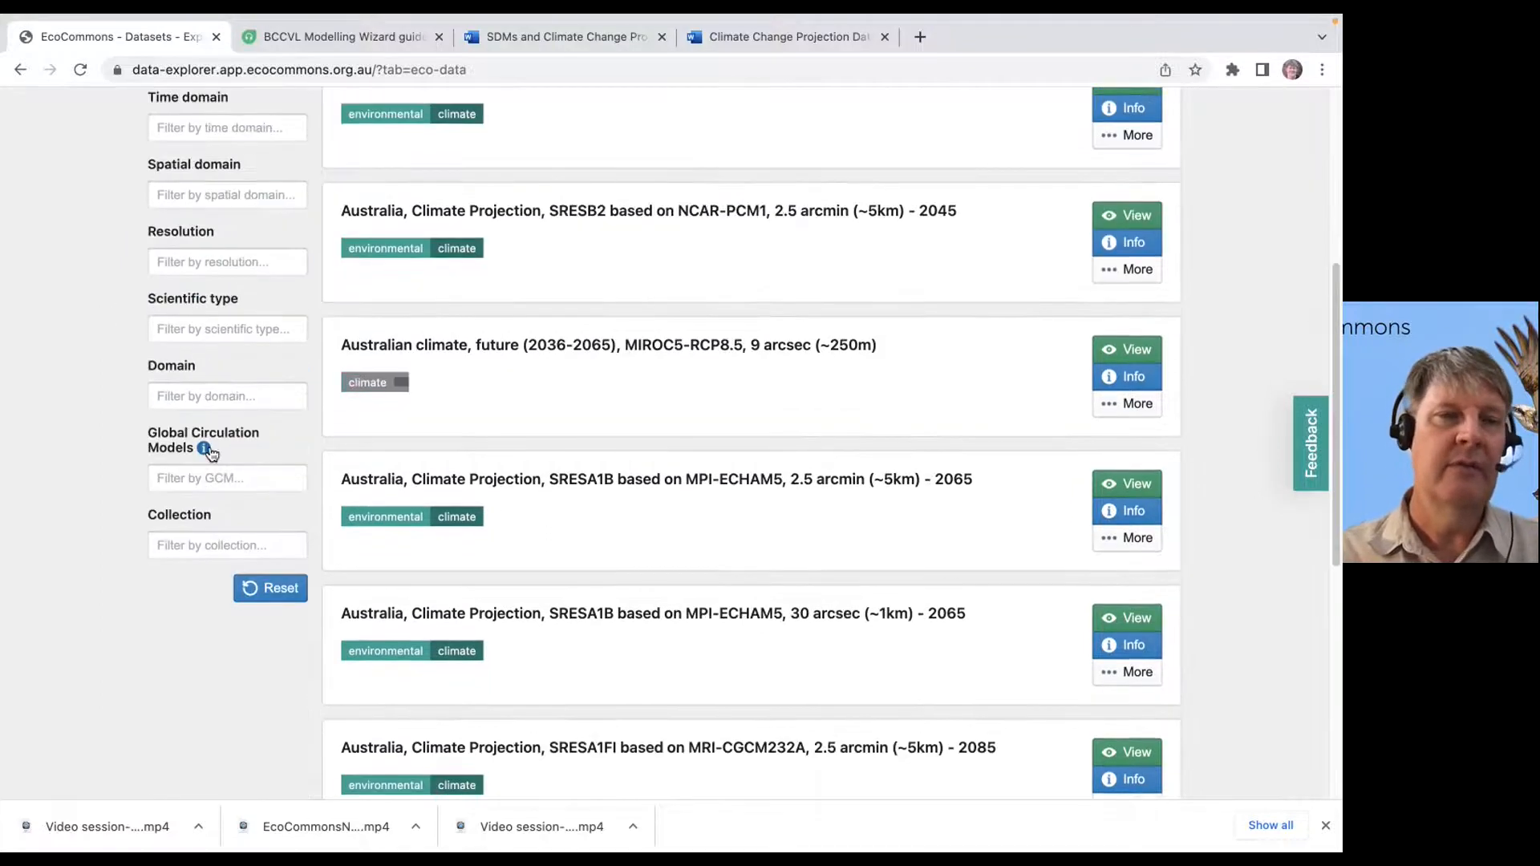
{"action": "scroll", "scroll_direction": "up", "scroll_amount": 3}
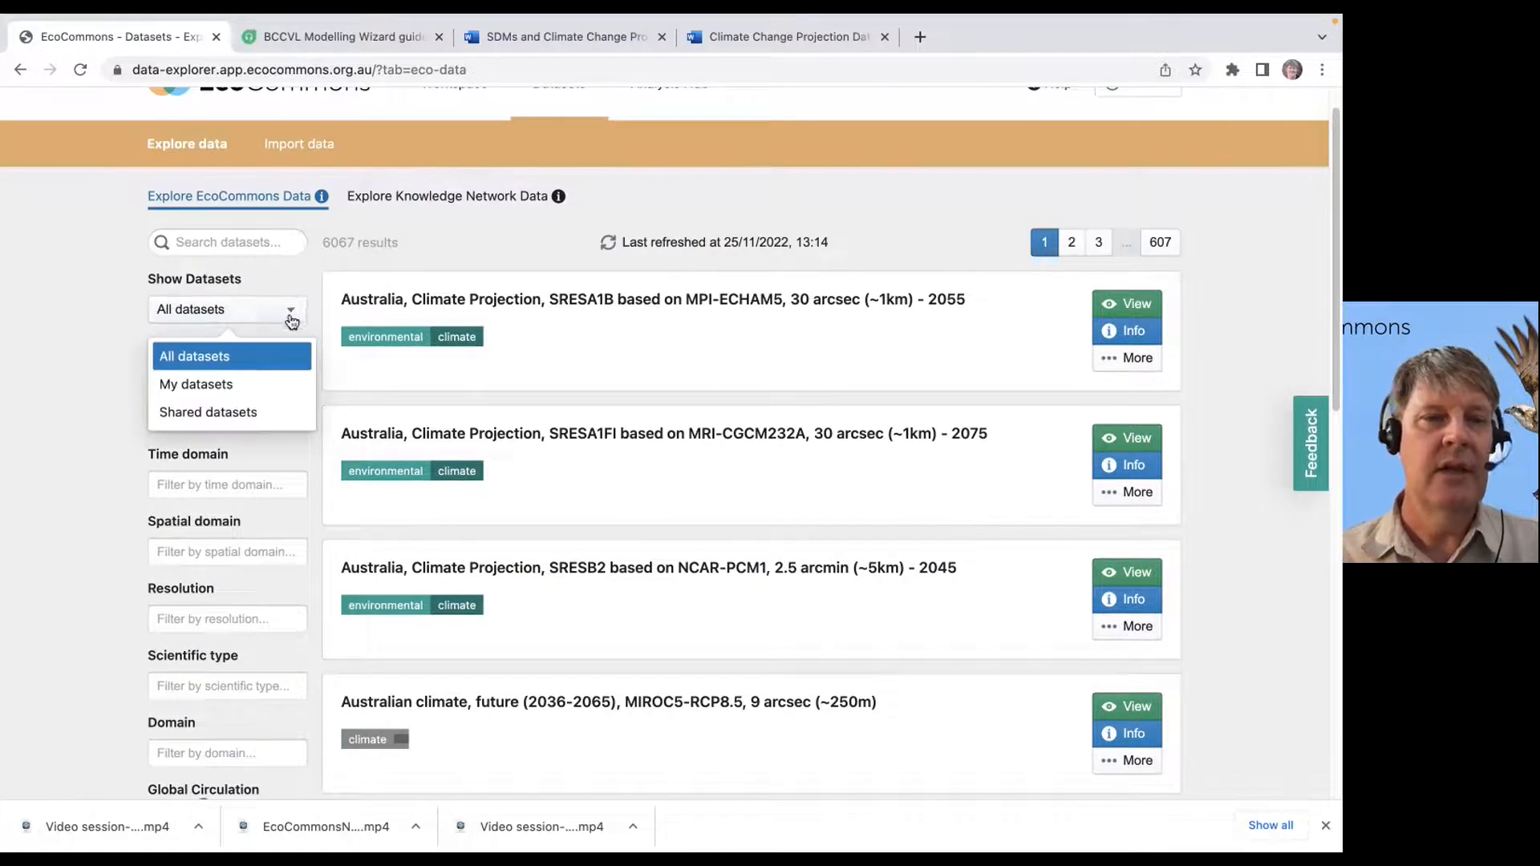
{"action": "left_click", "coordinate": [196, 384]}
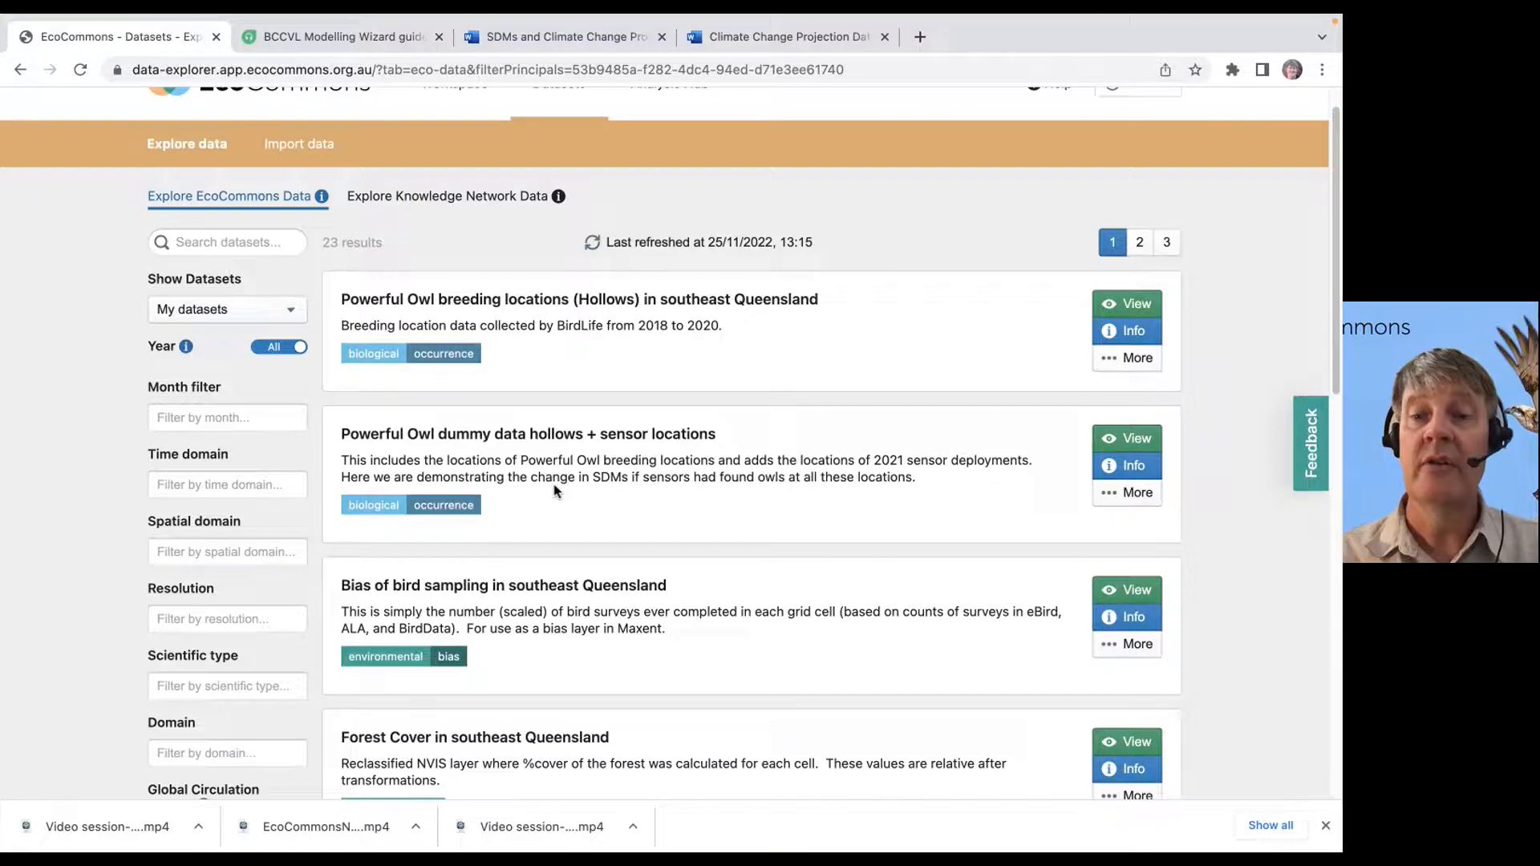
{"action": "mouse_move", "coordinate": [742, 422]}
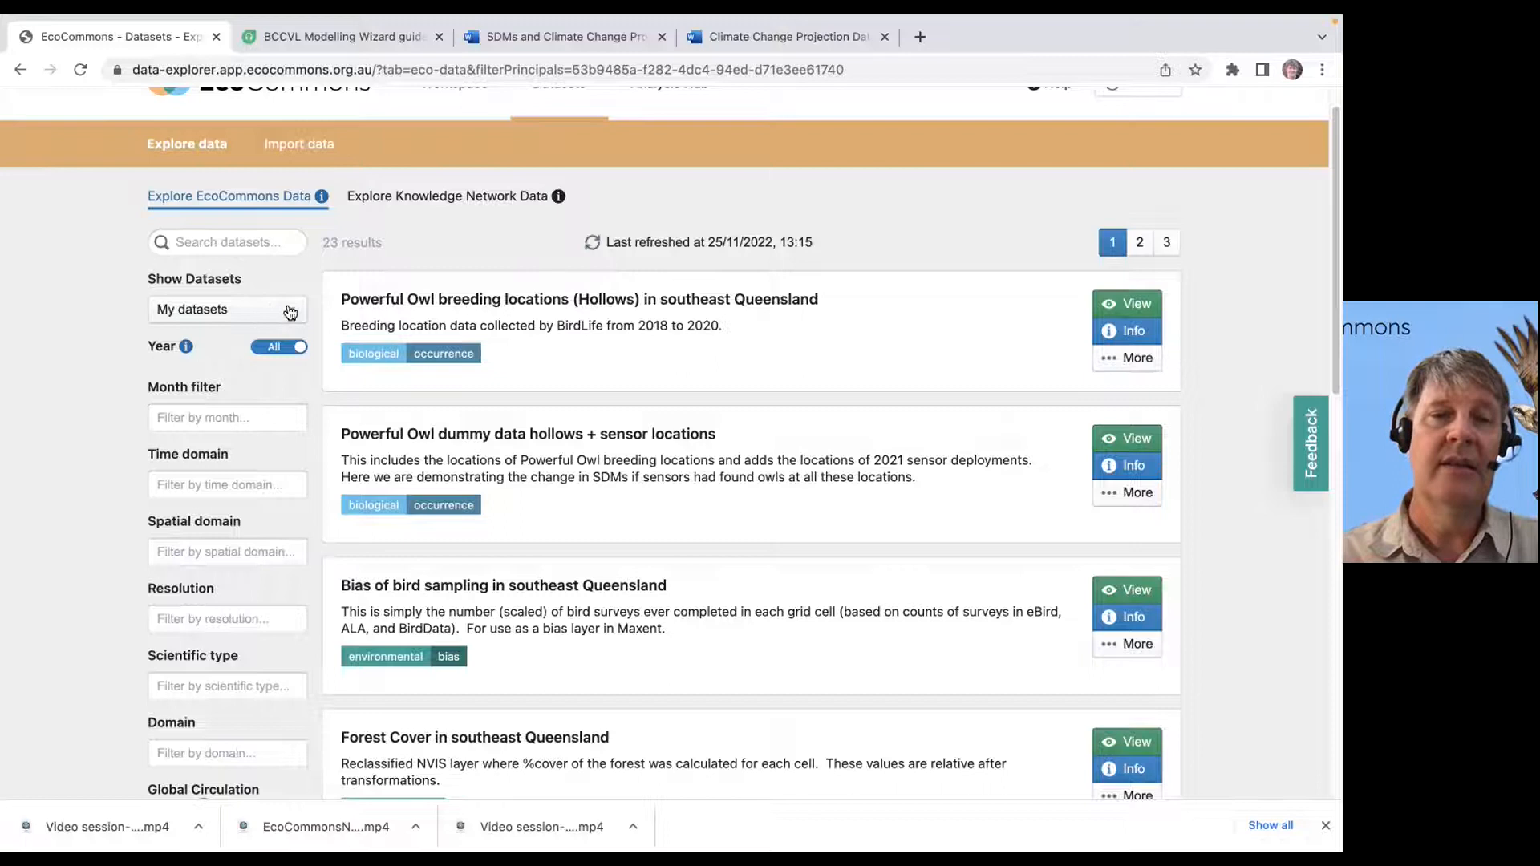
{"action": "left_click", "coordinate": [226, 310]}
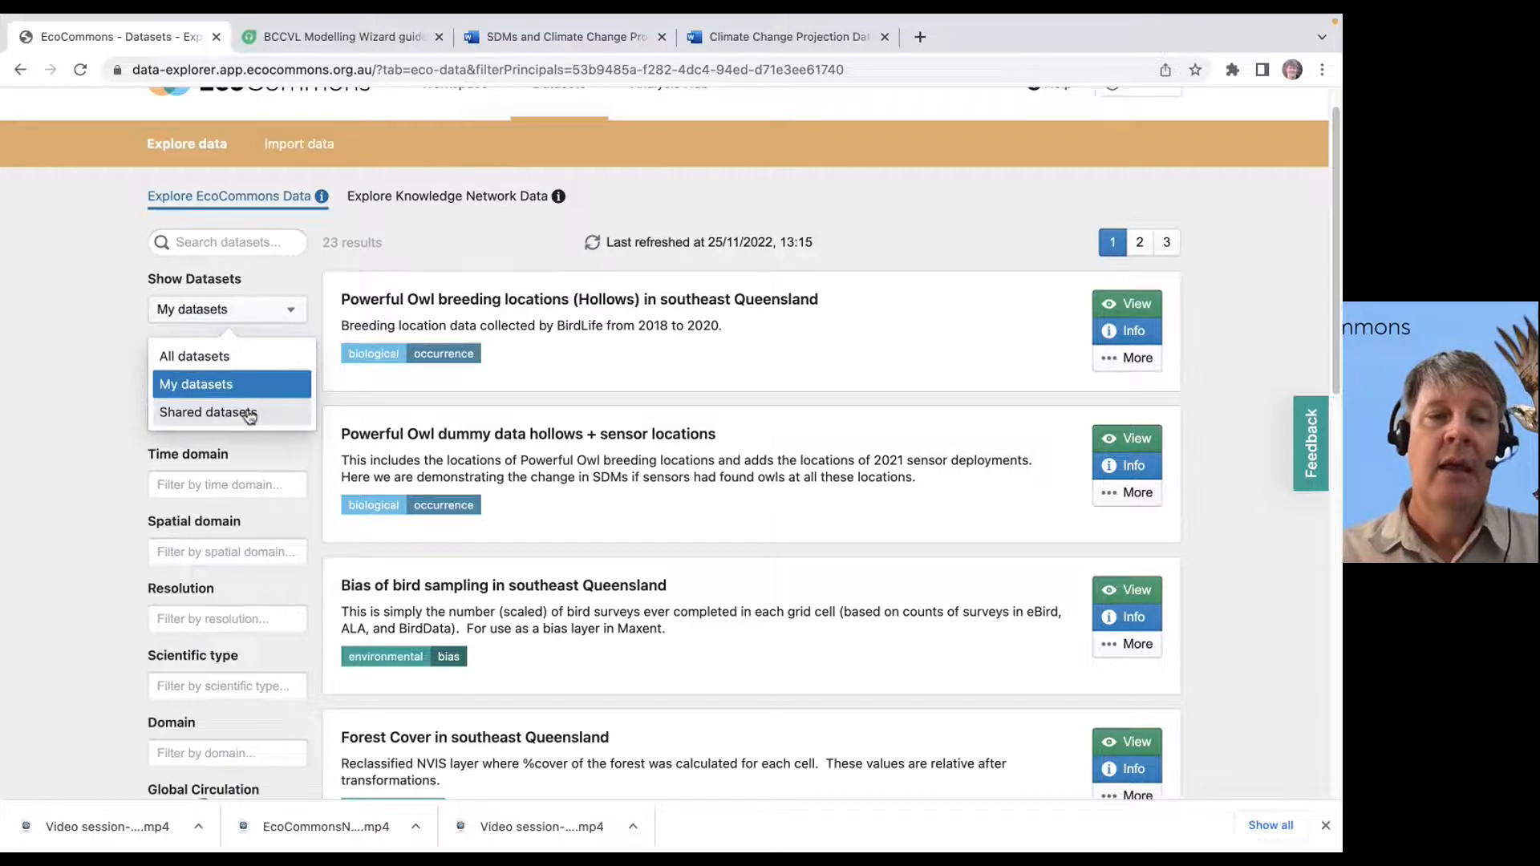
{"action": "left_click", "coordinate": [207, 412]}
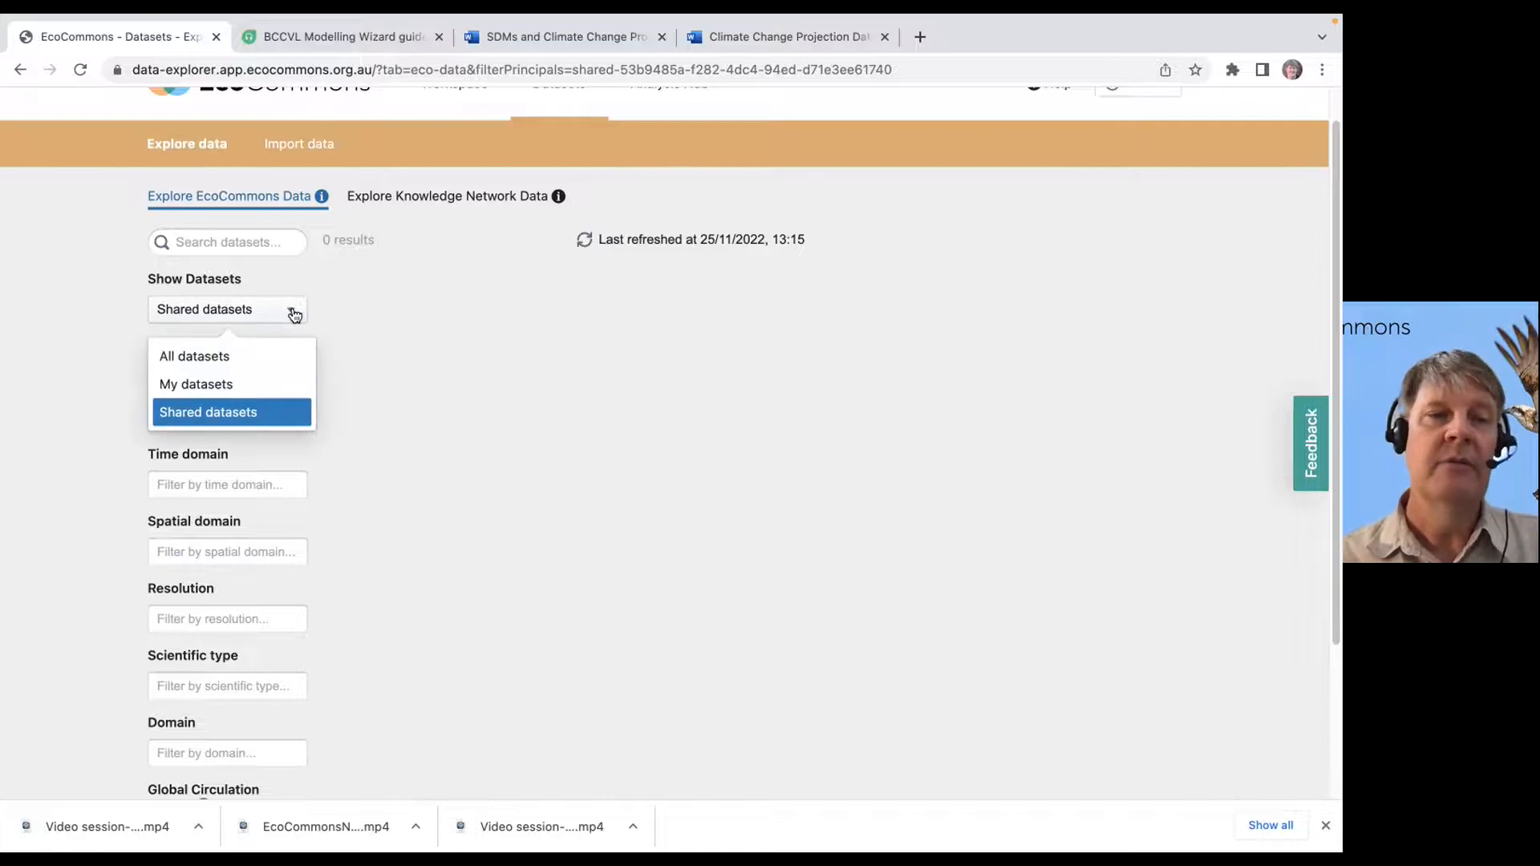
{"action": "left_click", "coordinate": [194, 356]}
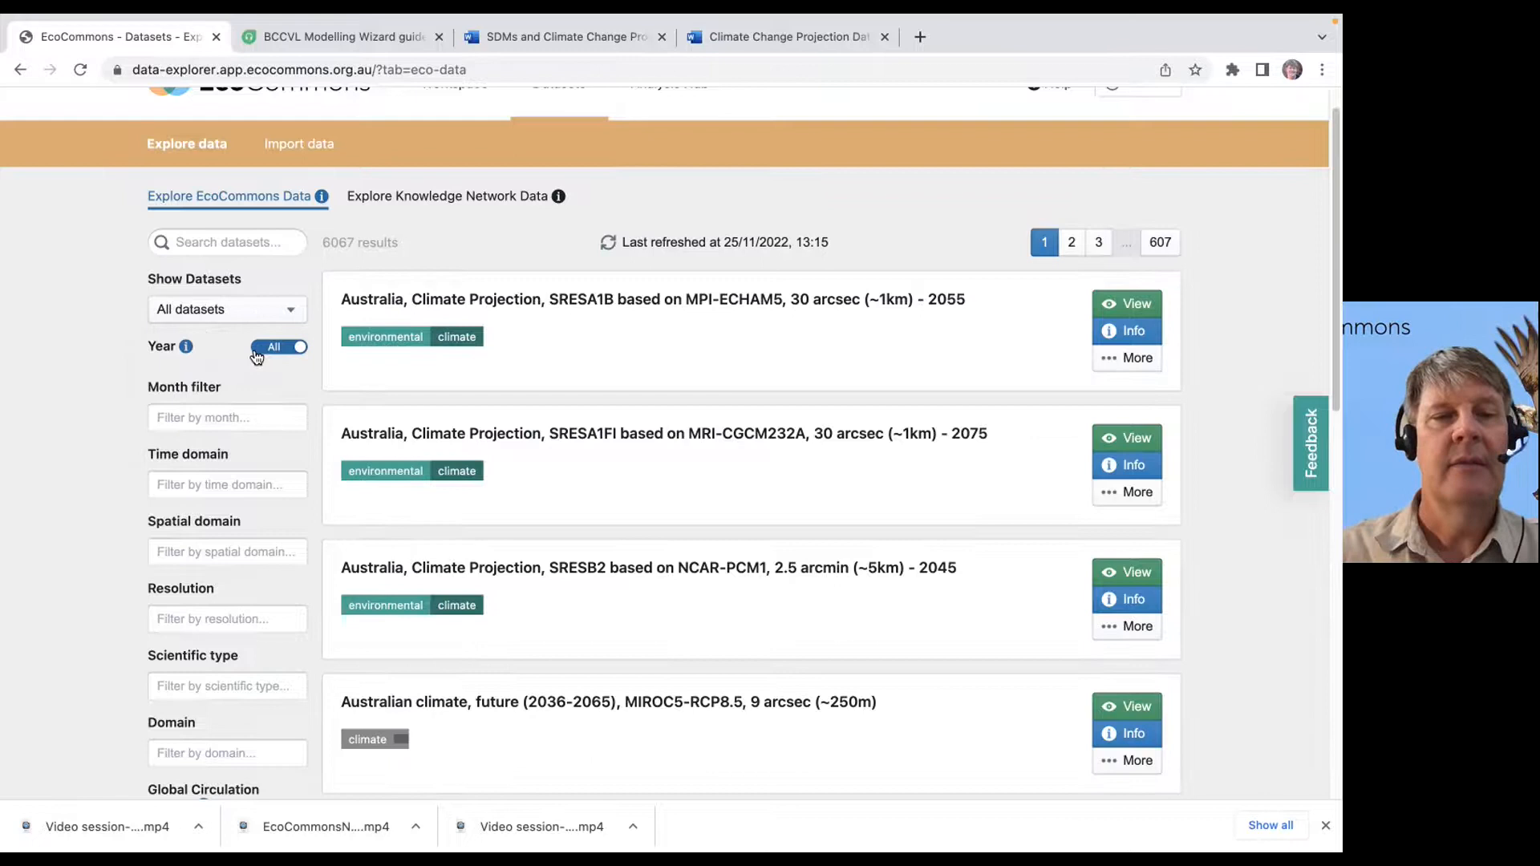
Filter the Month field to Non monthly data, leaving 3251 results
{"action": "left_click", "coordinate": [226, 418]}
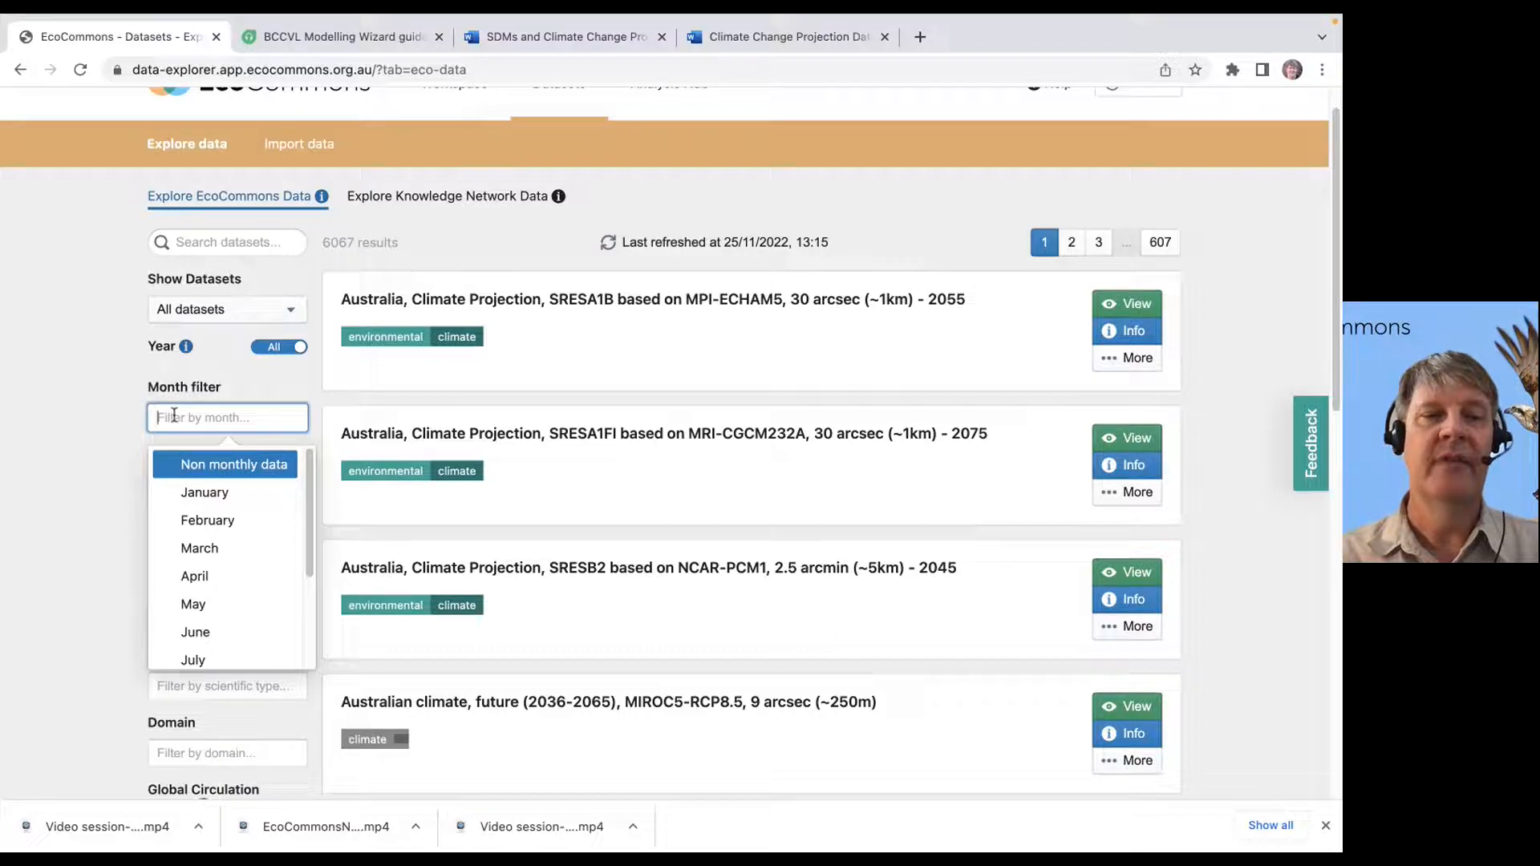
{"action": "mouse_move", "coordinate": [221, 464]}
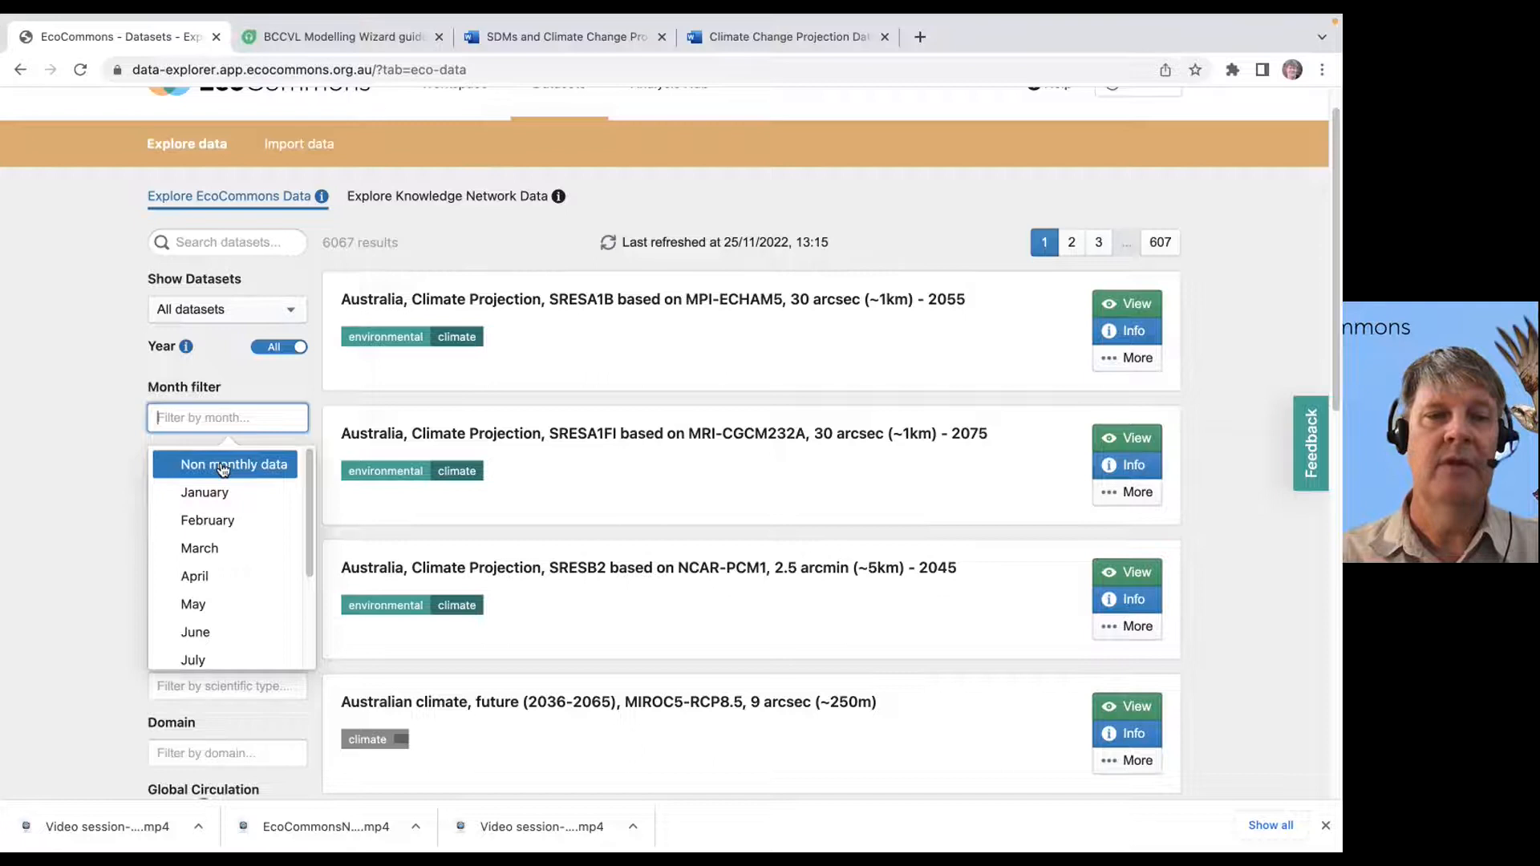
{"action": "left_click", "coordinate": [234, 464]}
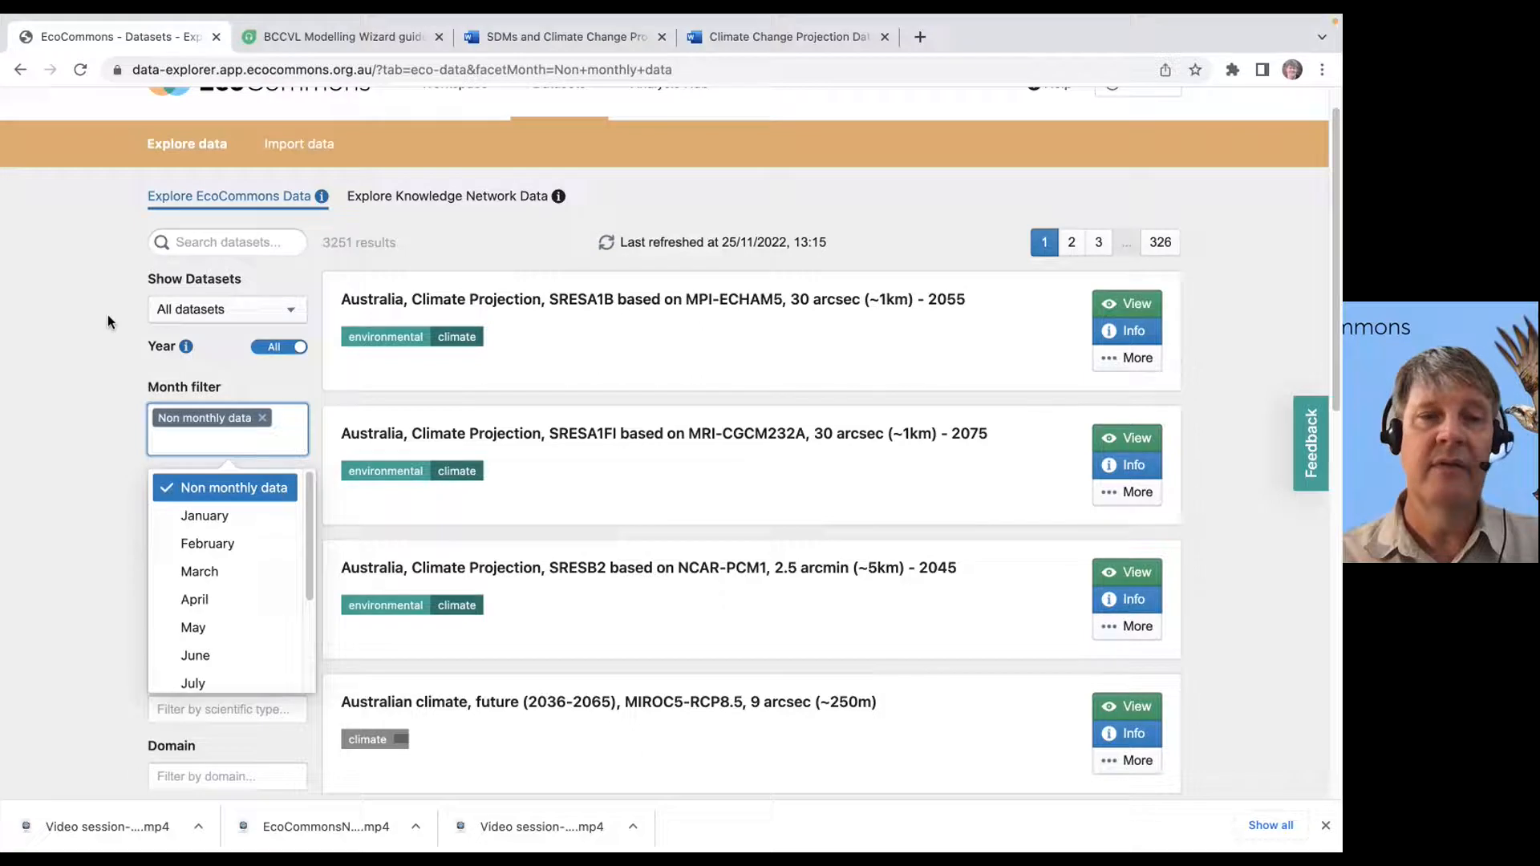
{"action": "mouse_move", "coordinate": [61, 375]}
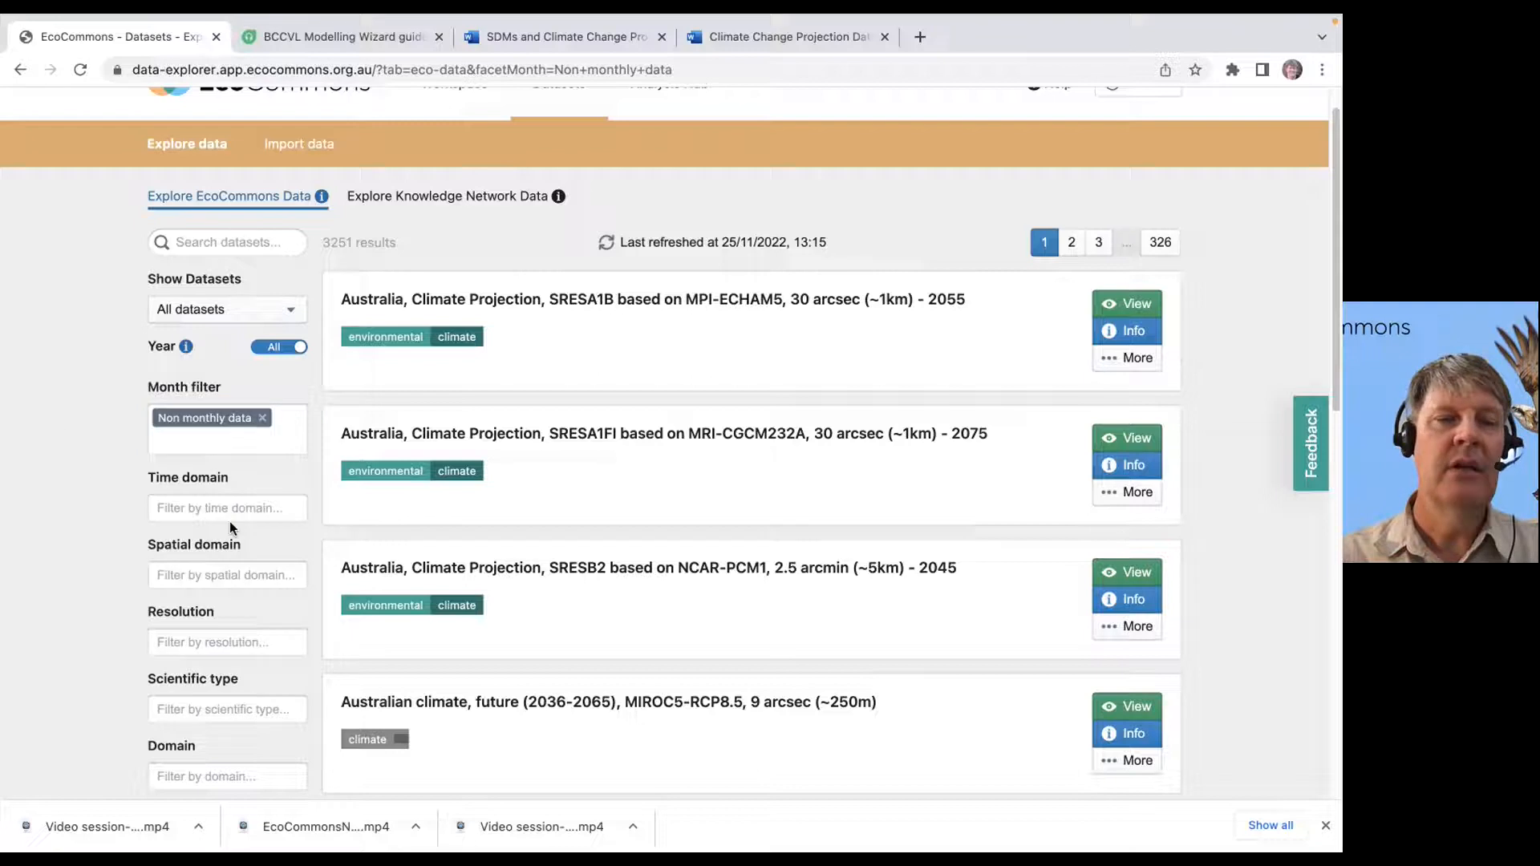
Add a Current/Historic time domain filter, narrowing the list to 417 results
{"action": "left_click", "coordinate": [226, 508]}
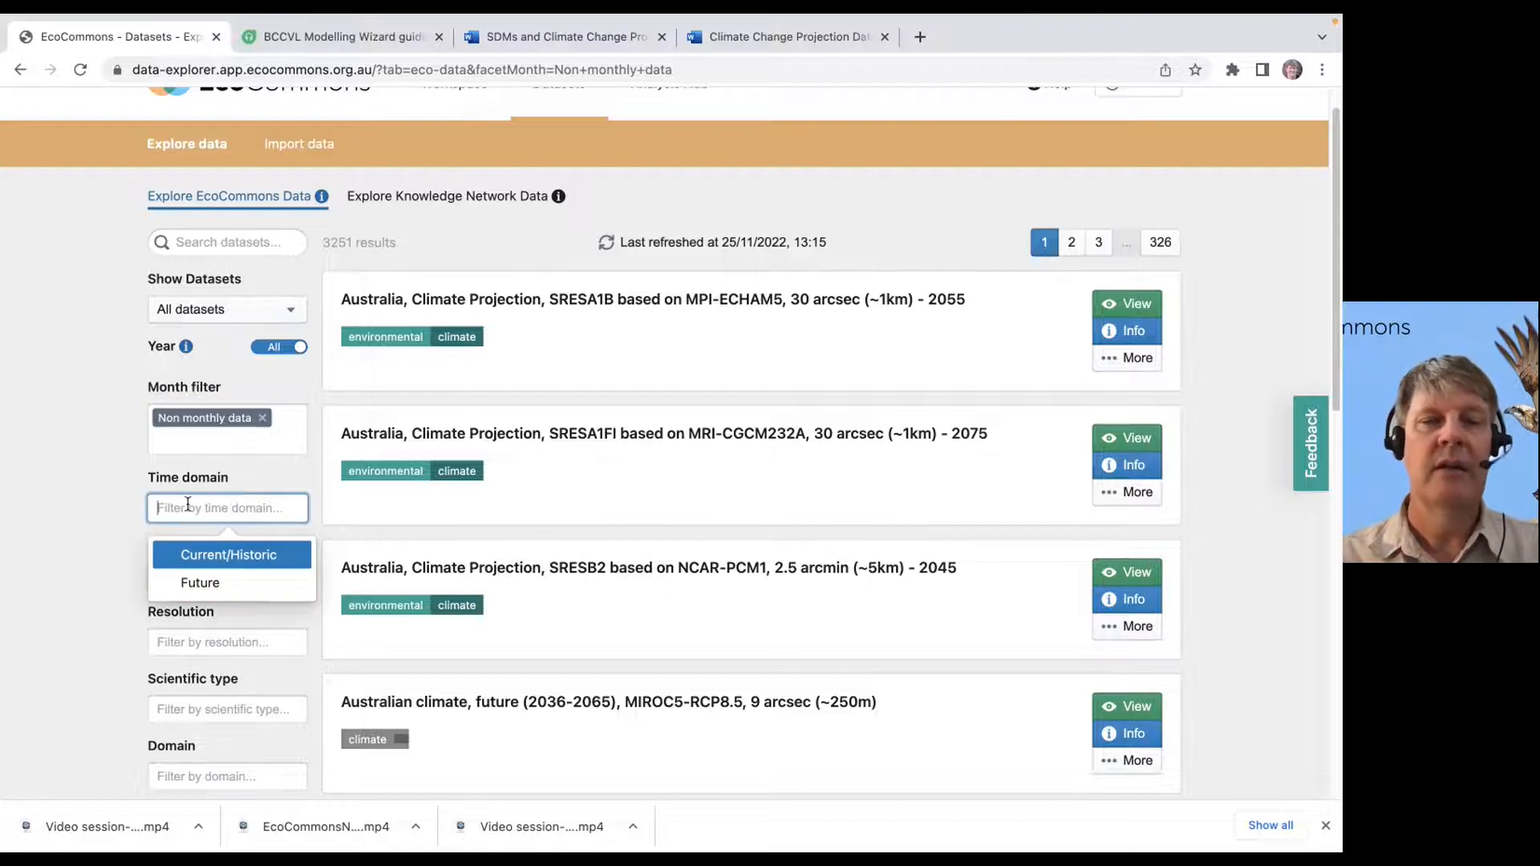
{"action": "mouse_move", "coordinate": [199, 582]}
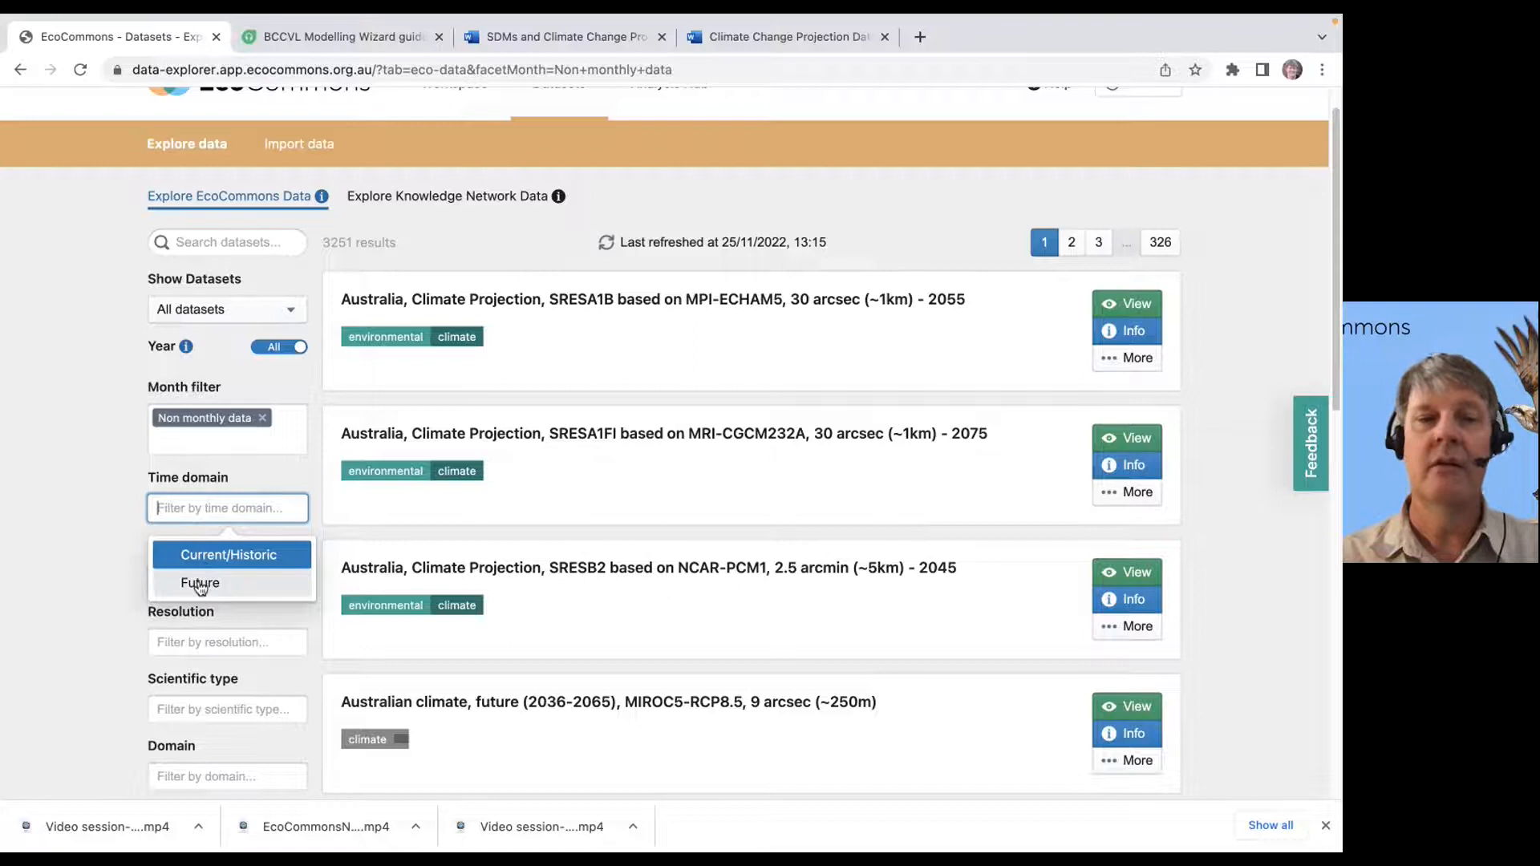
{"action": "mouse_move", "coordinate": [228, 553]}
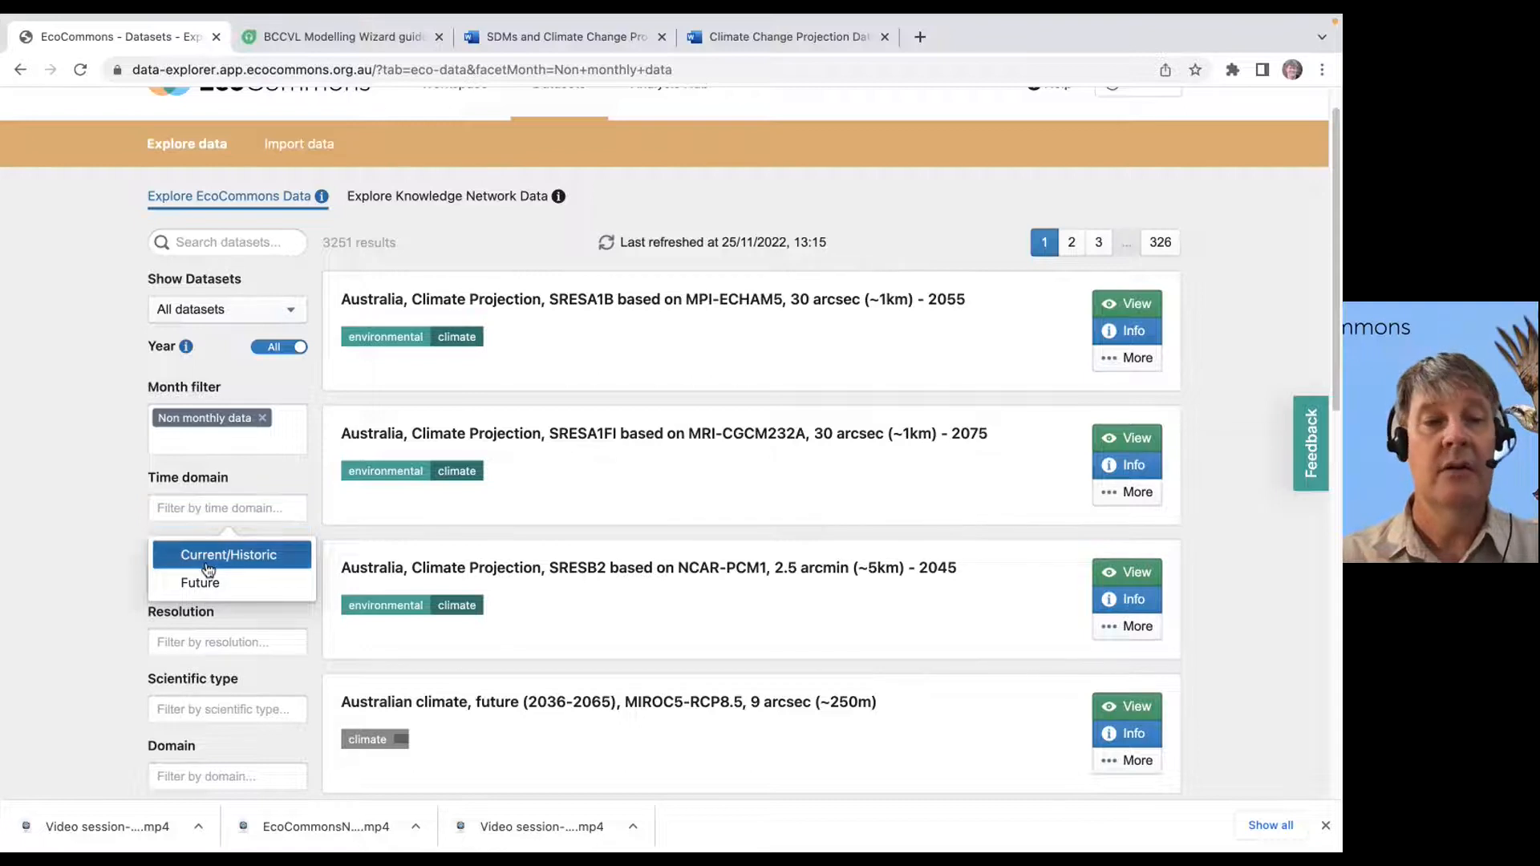
{"action": "left_click", "coordinate": [227, 555]}
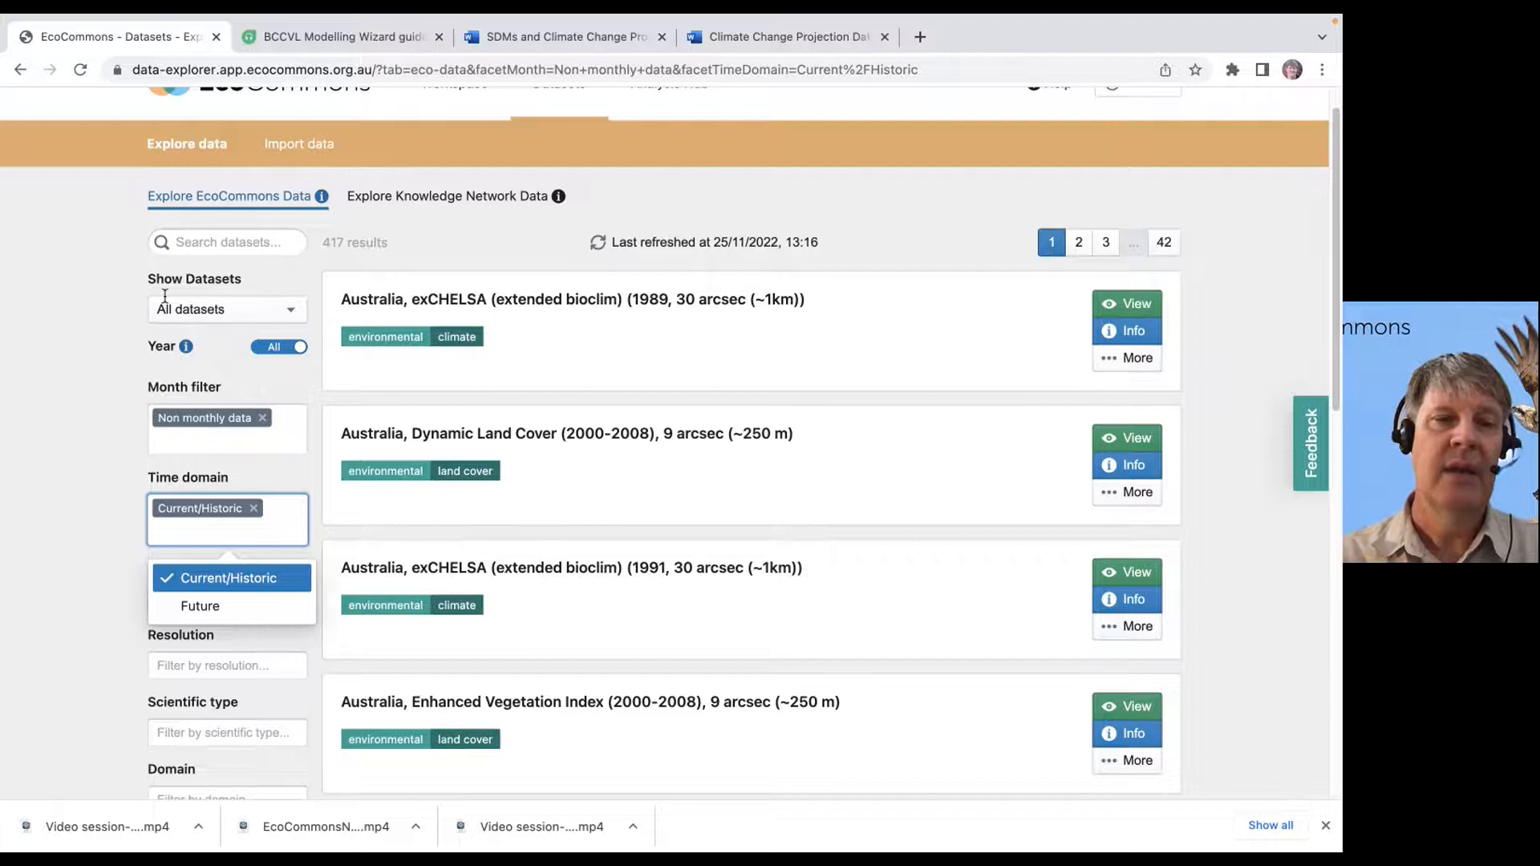
{"action": "left_click", "coordinate": [510, 343]}
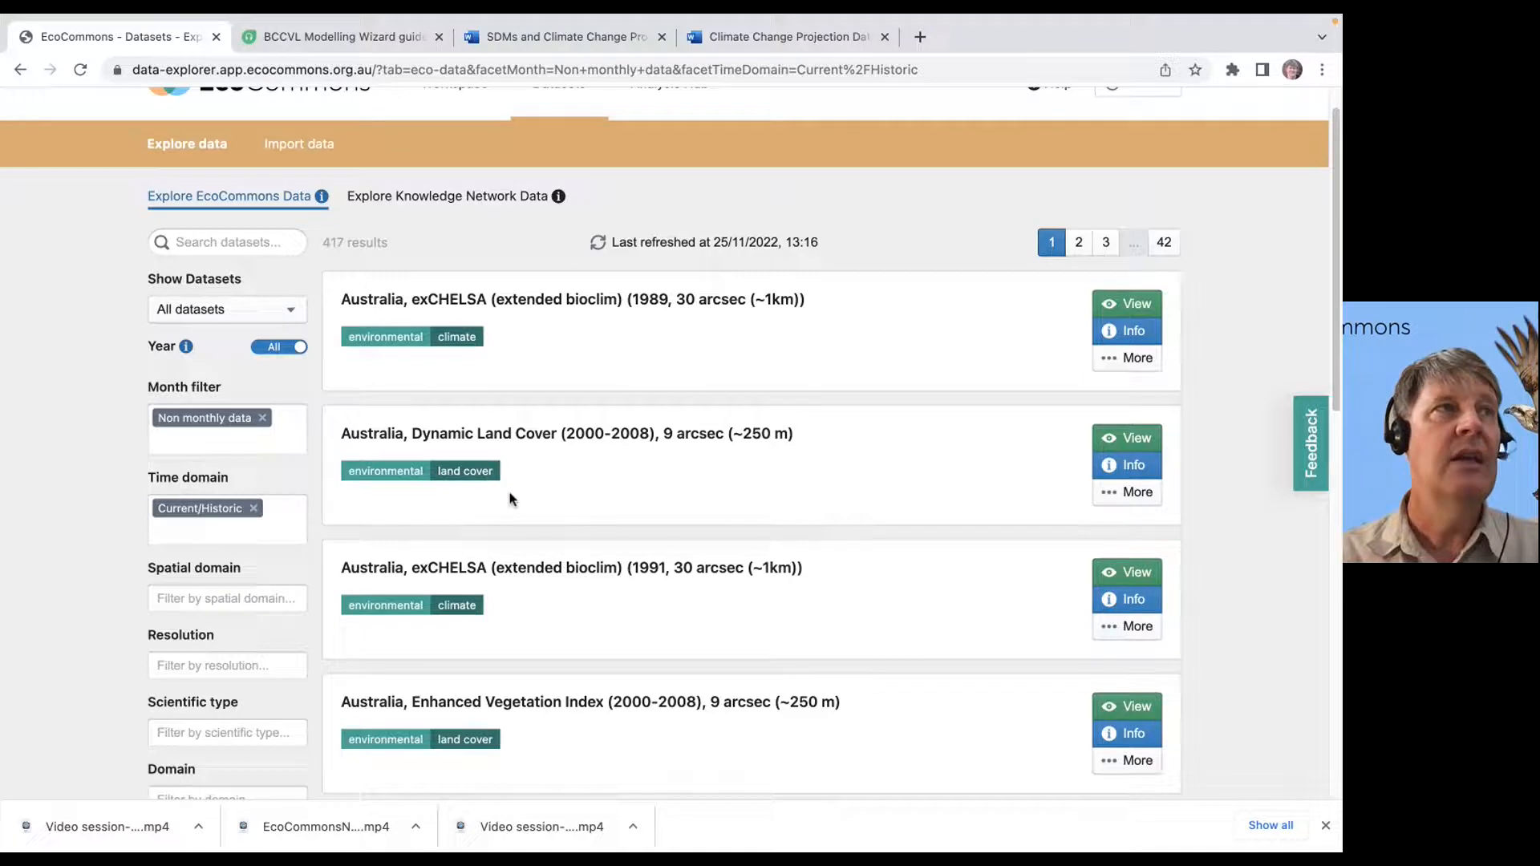
{"action": "mouse_move", "coordinate": [424, 531]}
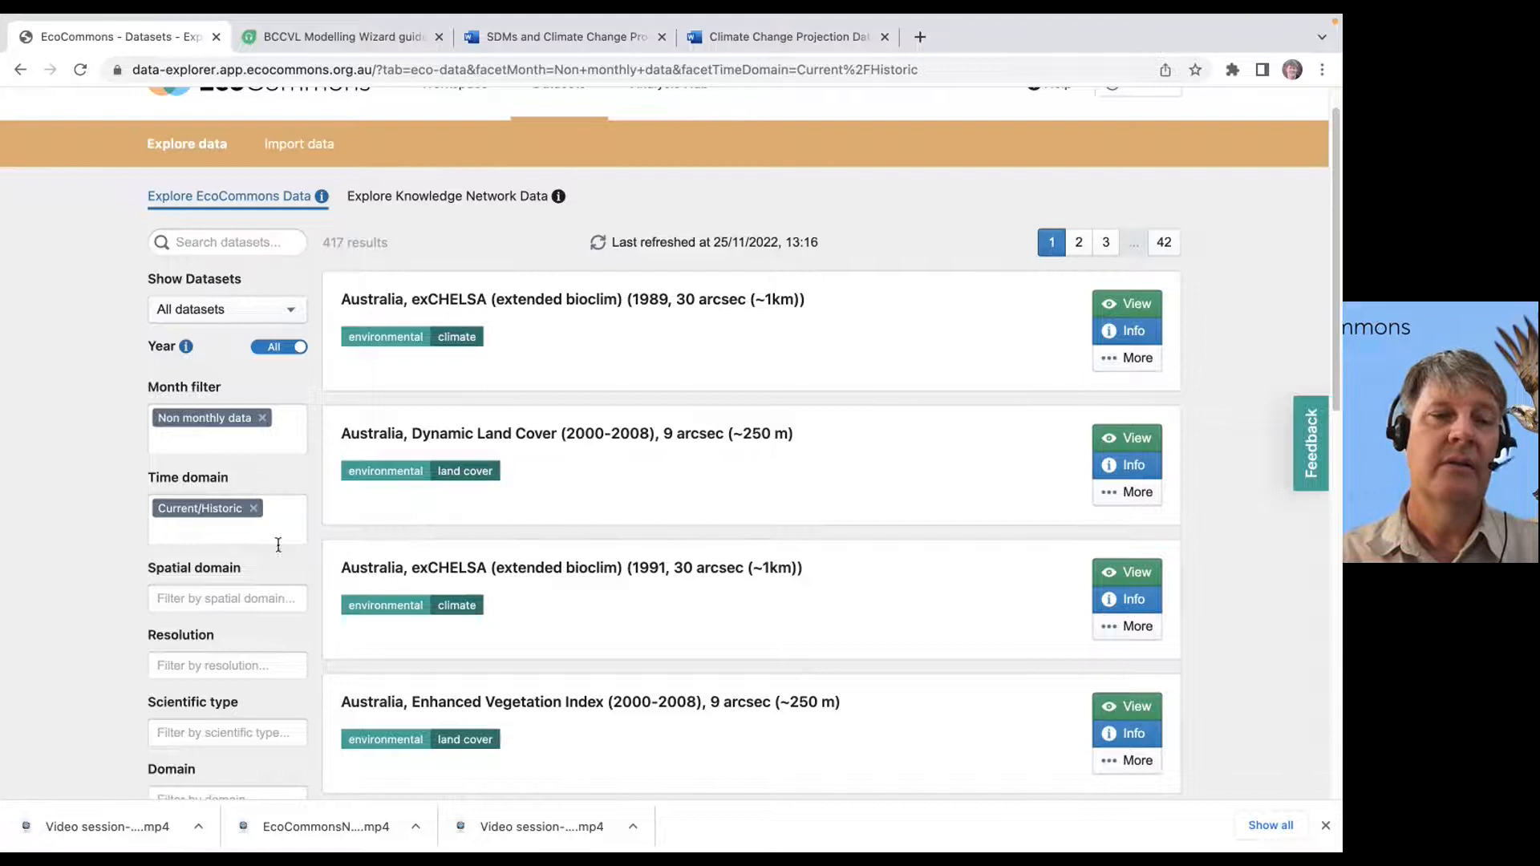
Add an Australia spatial domain filter, narrowing the list to about 251 results
{"action": "scroll", "scroll_direction": "down", "scroll_amount": 3}
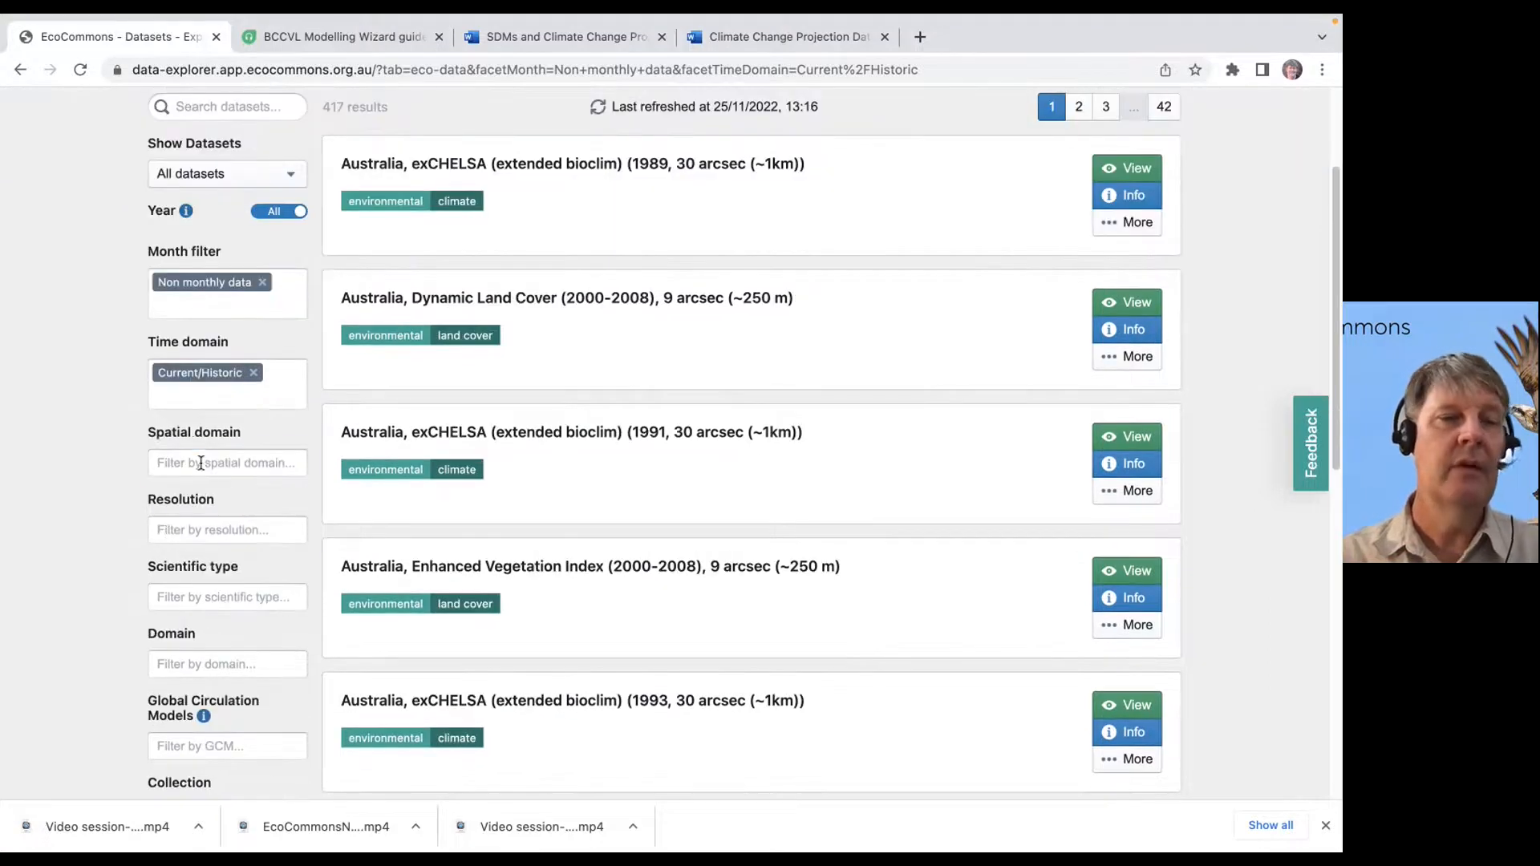
{"action": "left_click", "coordinate": [226, 462]}
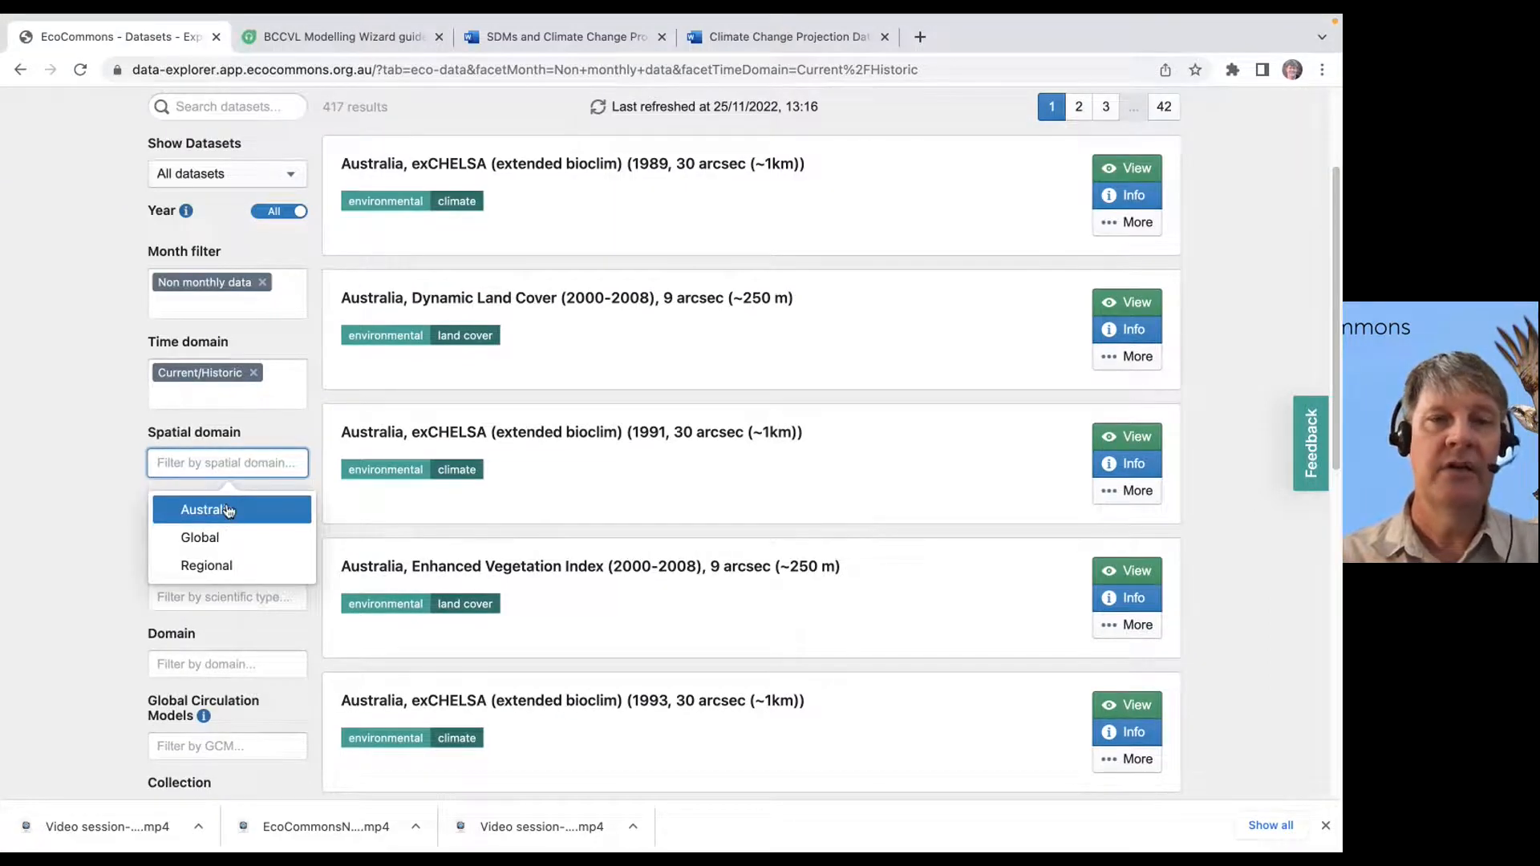
{"action": "left_click", "coordinate": [204, 508]}
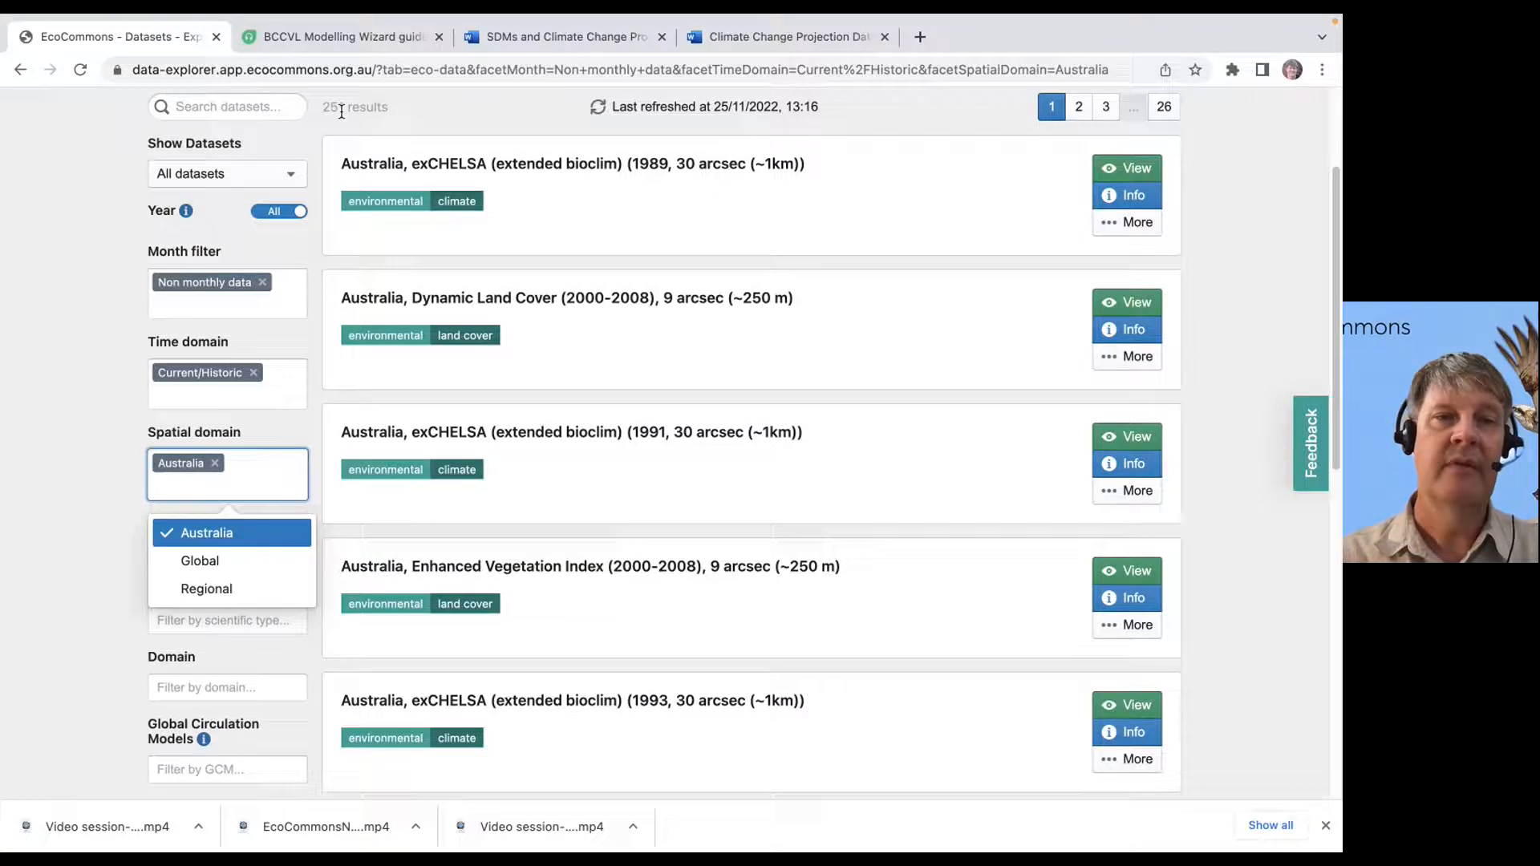
{"action": "mouse_move", "coordinate": [12, 478]}
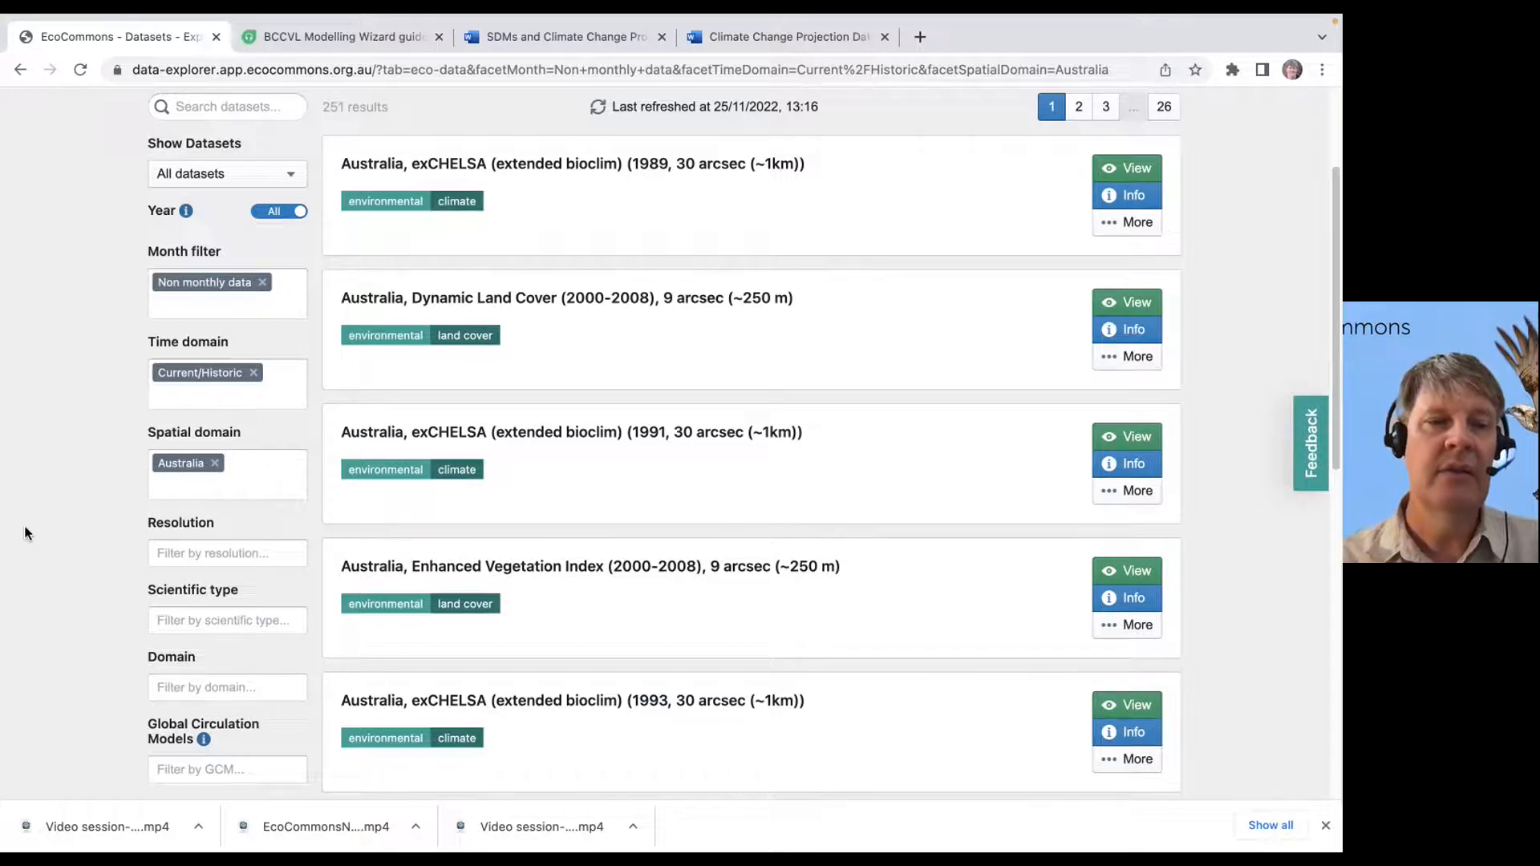
{"action": "scroll", "scroll_direction": "down", "scroll_amount": 3}
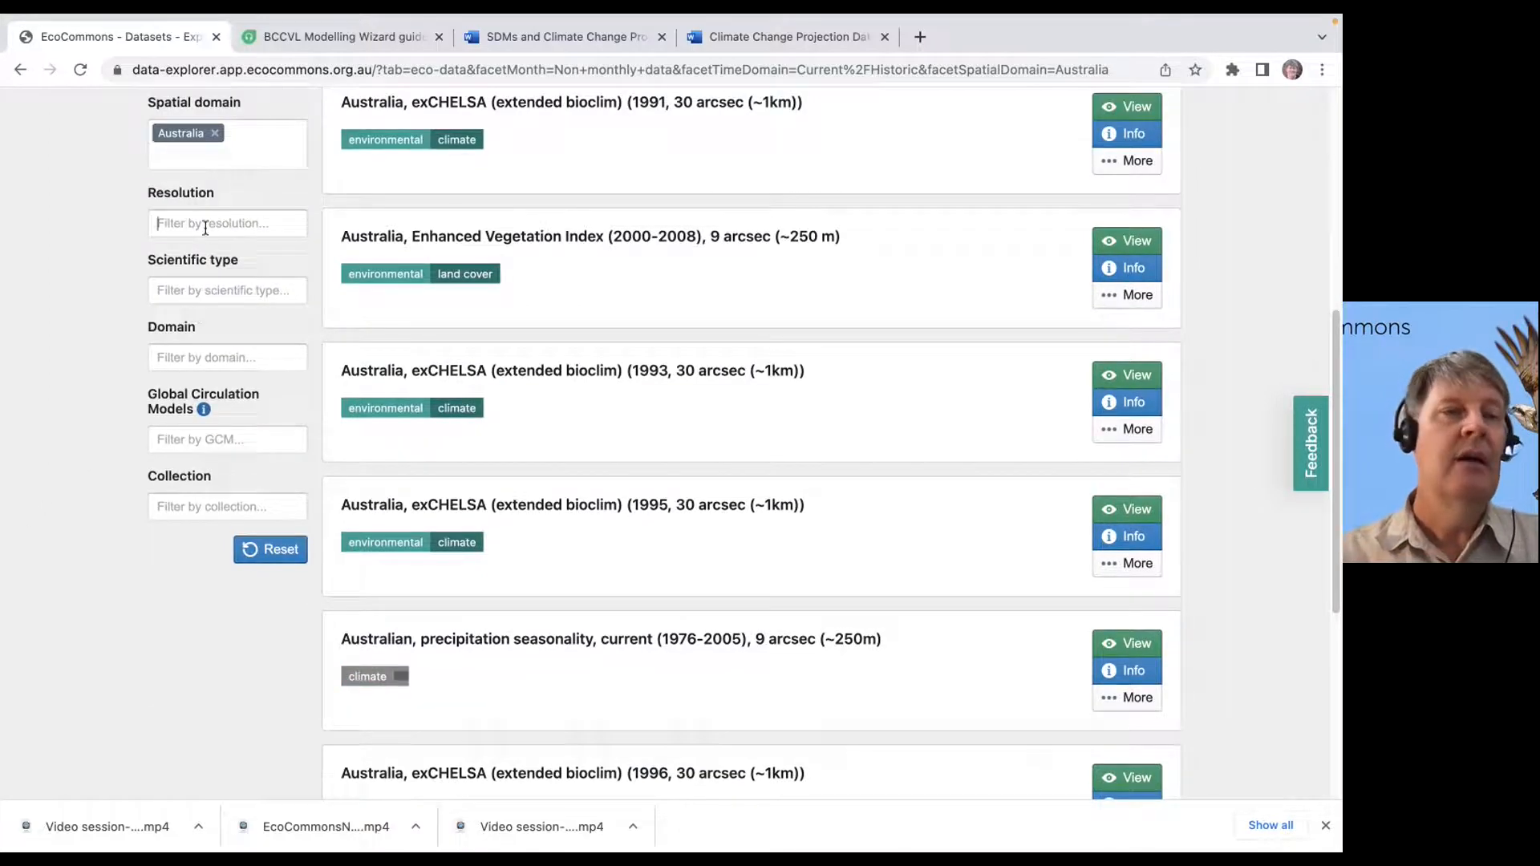
{"action": "left_click", "coordinate": [226, 223]}
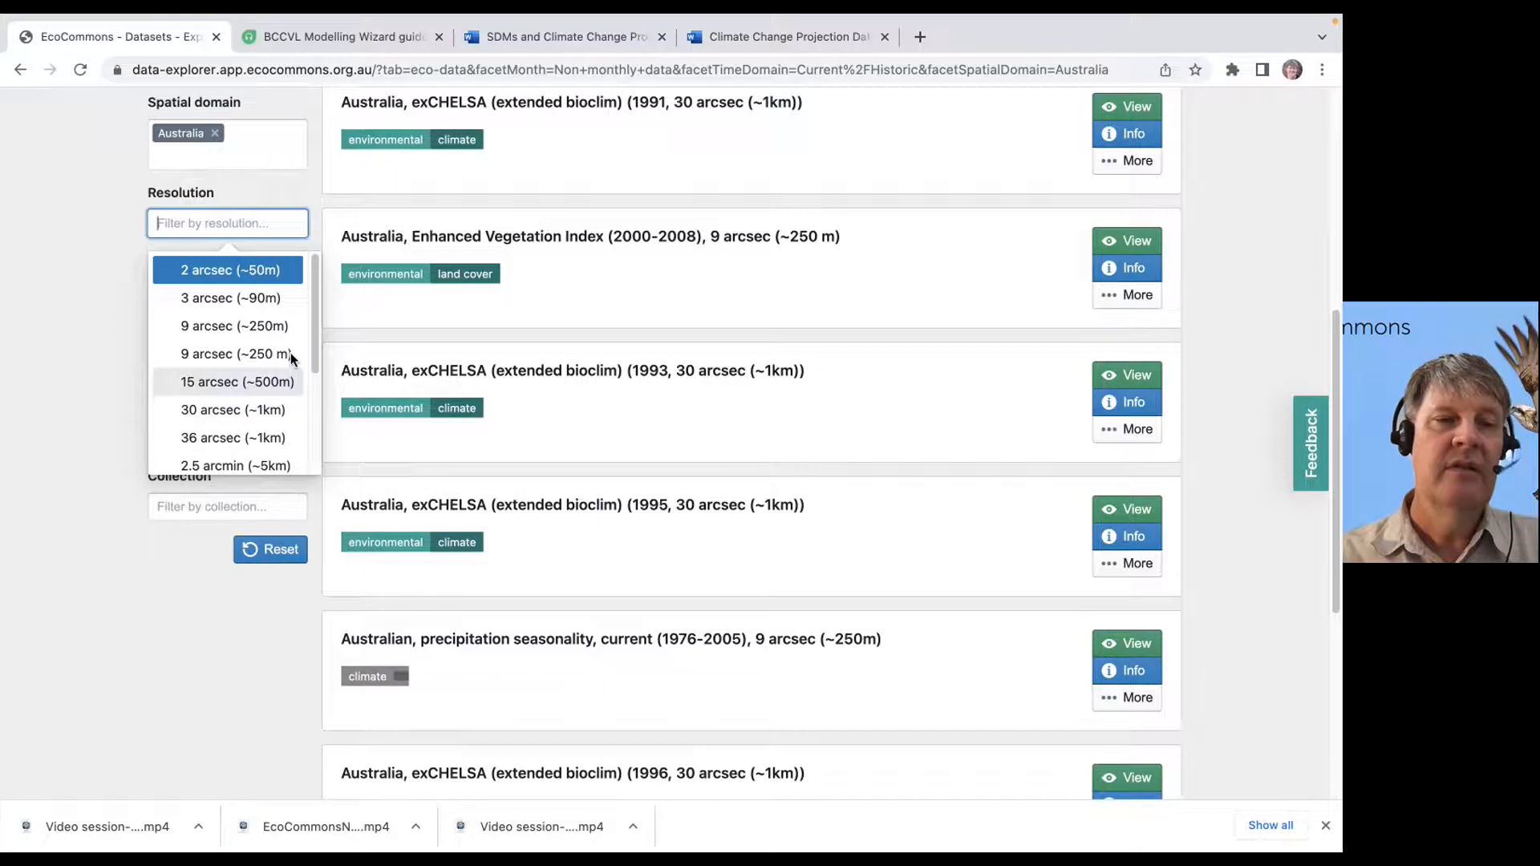
{"action": "mouse_move", "coordinate": [233, 409]}
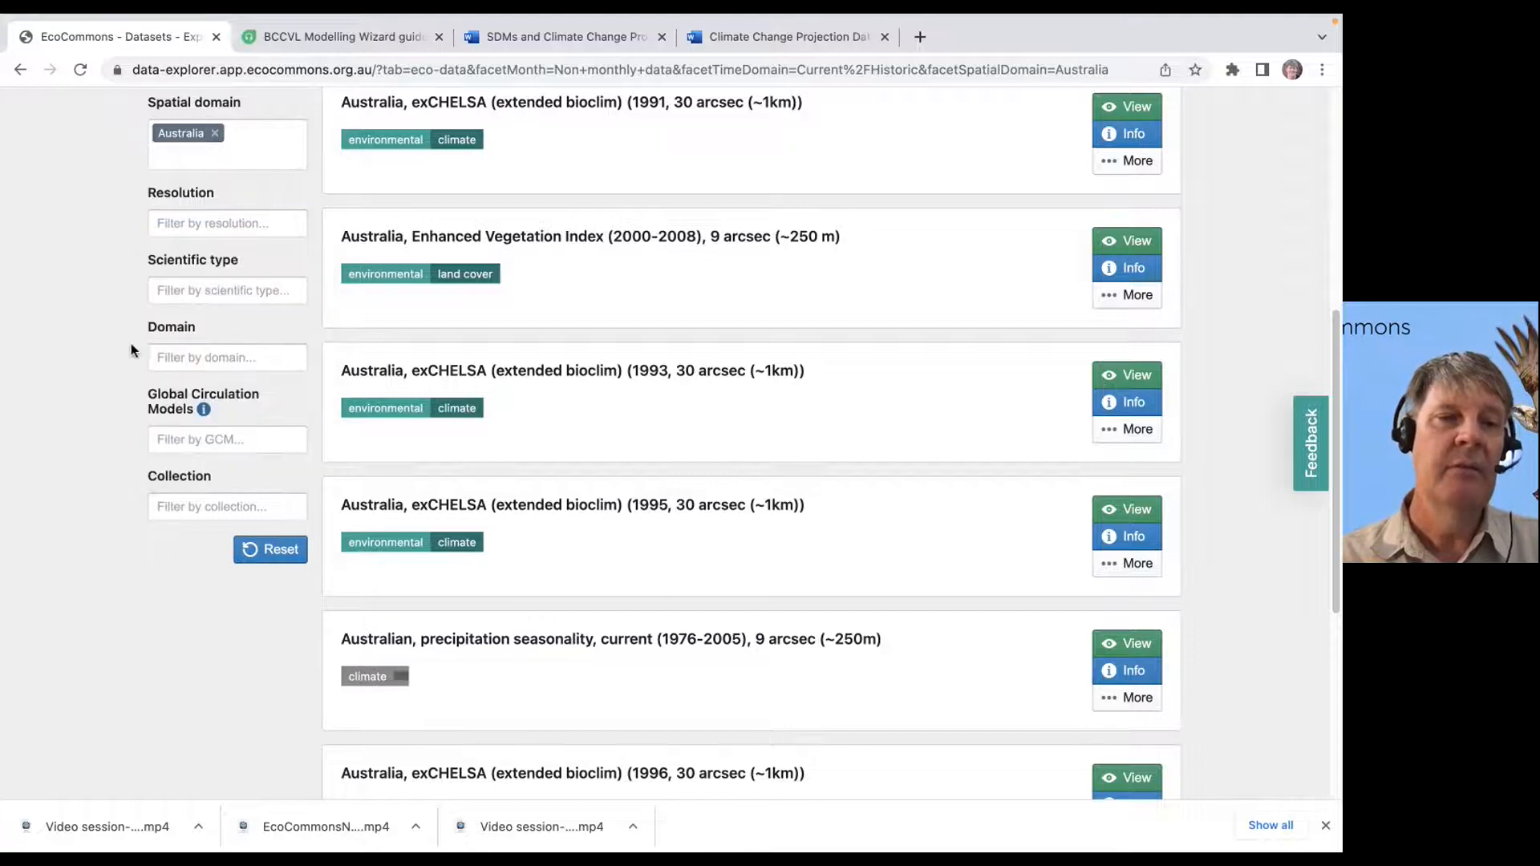
{"action": "left_click", "coordinate": [226, 356]}
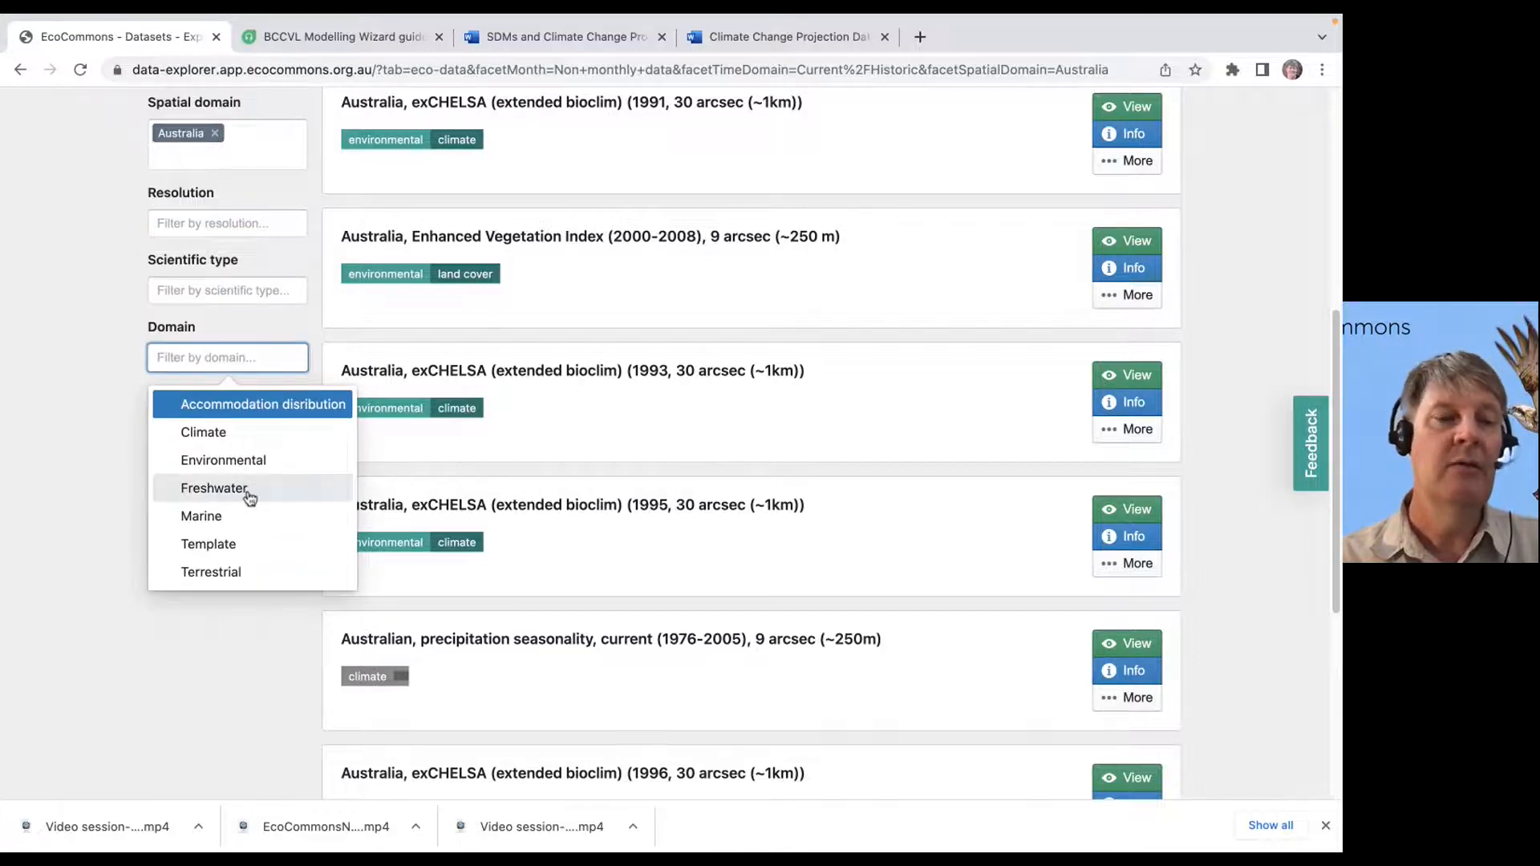
{"action": "mouse_move", "coordinate": [104, 445]}
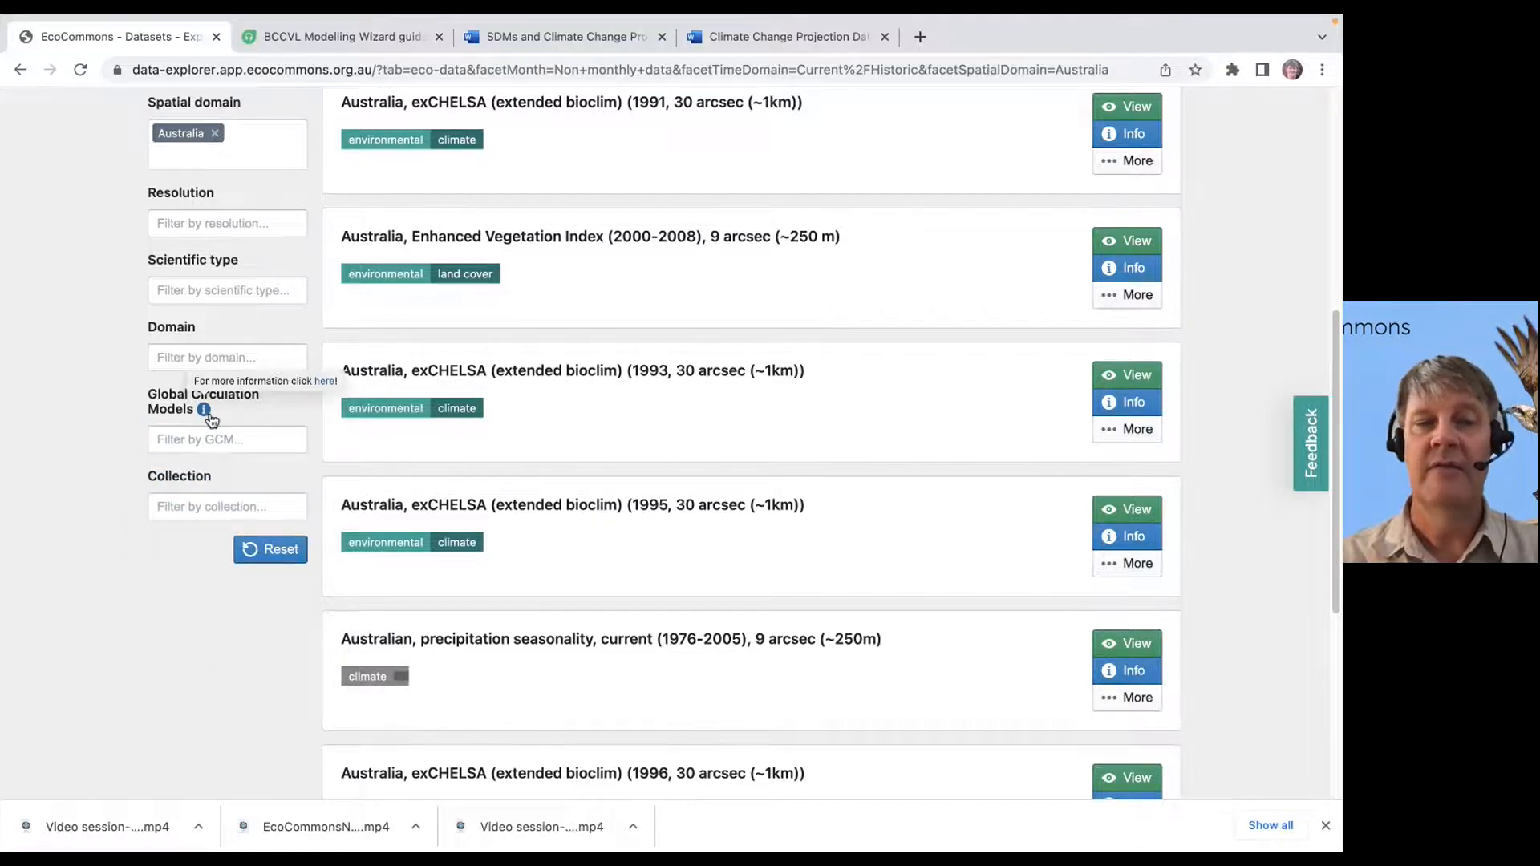
{"action": "mouse_move", "coordinate": [207, 518]}
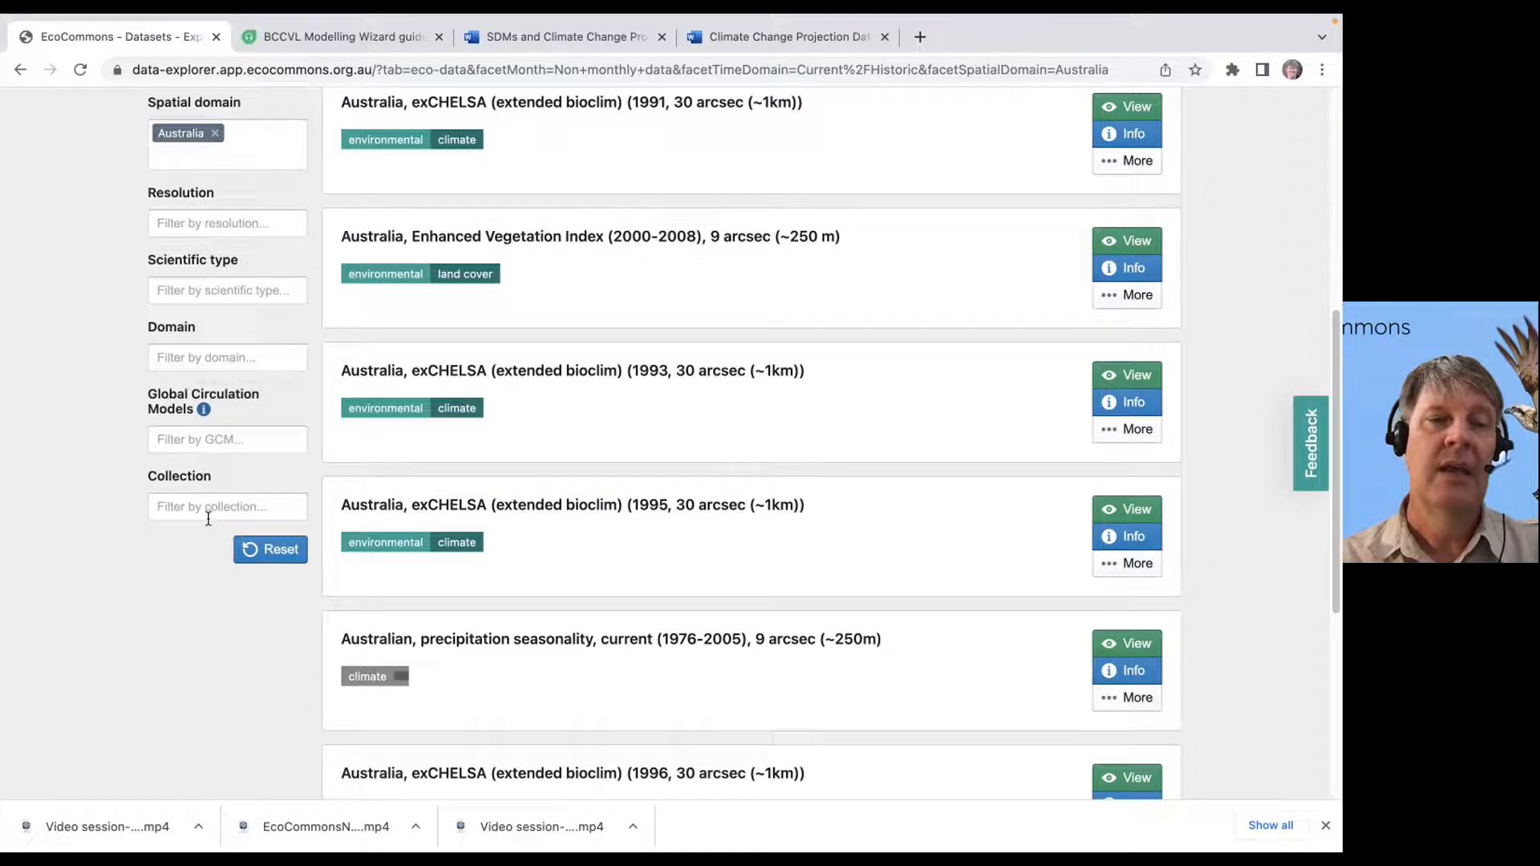
{"action": "left_click", "coordinate": [226, 505]}
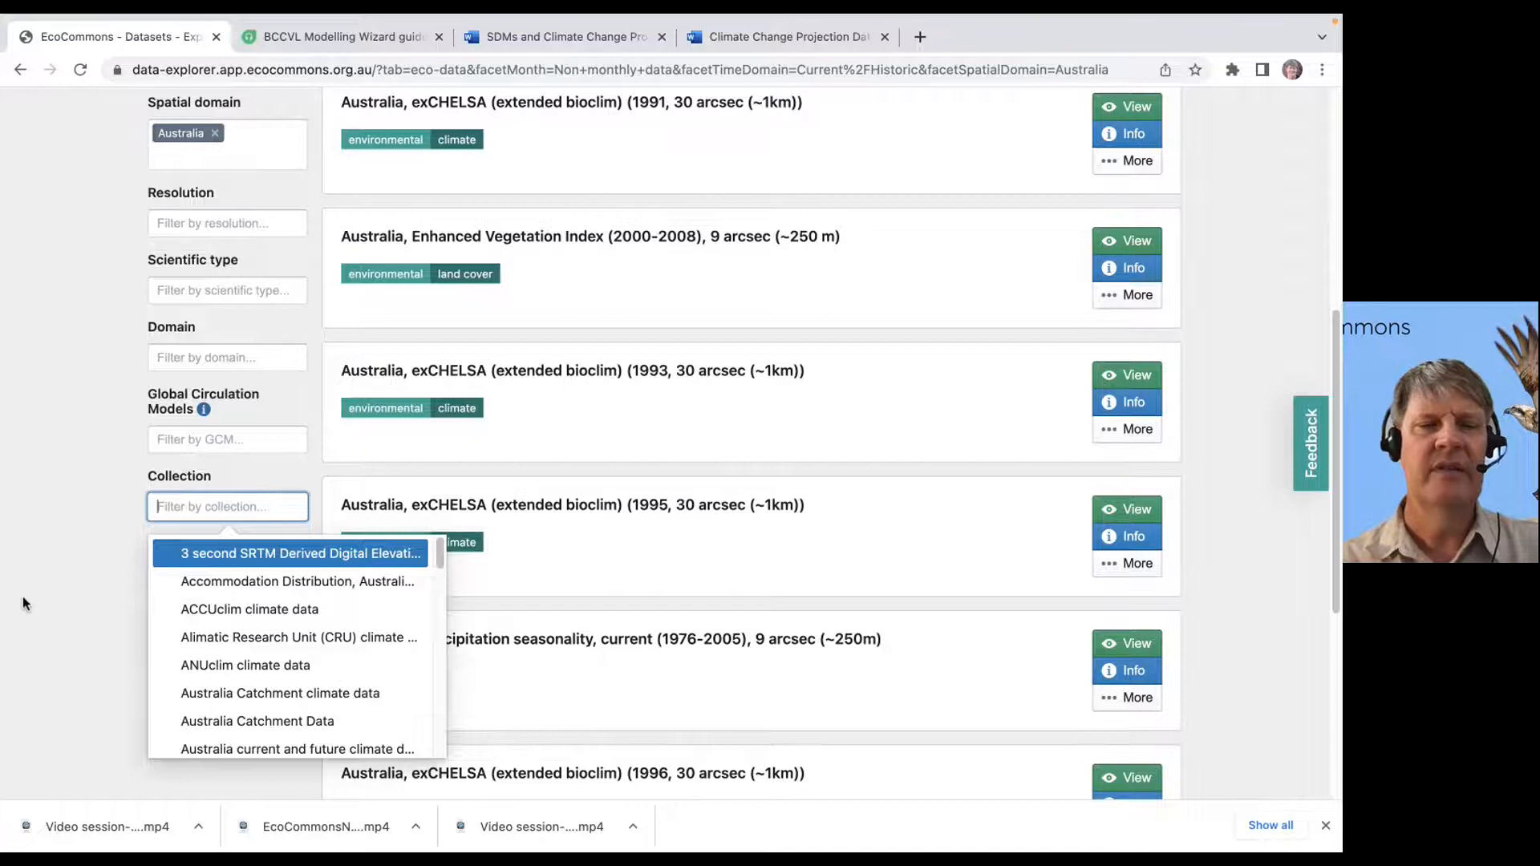
{"action": "mouse_move", "coordinate": [244, 664]}
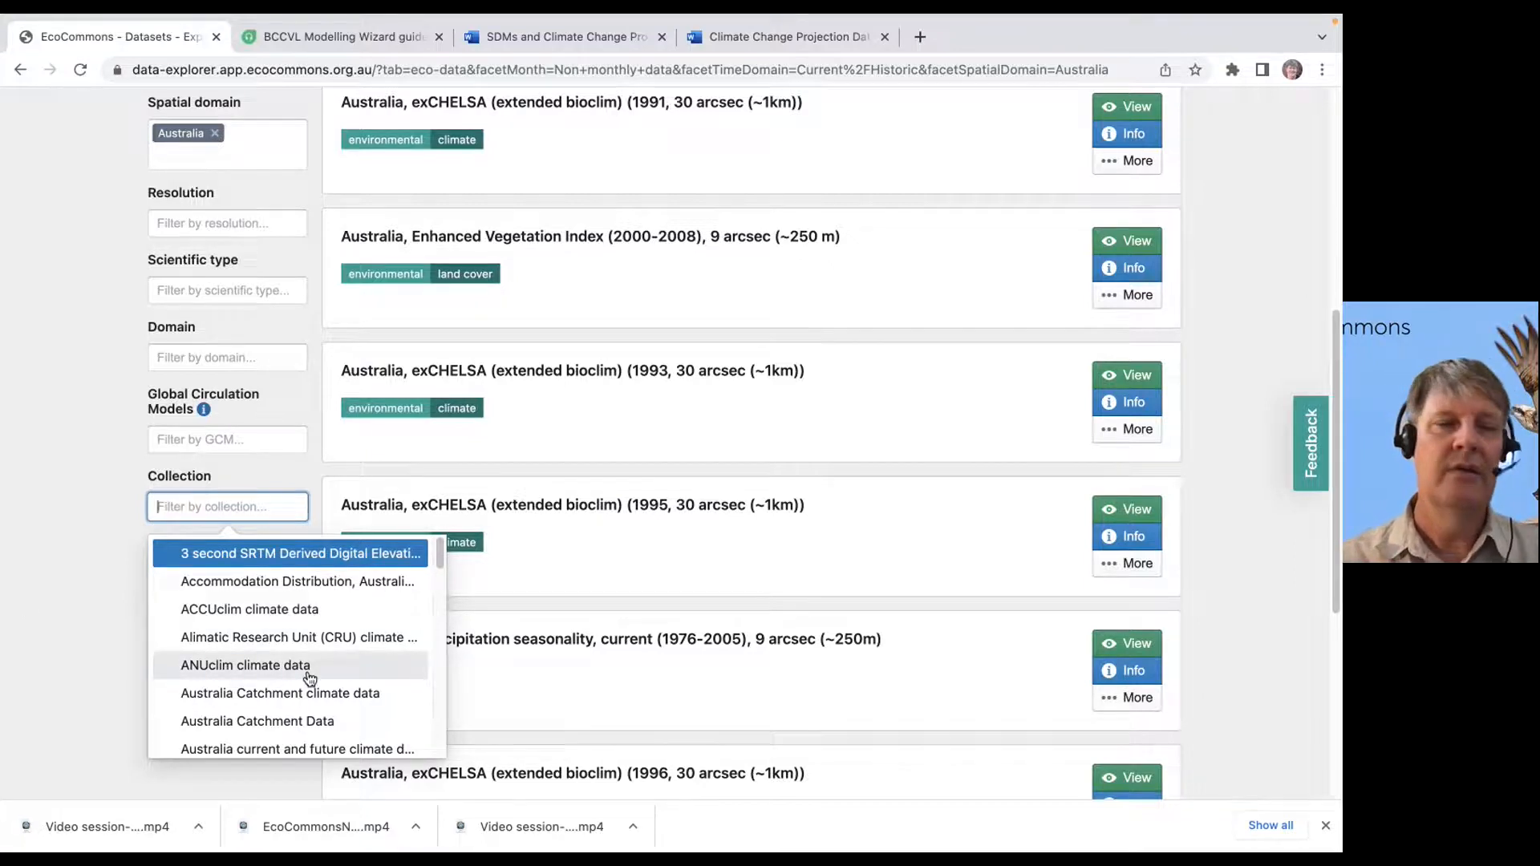
{"action": "left_click", "coordinate": [108, 576]}
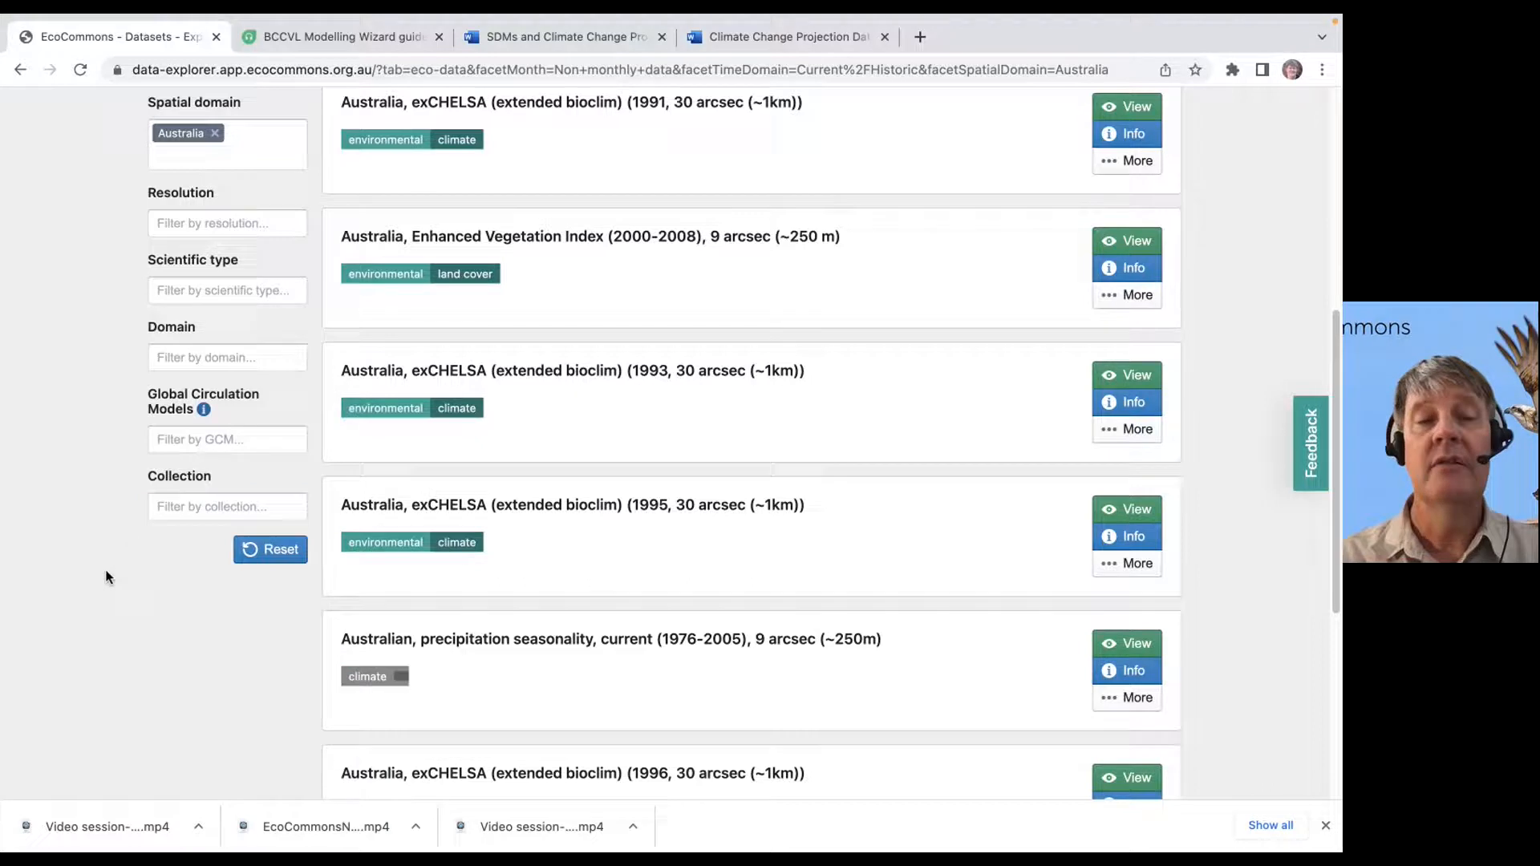
{"action": "mouse_move", "coordinate": [279, 549]}
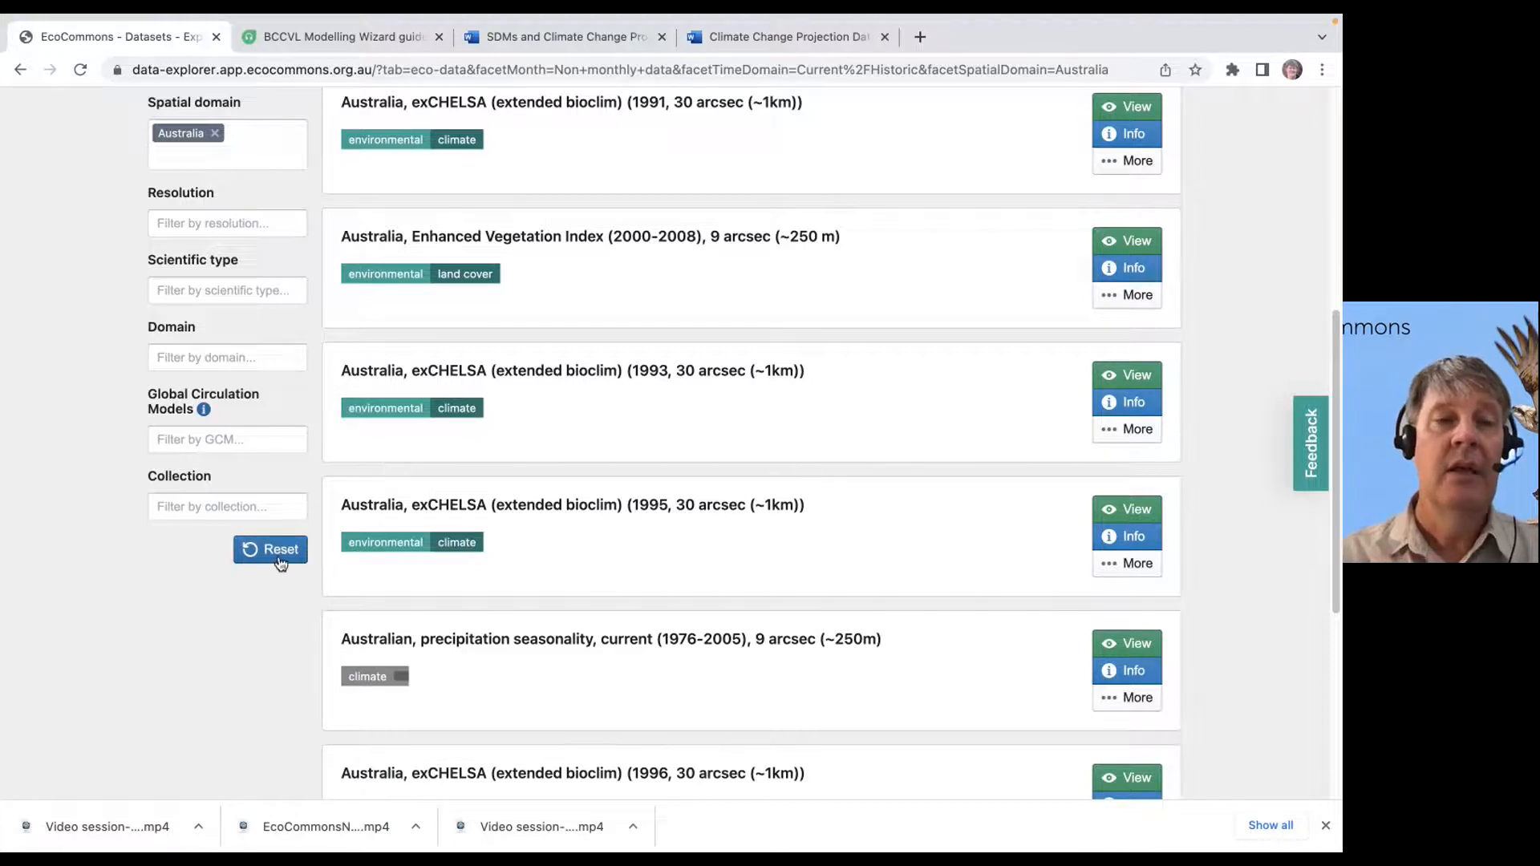
Reset all filters and reapply Non monthly data in the Month filter
{"action": "left_click", "coordinate": [269, 548]}
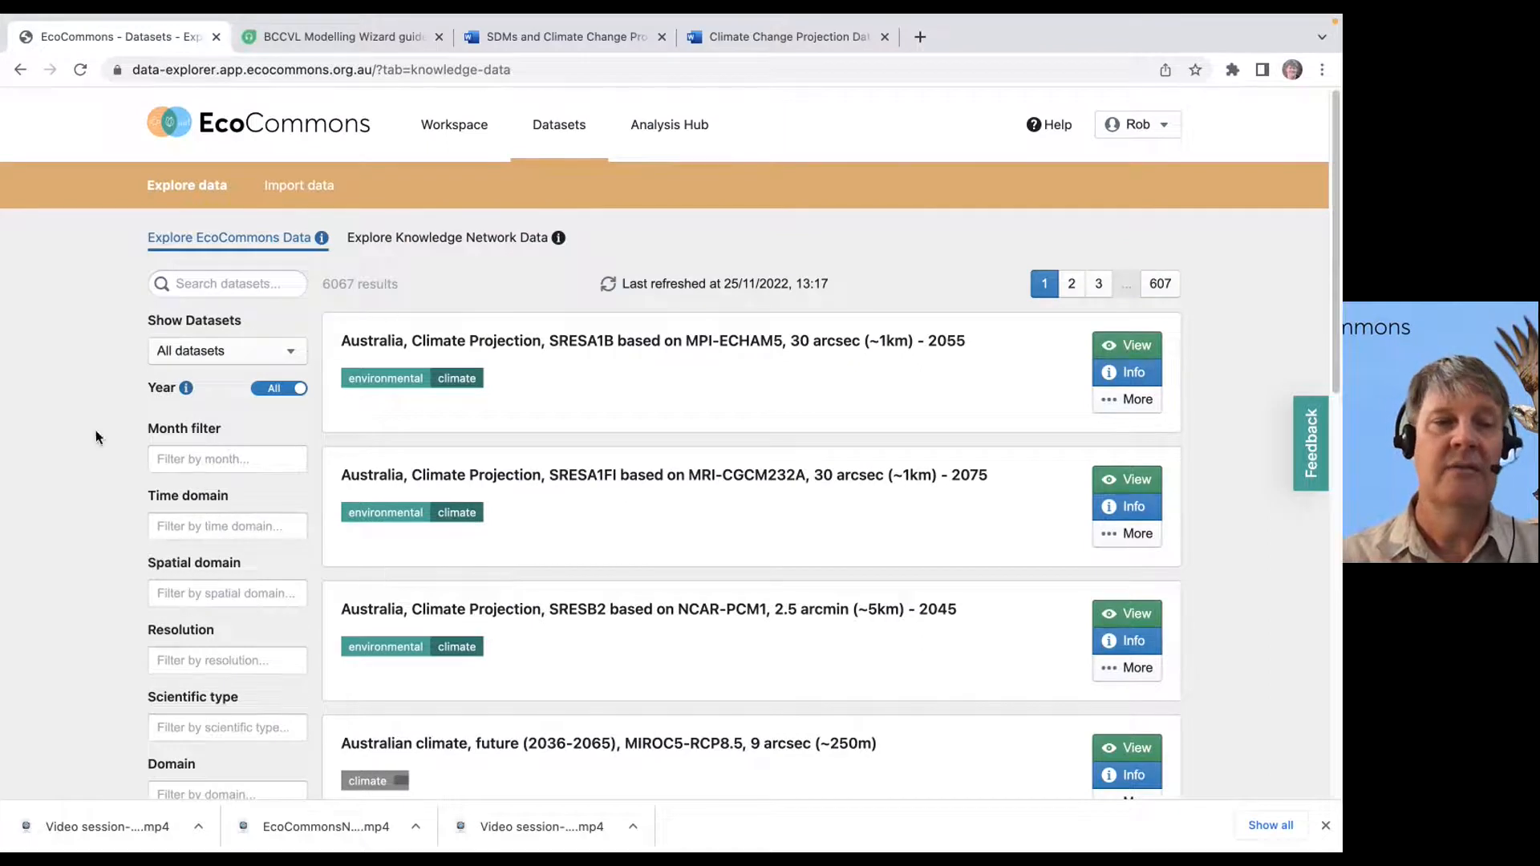
{"action": "left_click", "coordinate": [226, 458]}
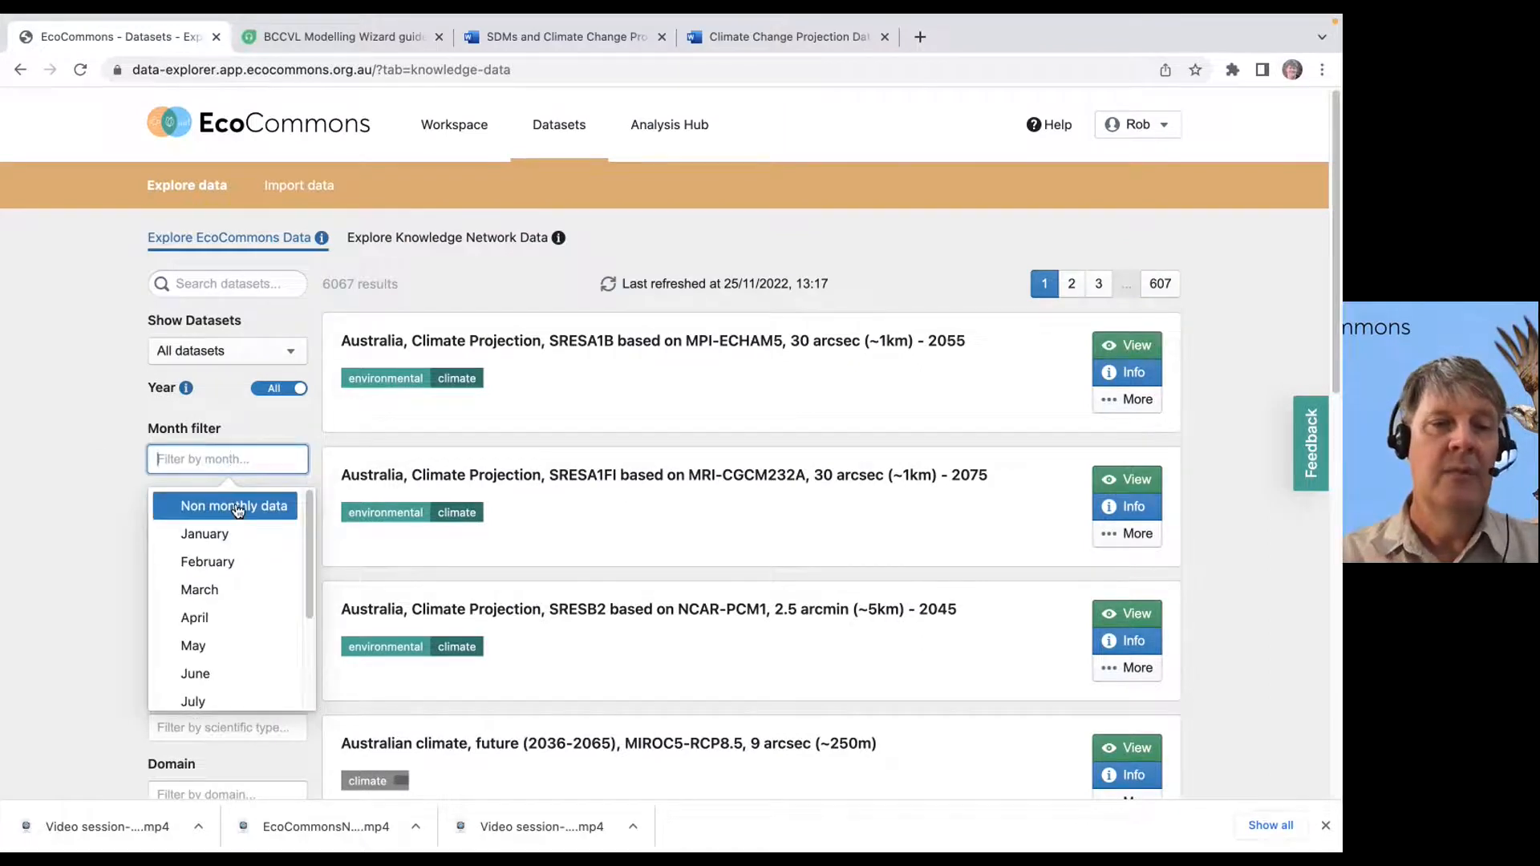
{"action": "left_click", "coordinate": [234, 505]}
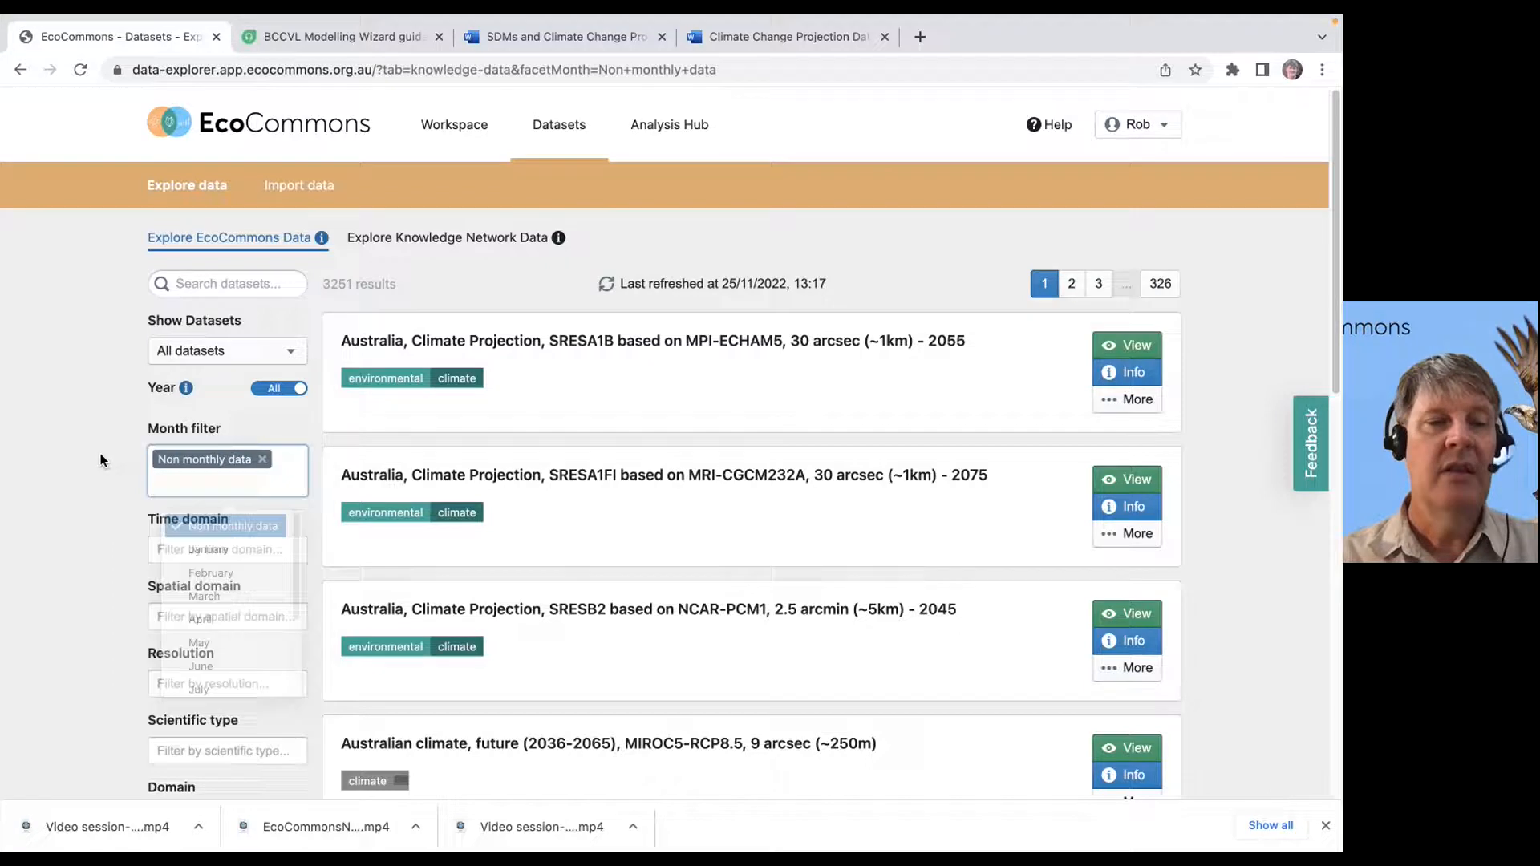
Reapply Current/Historic time domain for 417 results and focus the dataset search box
{"action": "left_click", "coordinate": [226, 549]}
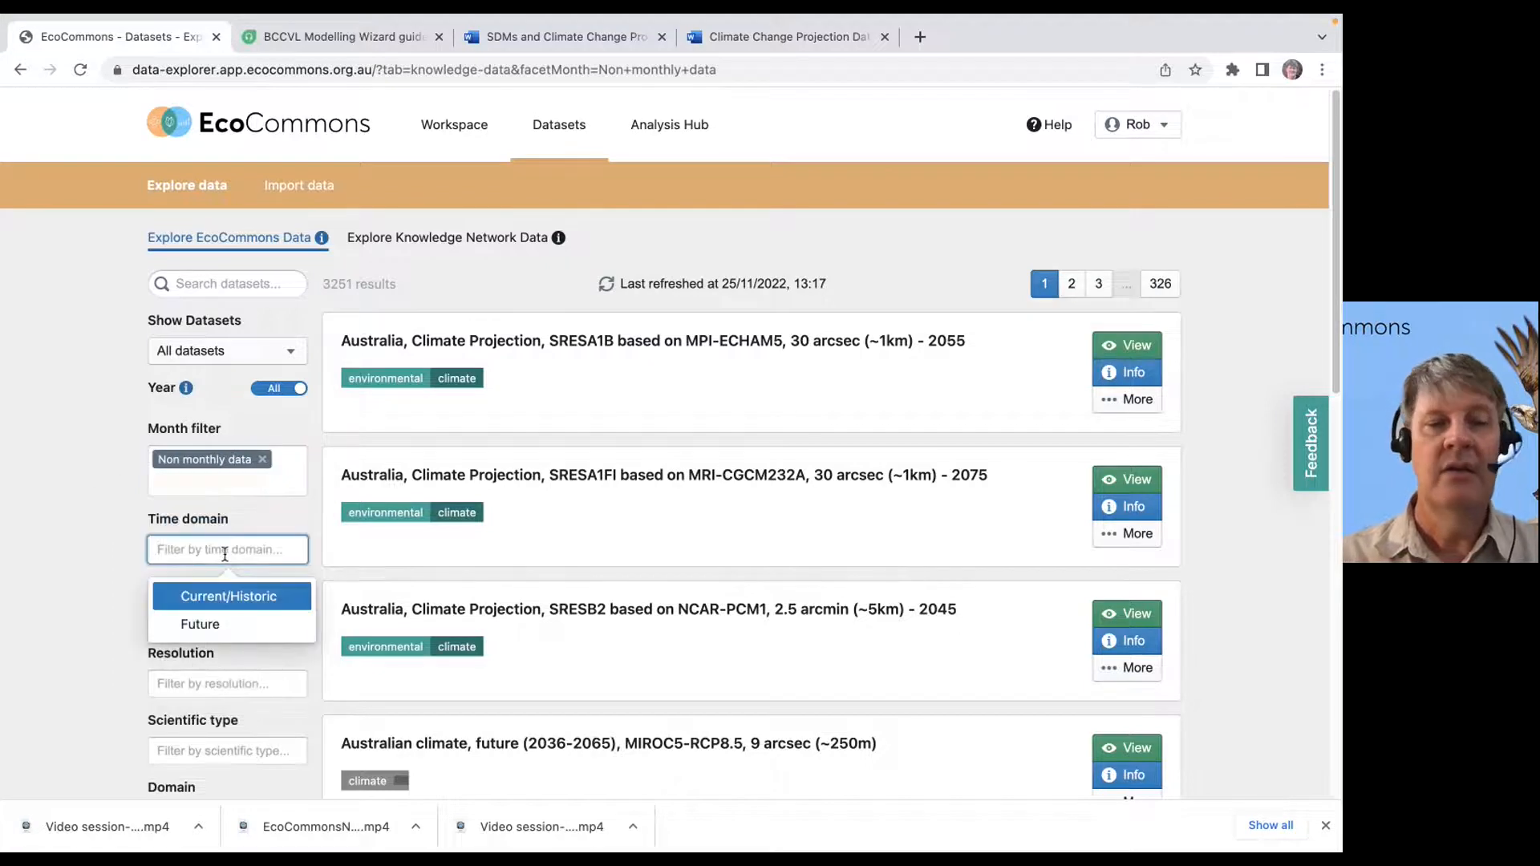
{"action": "left_click", "coordinate": [230, 597]}
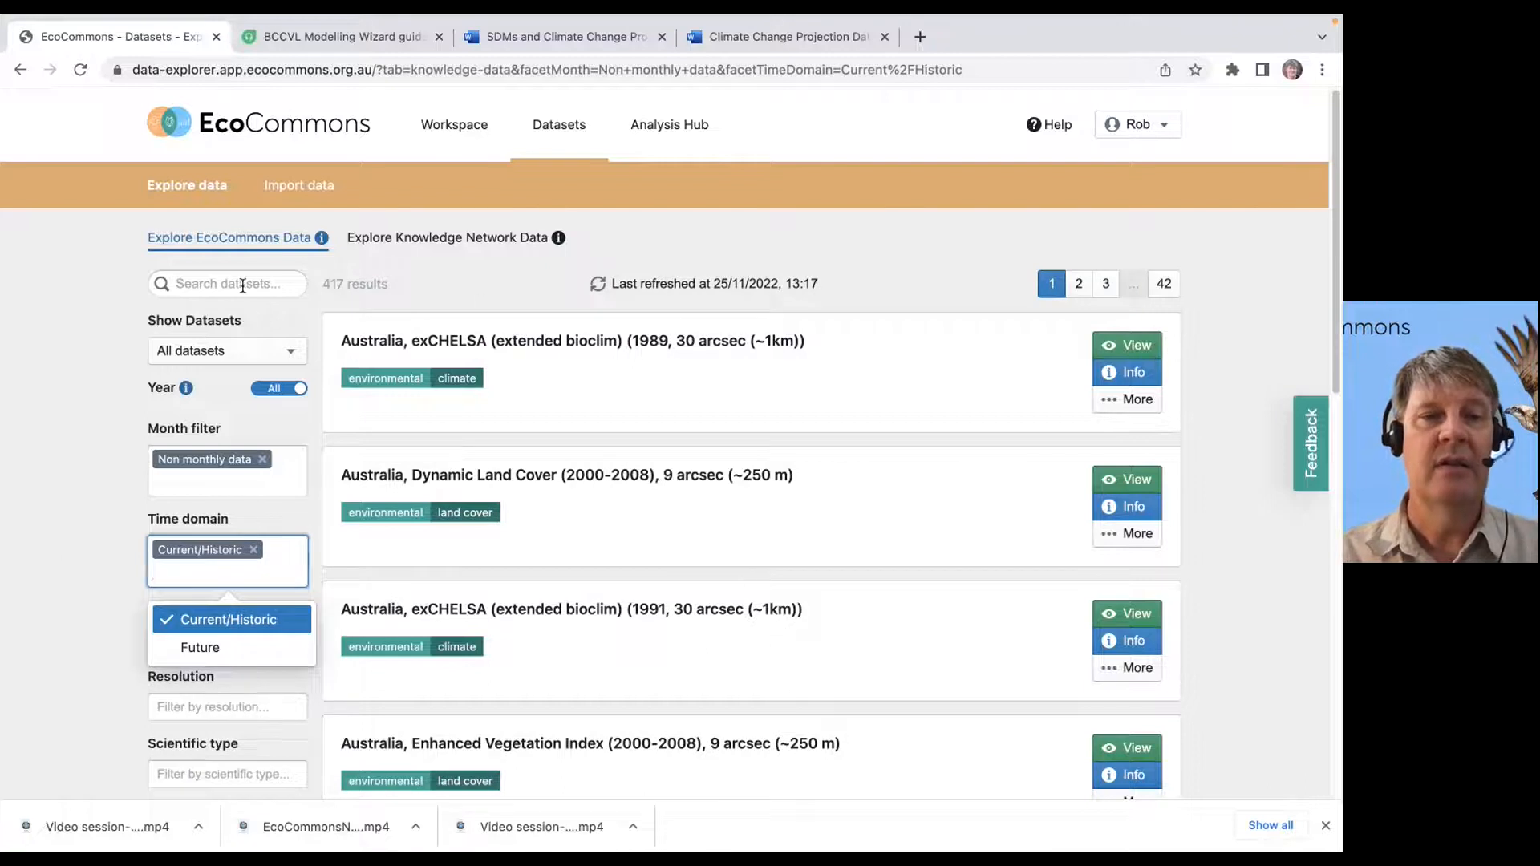
{"action": "left_click", "coordinate": [226, 284]}
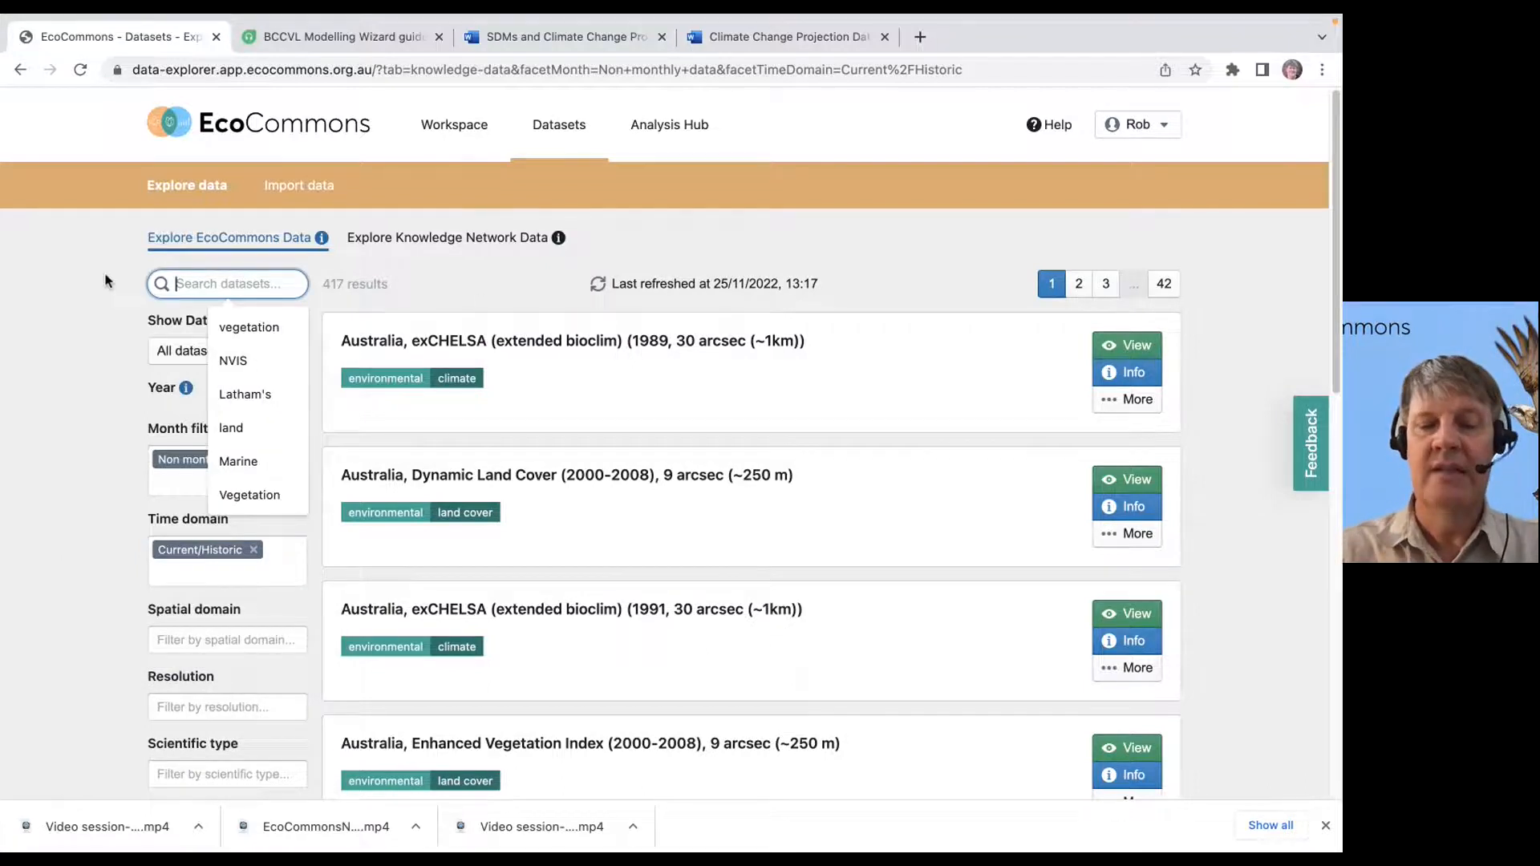
Search for NDVI and view the Australian NDVI October 2018 – March 2019 dataset map
{"action": "type", "text": "N"}
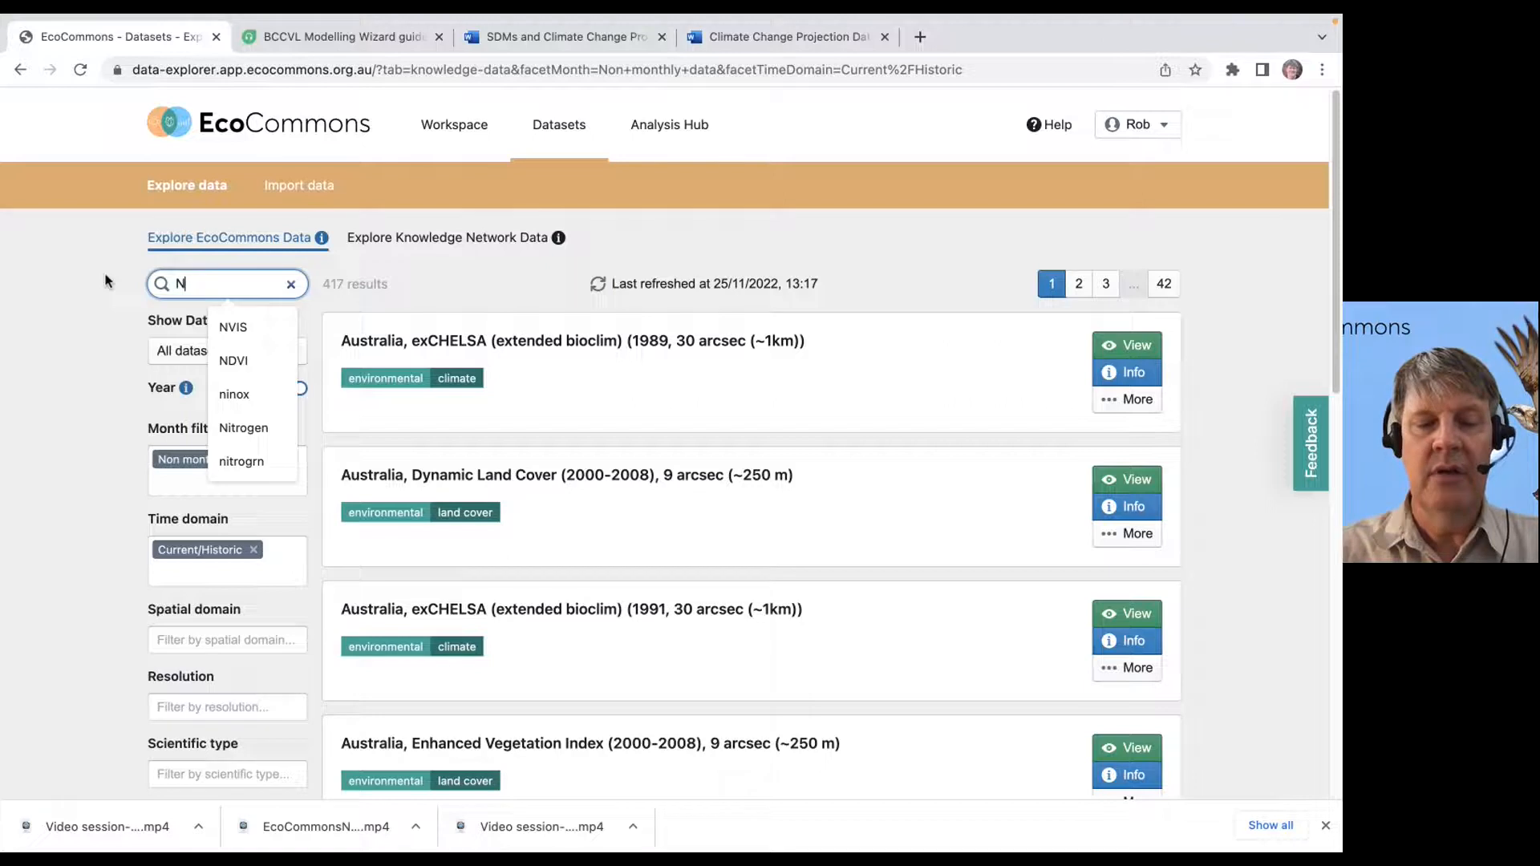
{"action": "left_click", "coordinate": [233, 361]}
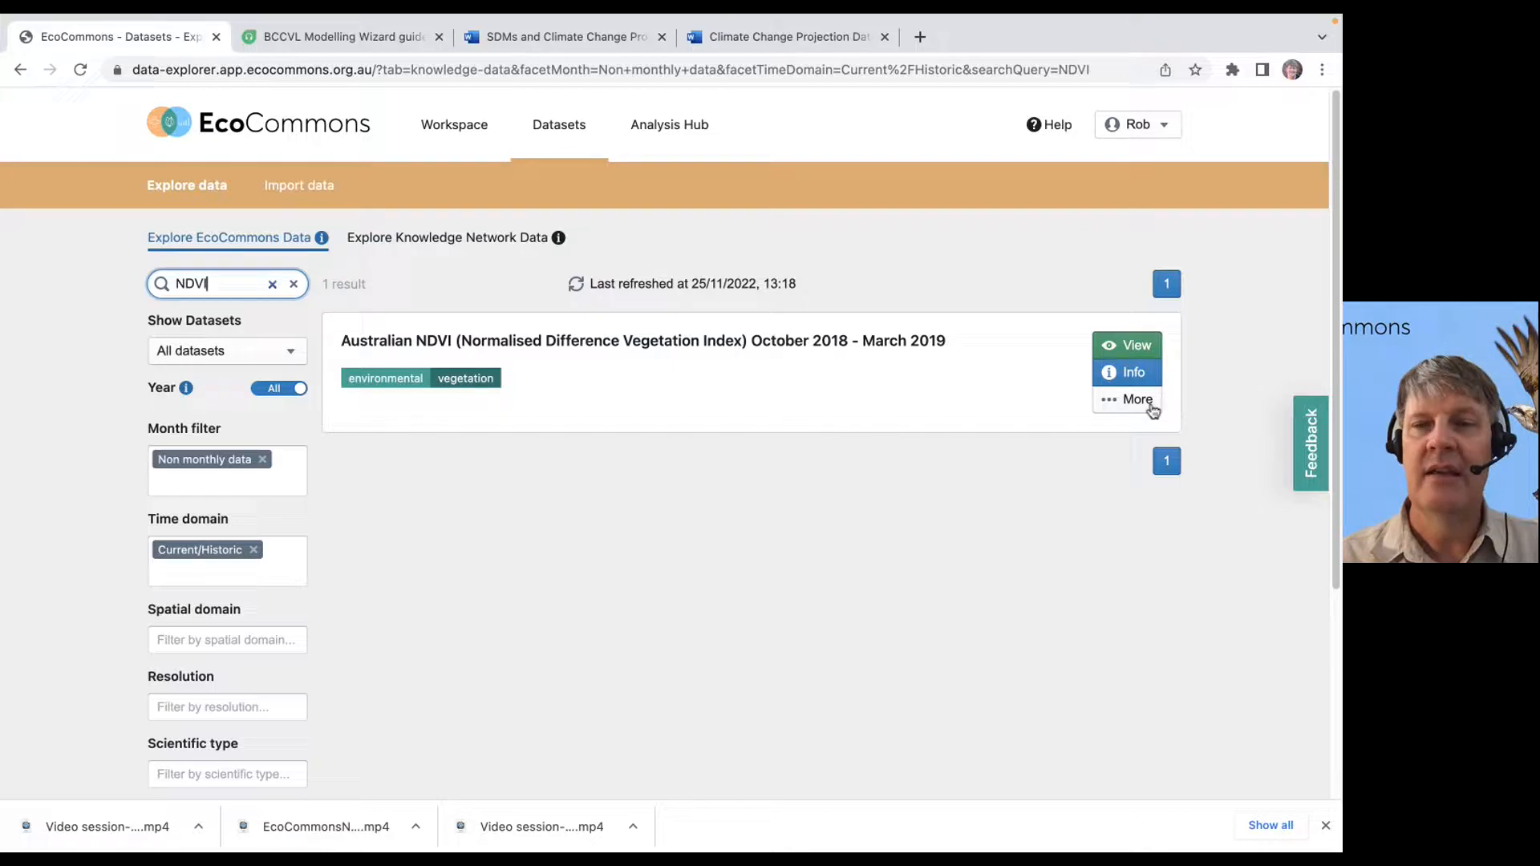
{"action": "left_click", "coordinate": [1126, 345]}
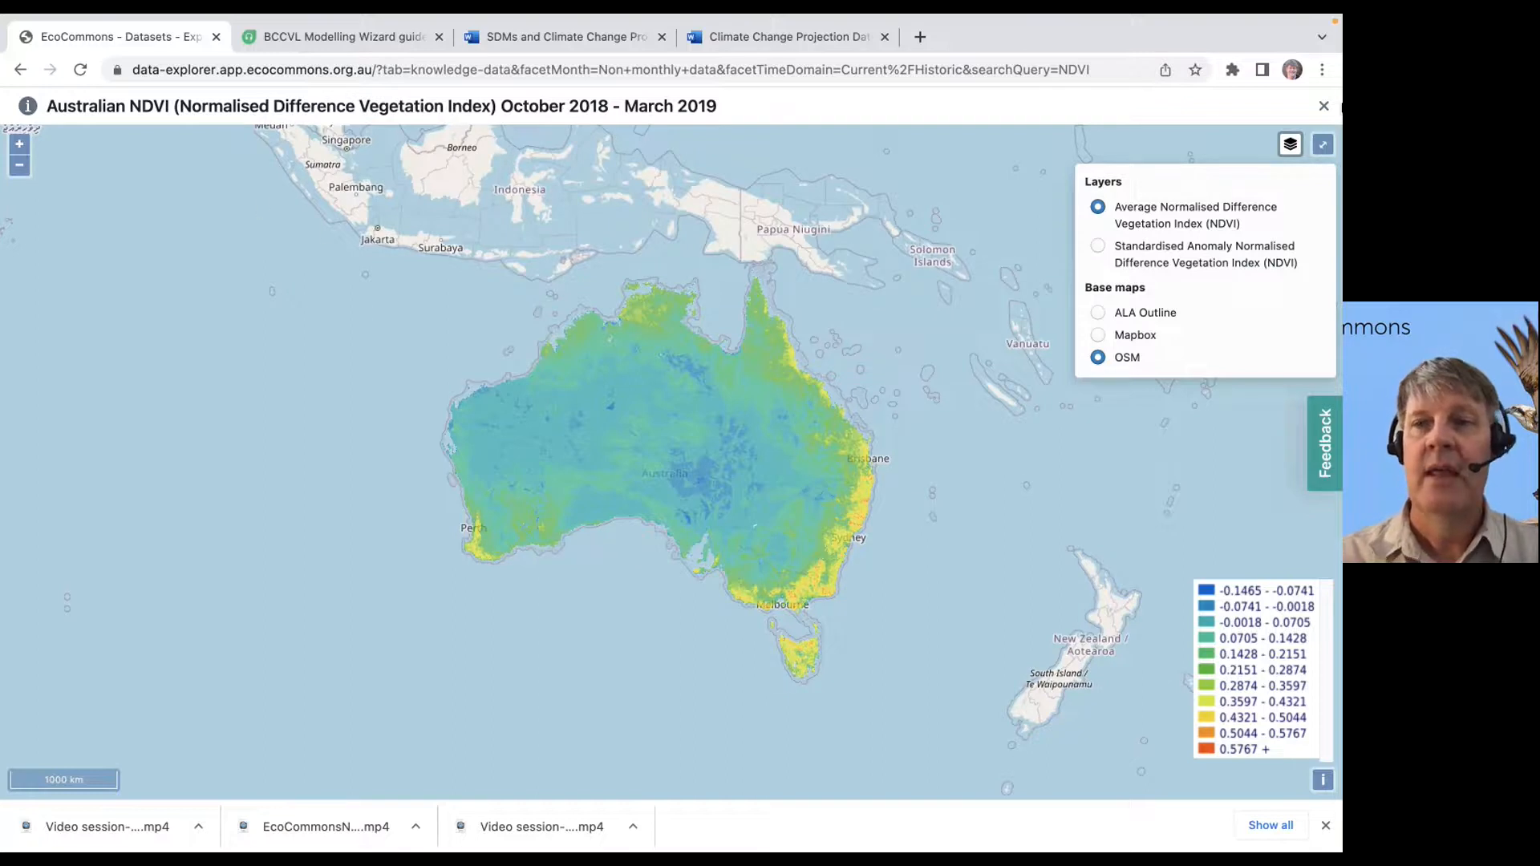
Close the NDVI map and review the dataset Info panel down to its Creative Commons licence
{"action": "left_click", "coordinate": [1323, 106]}
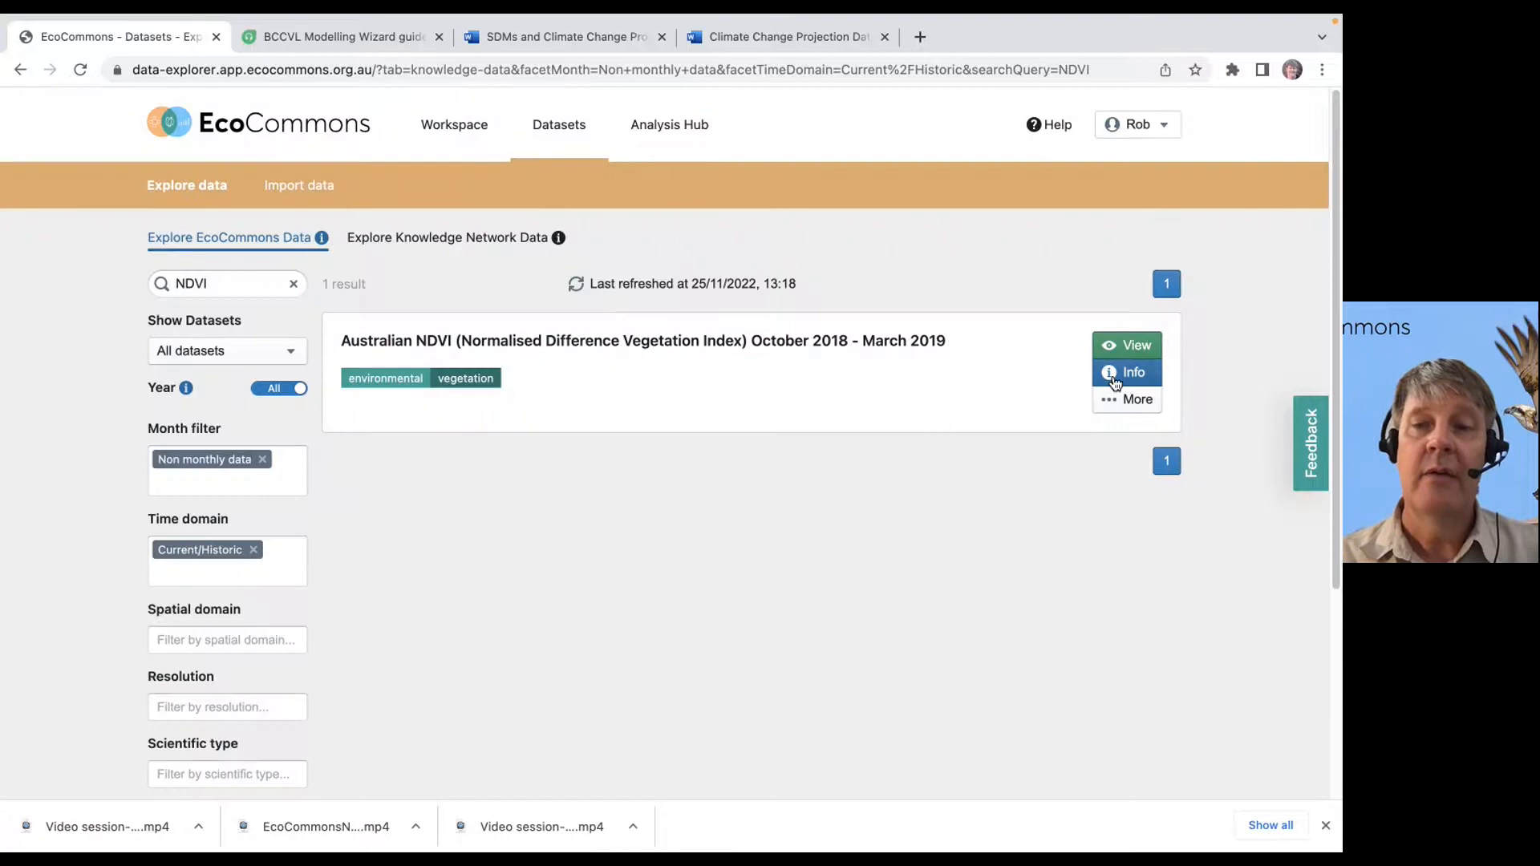
{"action": "left_click", "coordinate": [1134, 370]}
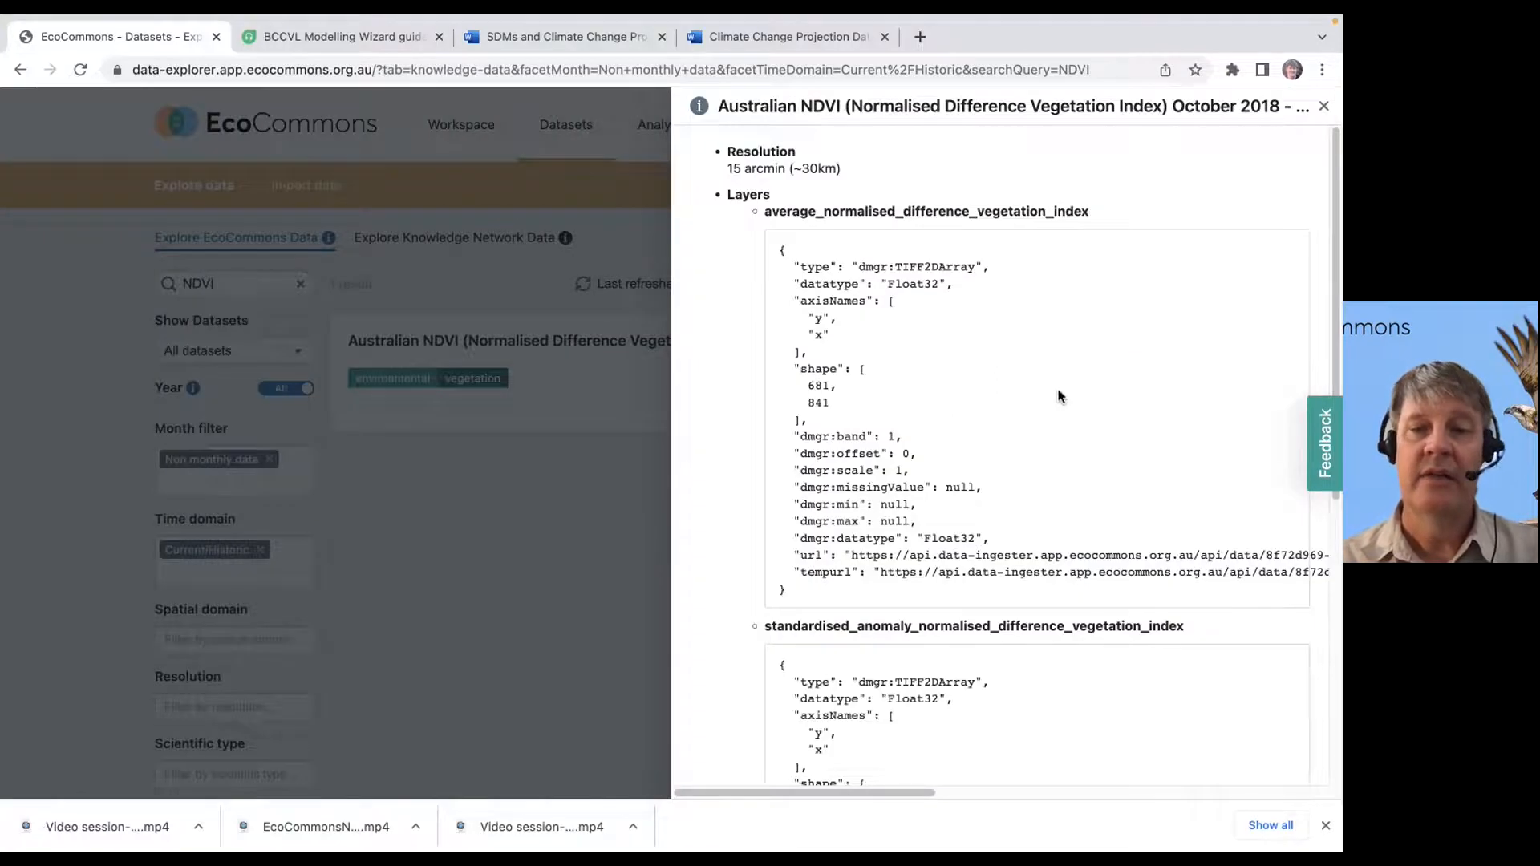
{"action": "scroll", "scroll_direction": "down", "scroll_amount": 3}
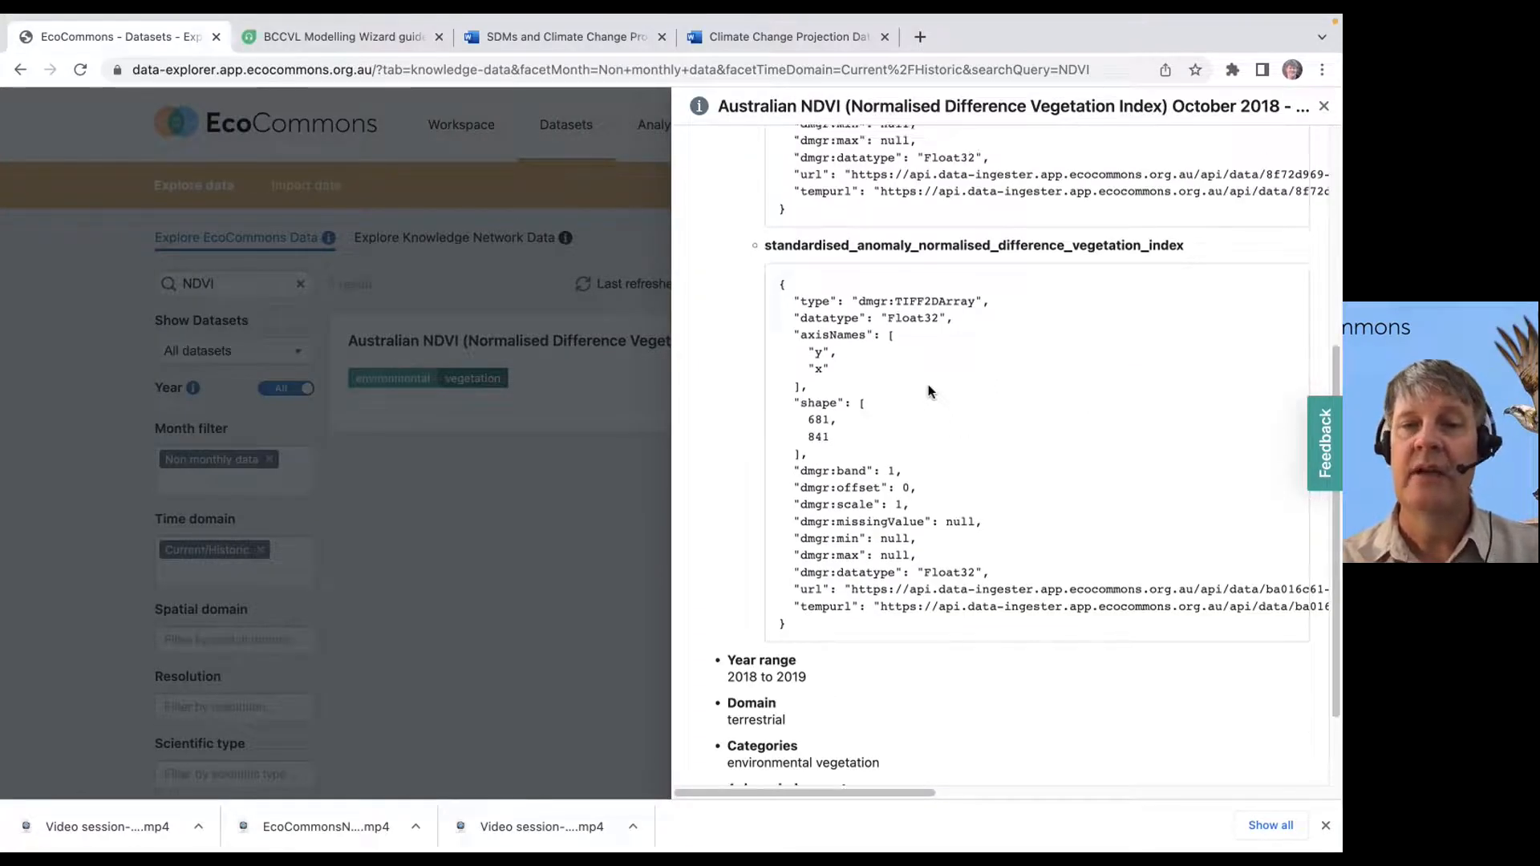
{"action": "scroll", "scroll_direction": "up", "scroll_amount": 3}
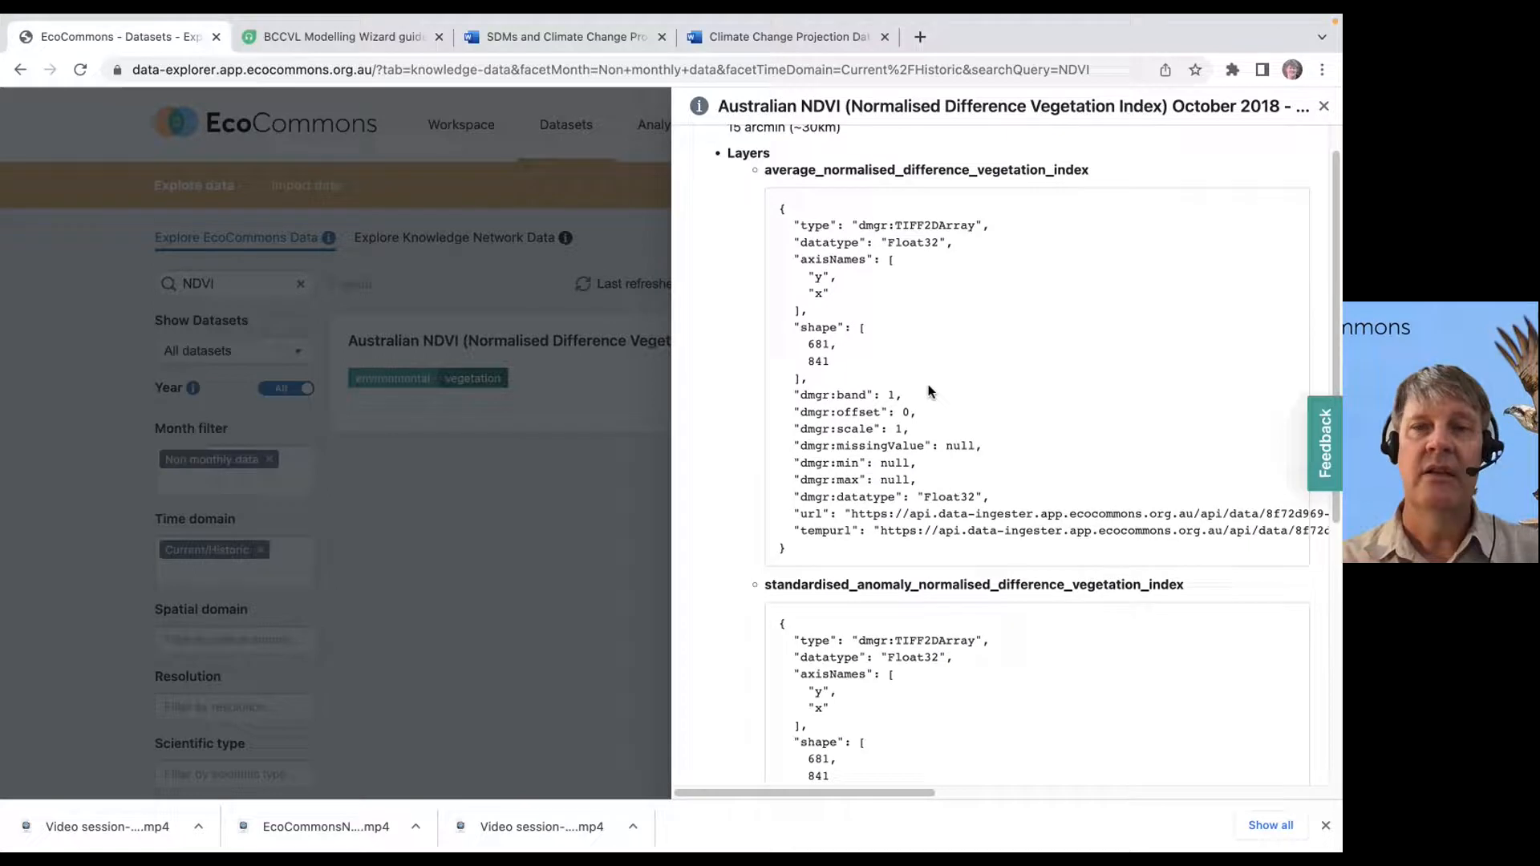
{"action": "scroll", "scroll_direction": "up", "scroll_amount": 3}
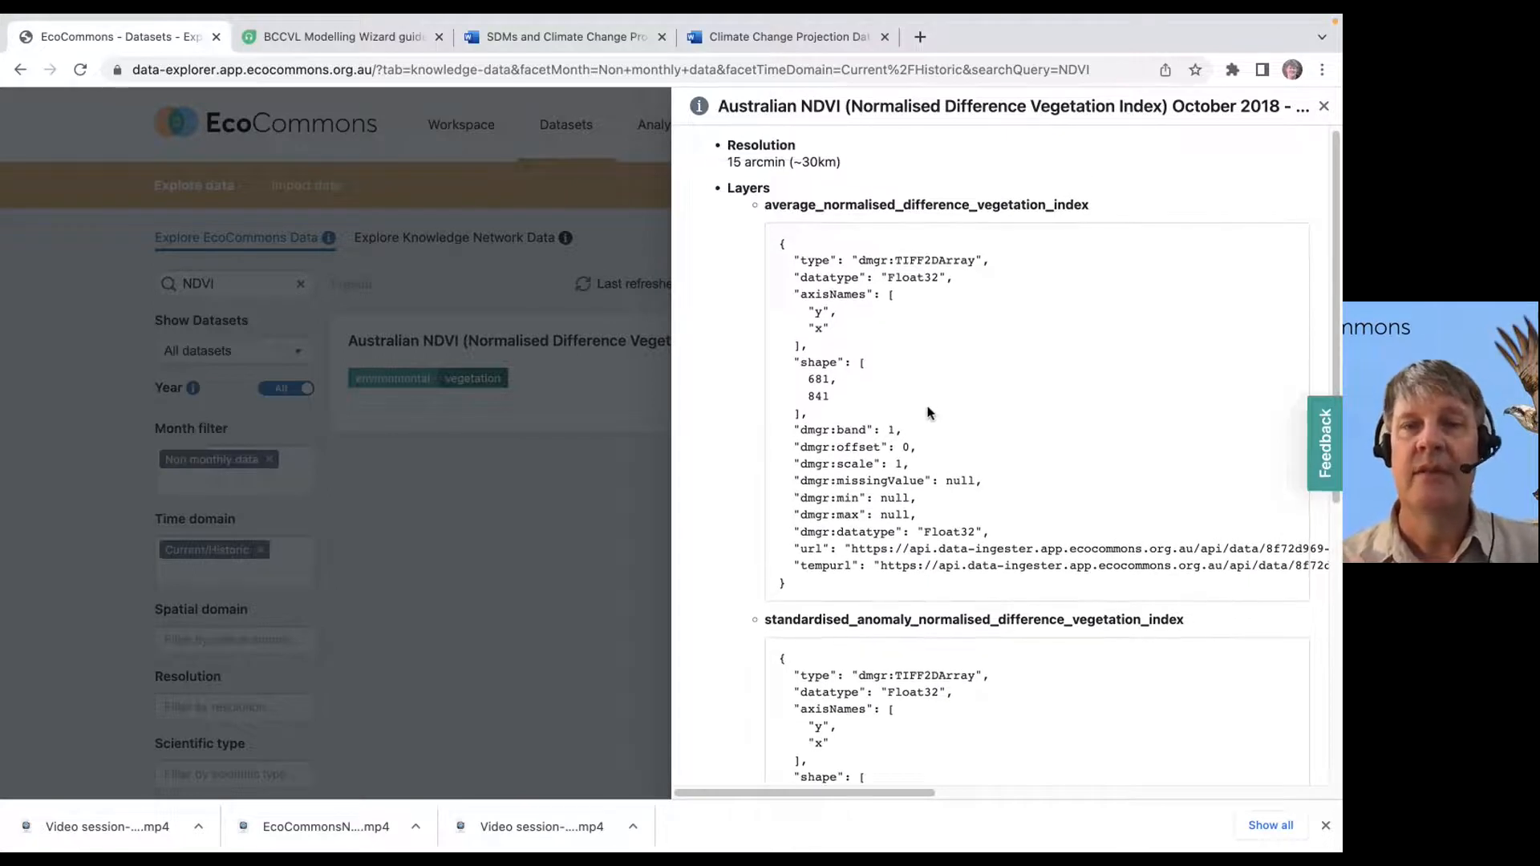
{"action": "mouse_move", "coordinate": [834, 435]}
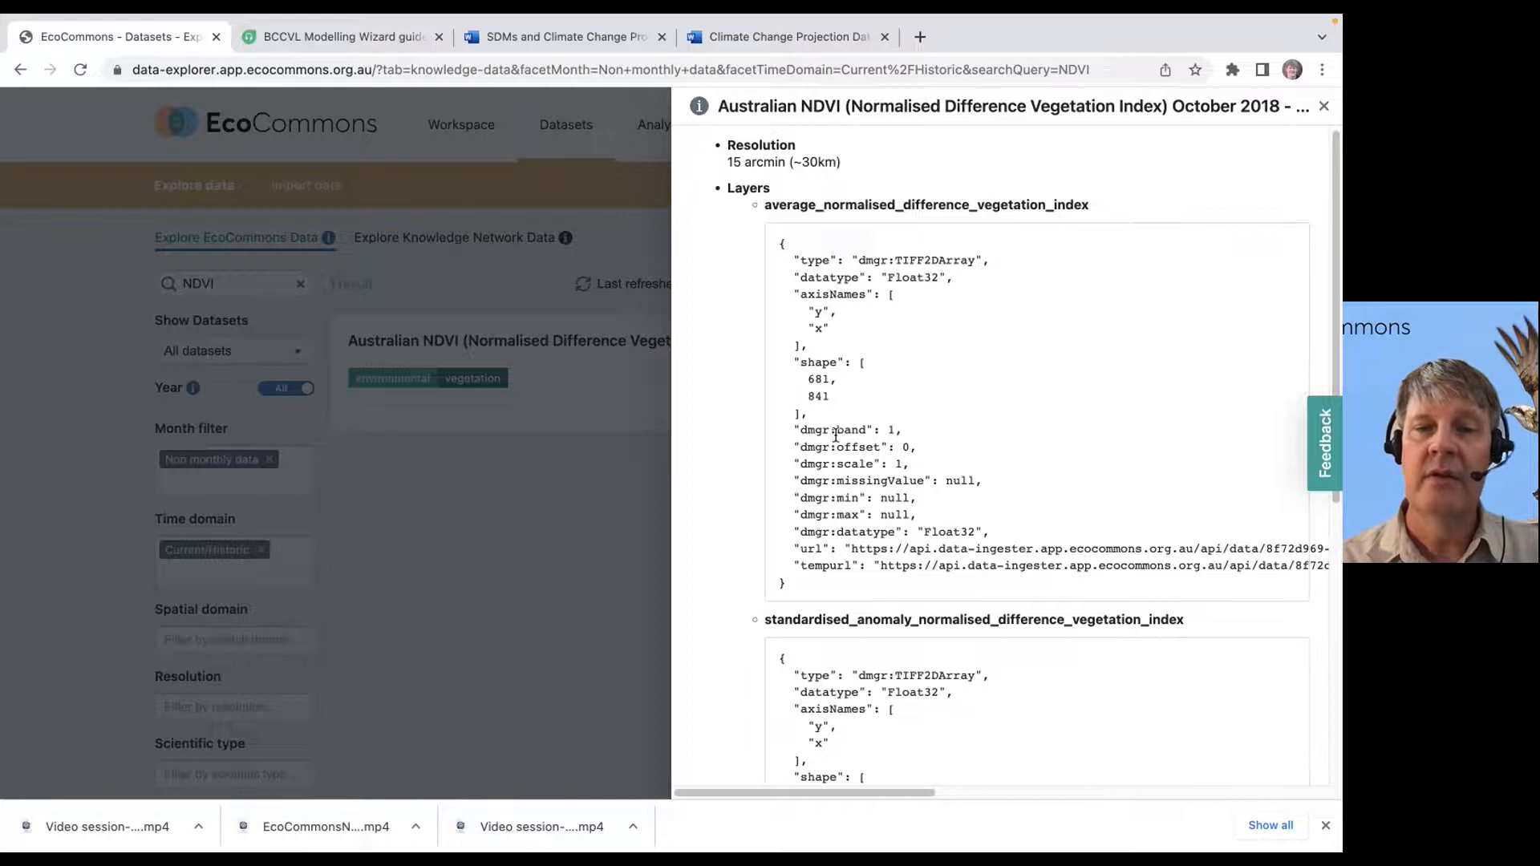
{"action": "scroll", "scroll_direction": "down", "scroll_amount": 3}
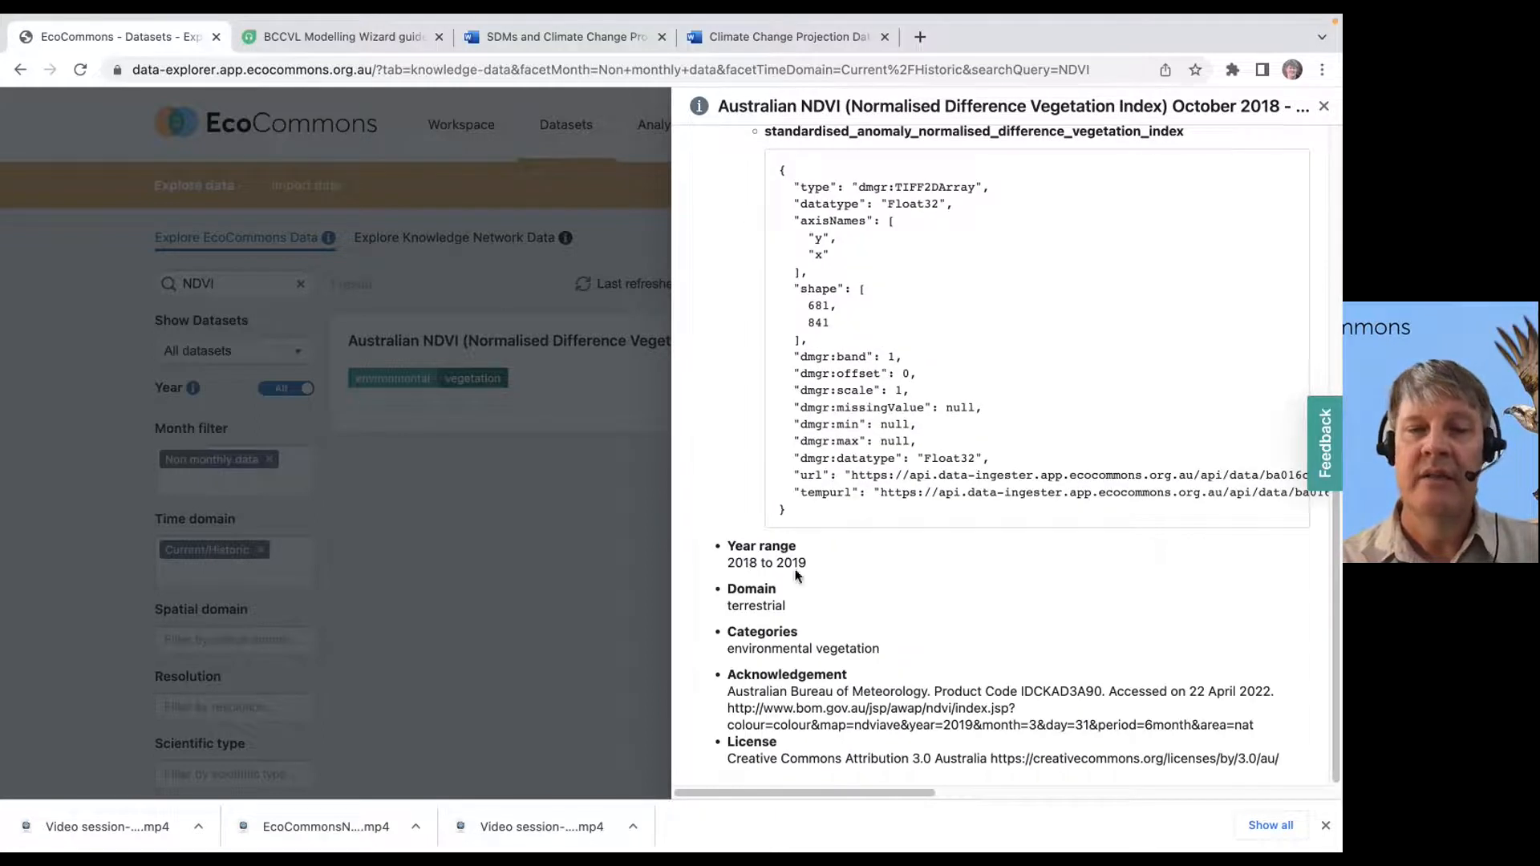
{"action": "mouse_move", "coordinate": [804, 581]}
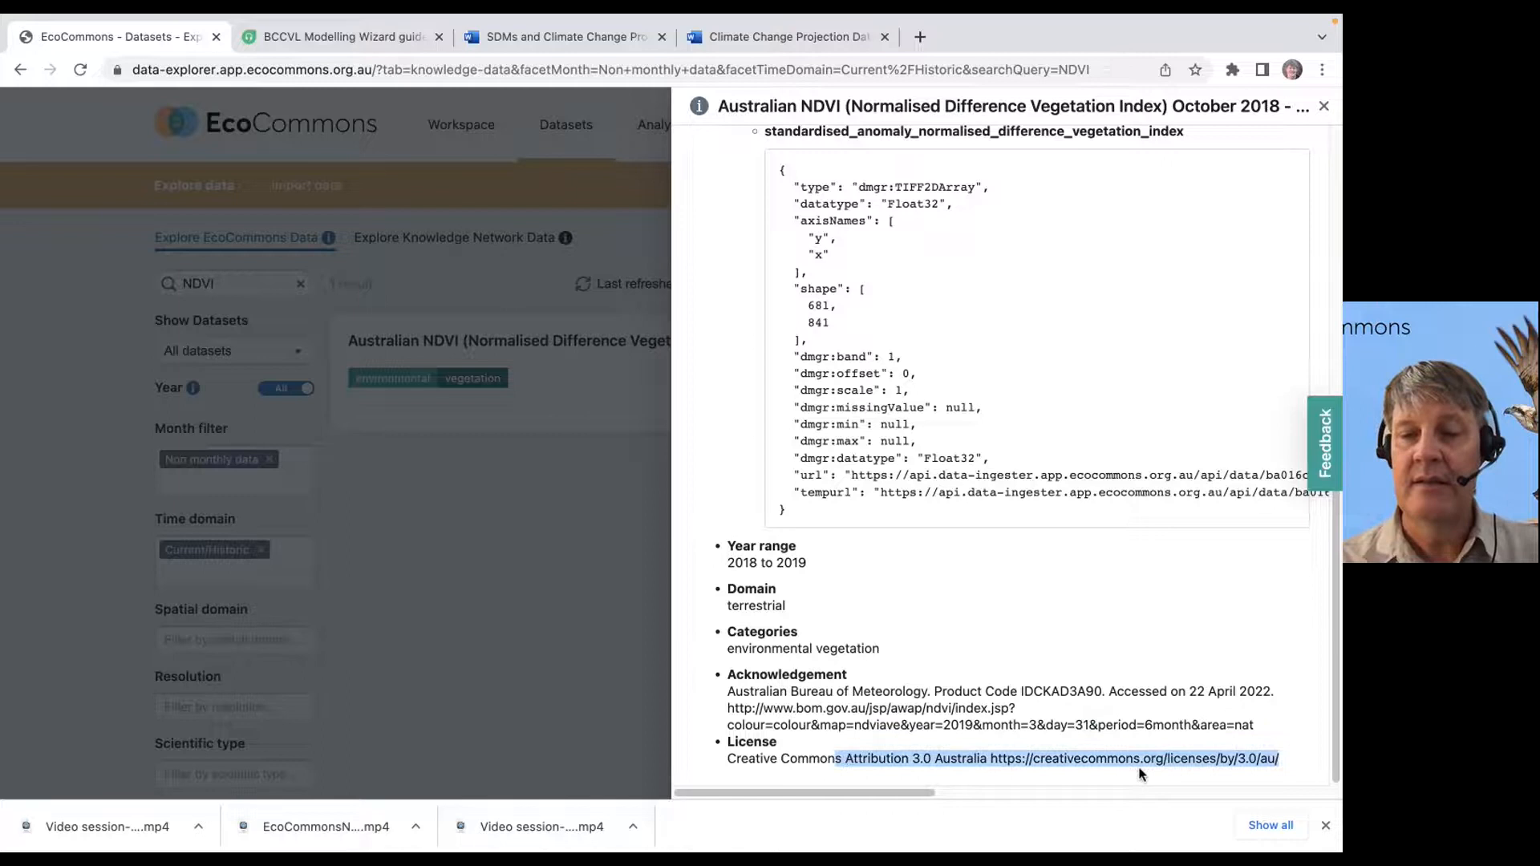
{"action": "mouse_move", "coordinate": [579, 553]}
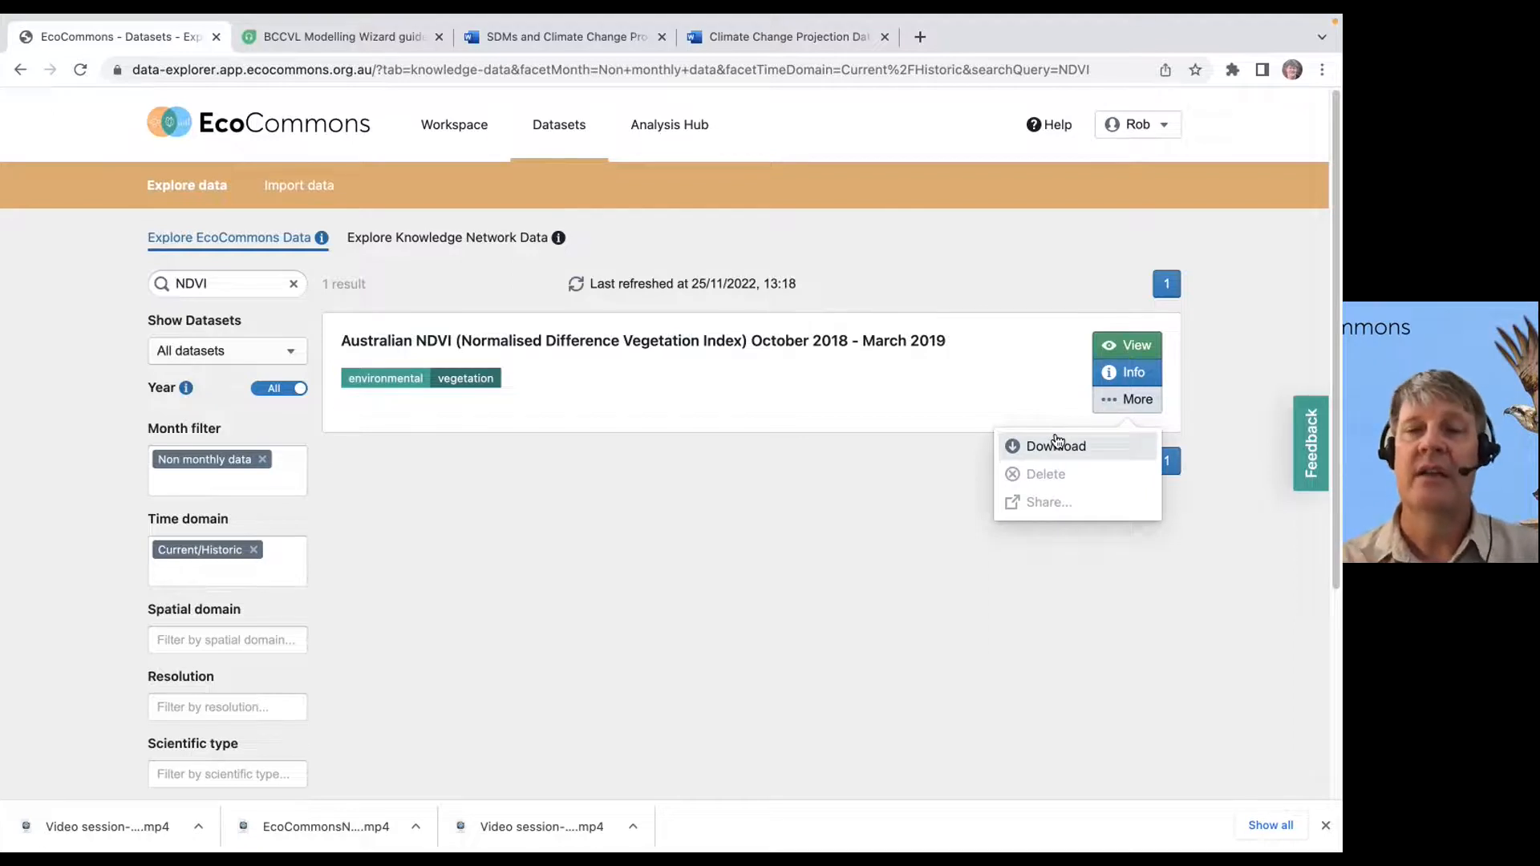
Reopen the NDVI Info panel to review layer JSON and GeoTIFF URLs, then close it
{"action": "left_click", "coordinate": [1126, 372]}
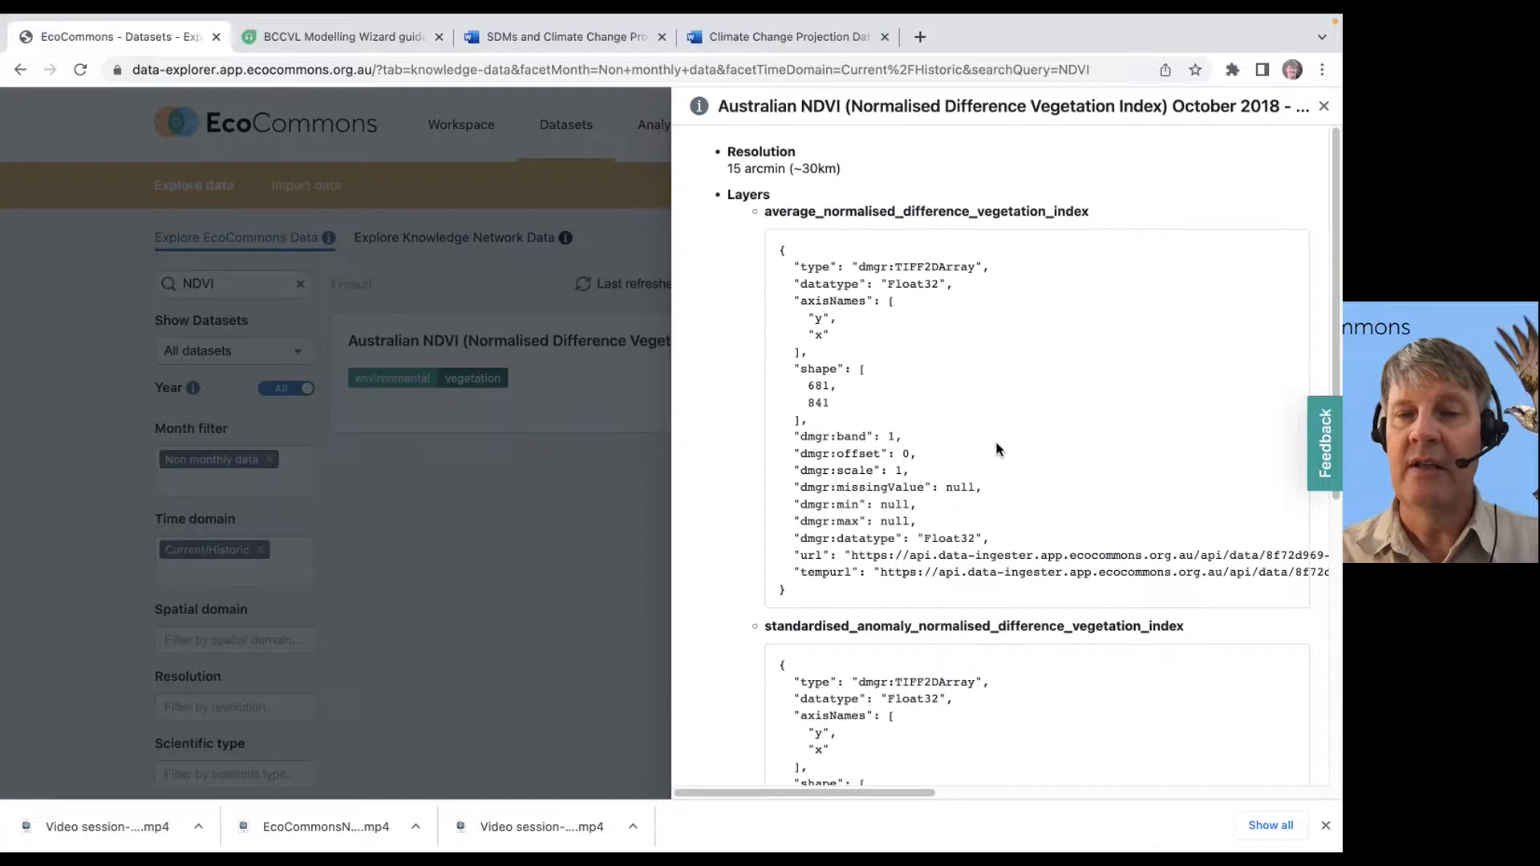
{"action": "mouse_move", "coordinate": [855, 569]}
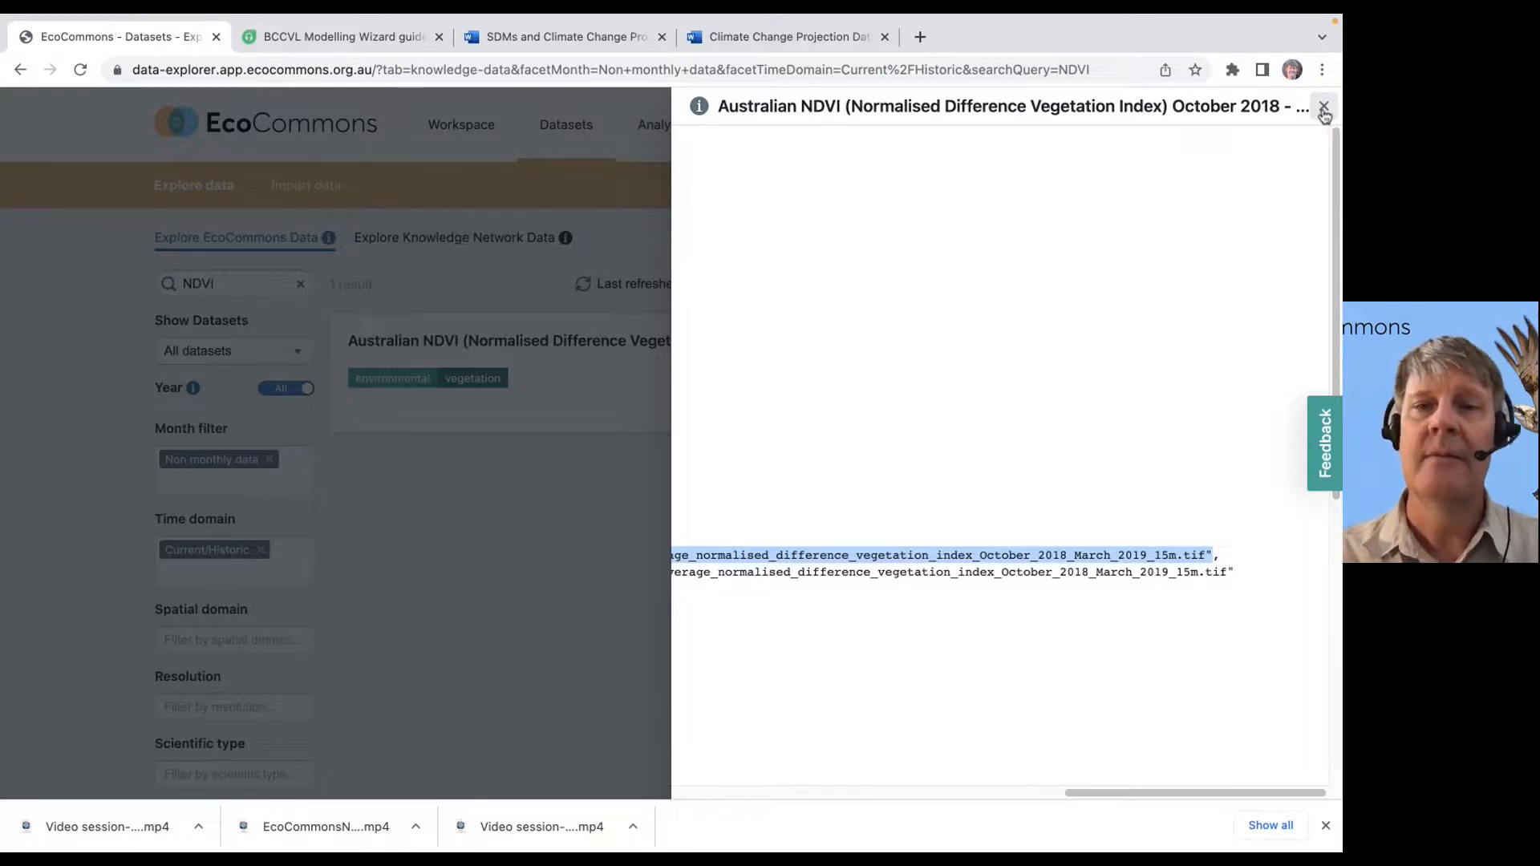
{"action": "left_click", "coordinate": [1323, 106]}
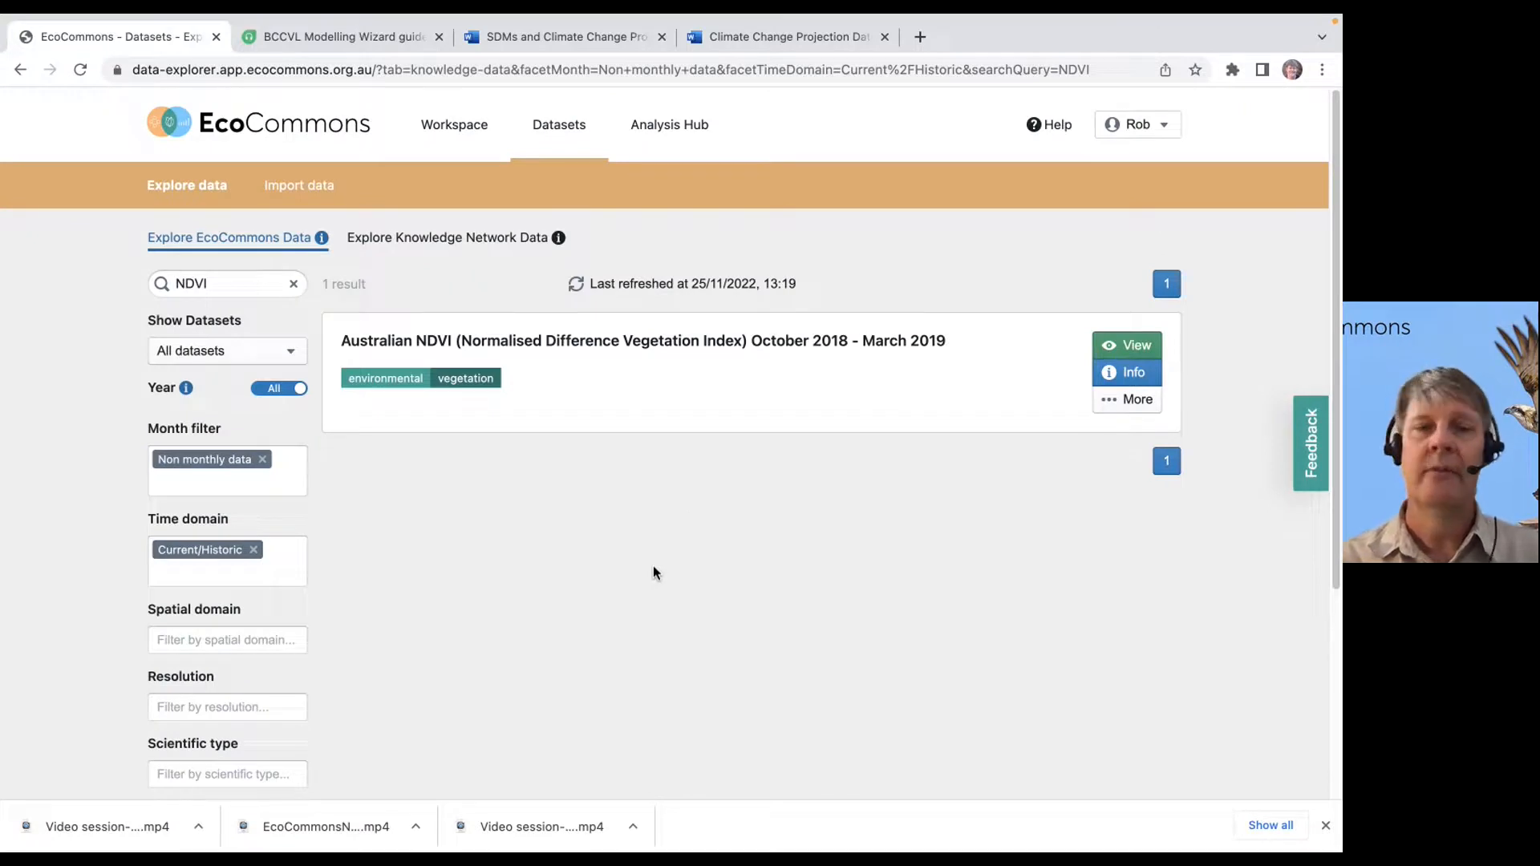
{"action": "mouse_move", "coordinate": [255, 550]}
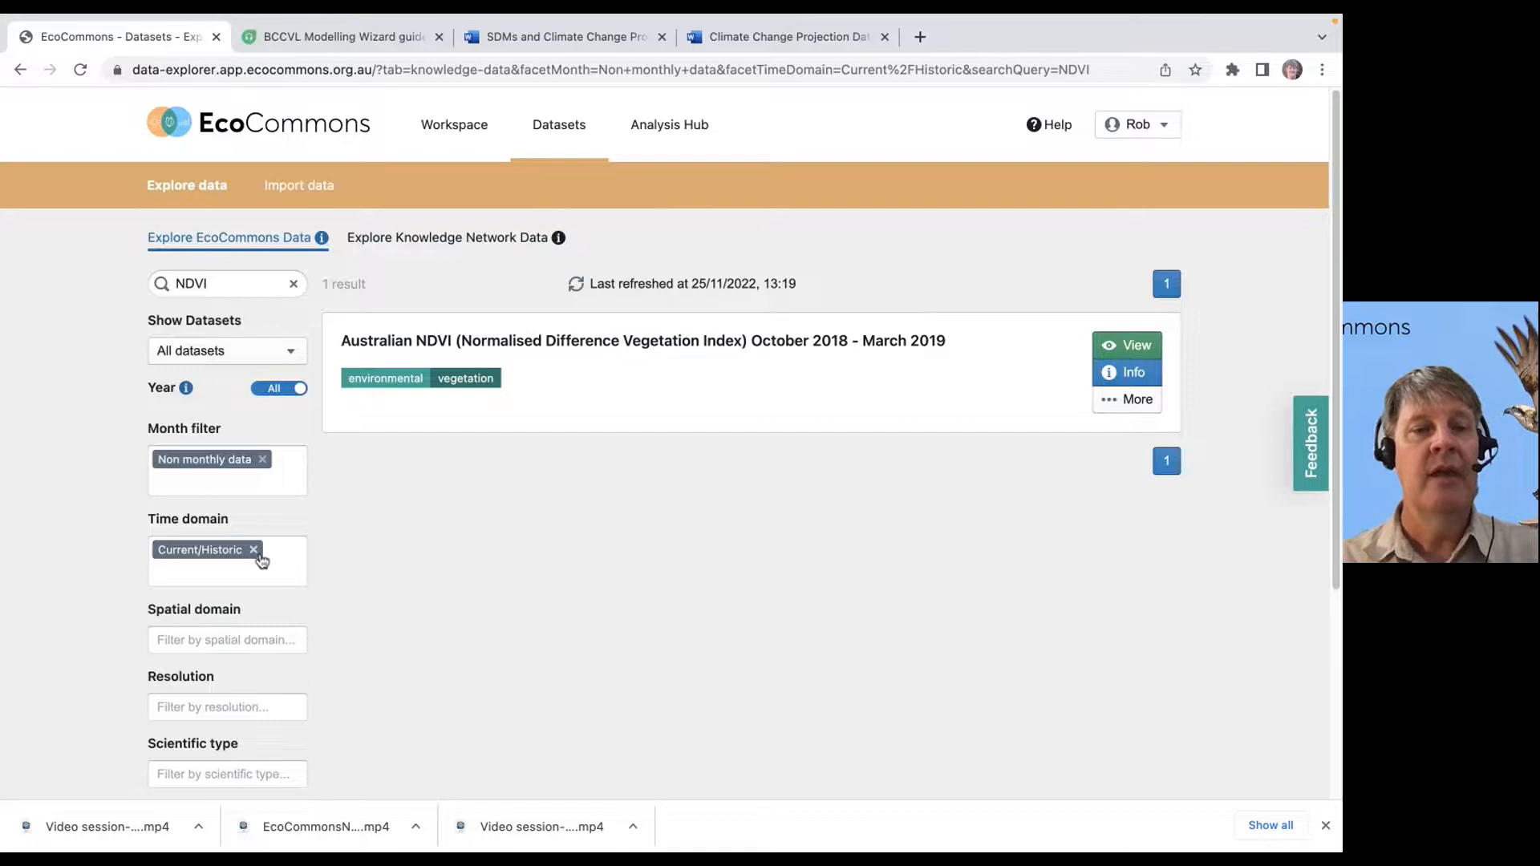
Clear the Current/Historic filter and NDVI search, switching to Knowledge Network Data with 83103 results
{"action": "left_click", "coordinate": [254, 549]}
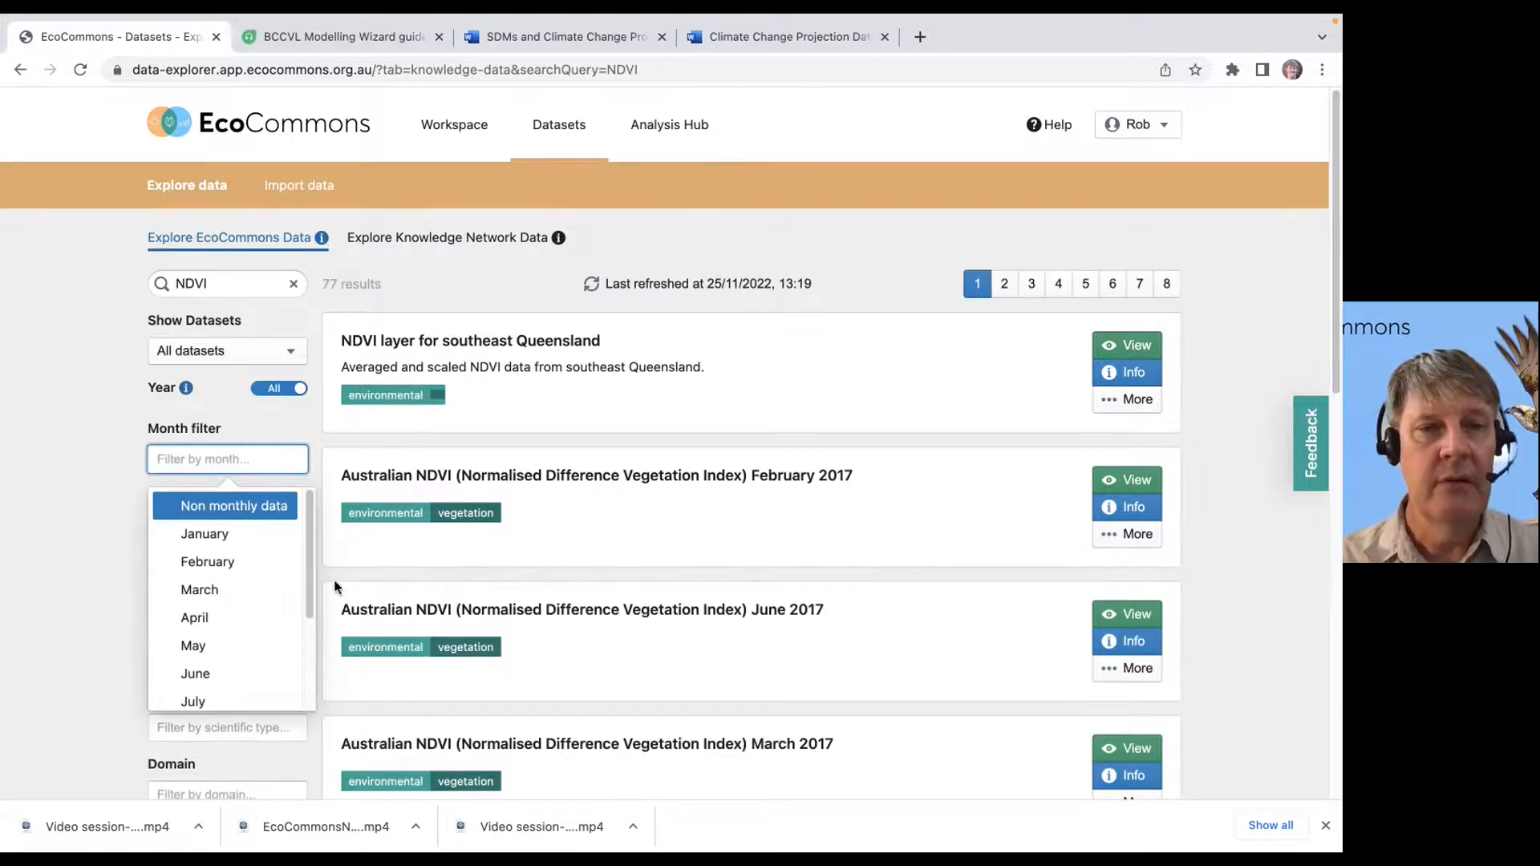
{"action": "left_click", "coordinate": [292, 284]}
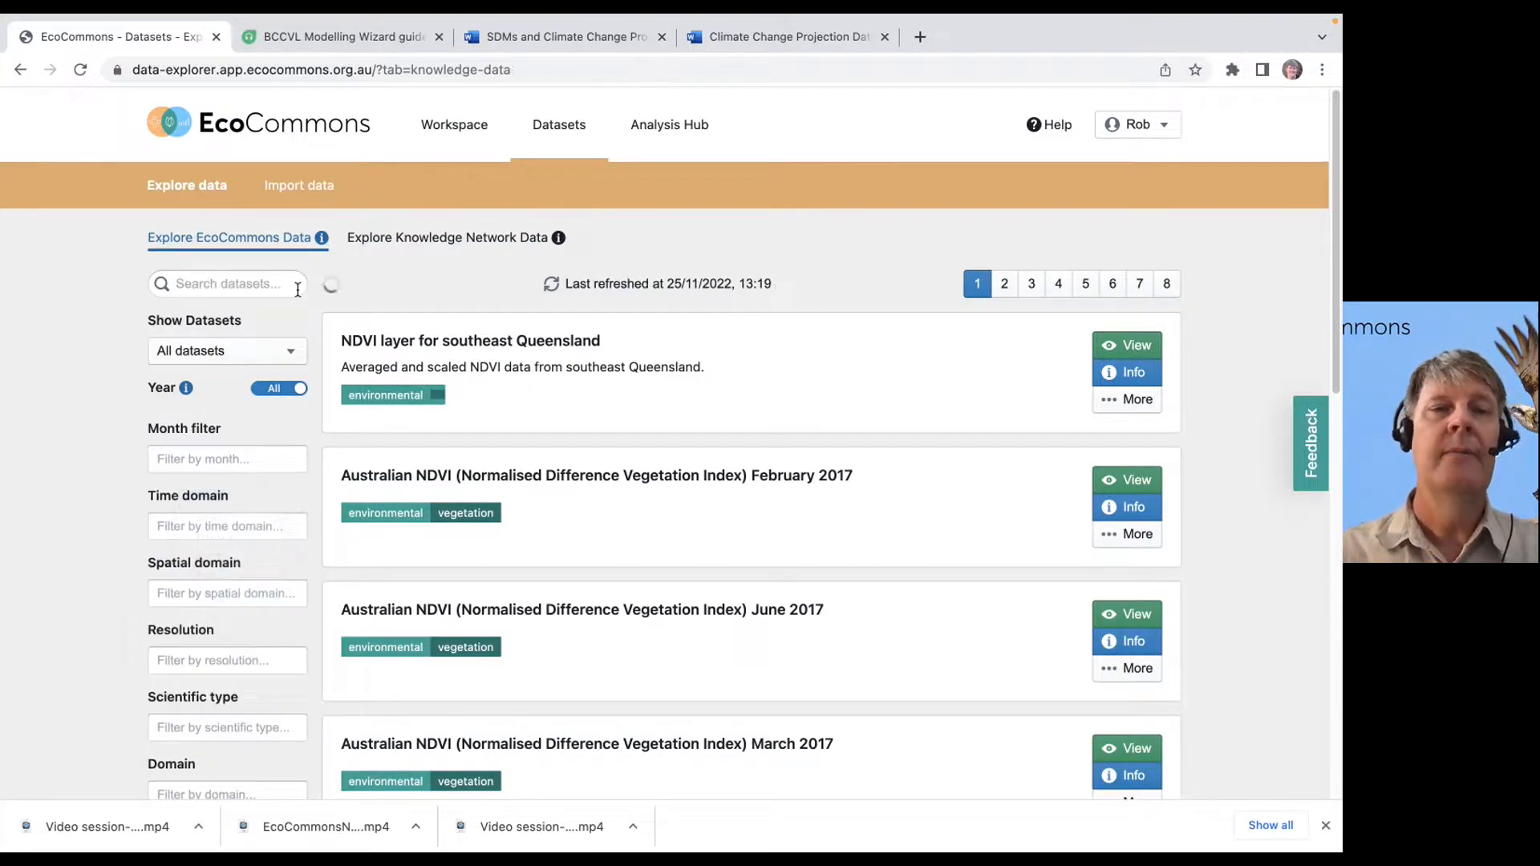
{"action": "left_click", "coordinate": [446, 238]}
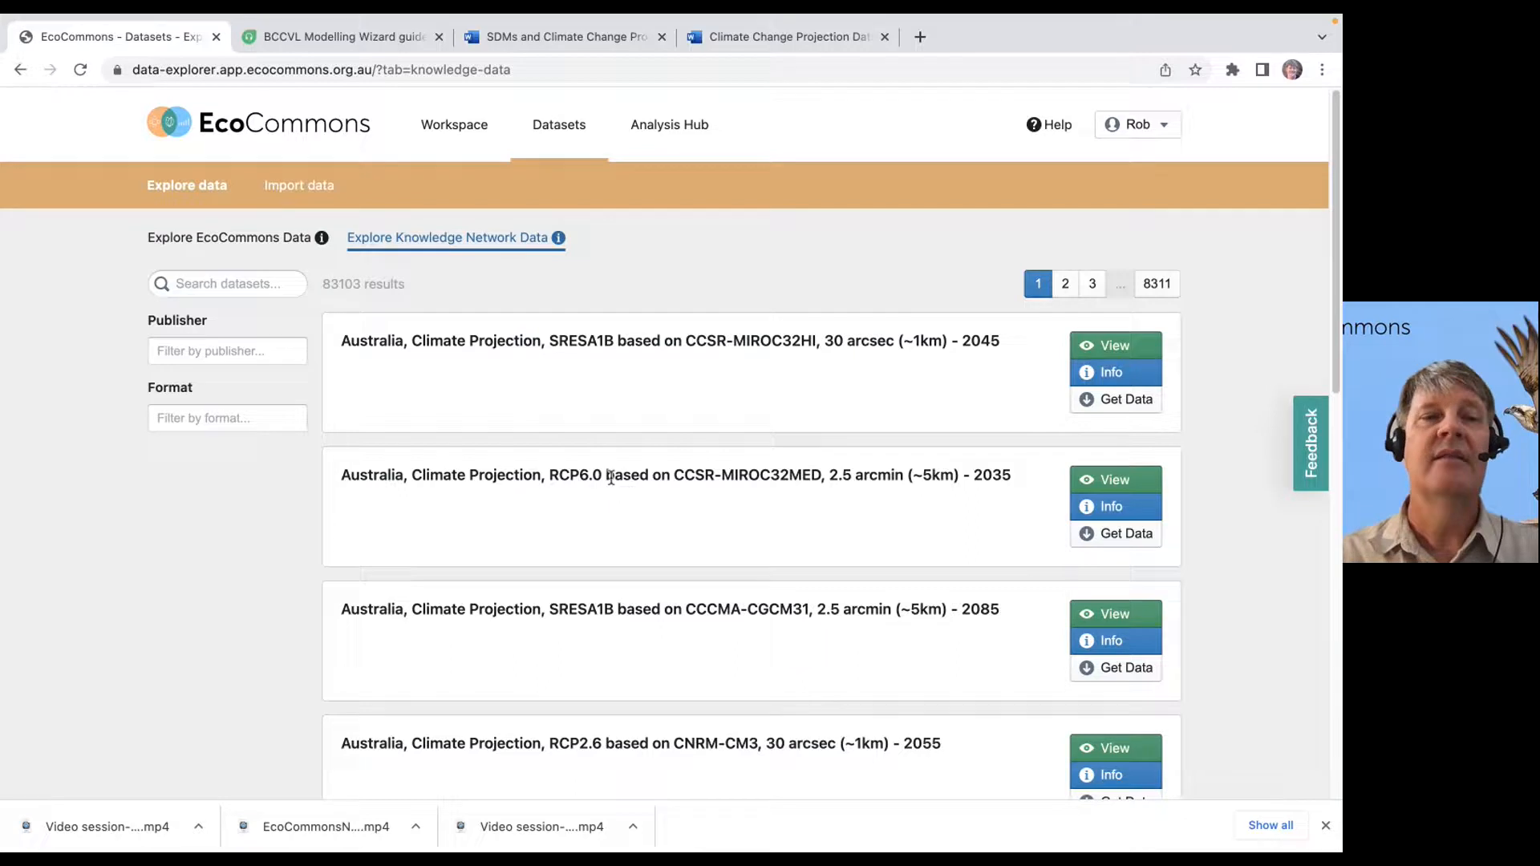
Search Knowledge Network datasets for DEM, returning 436 results led by Digital Elevation Models
{"action": "left_click", "coordinate": [227, 284]}
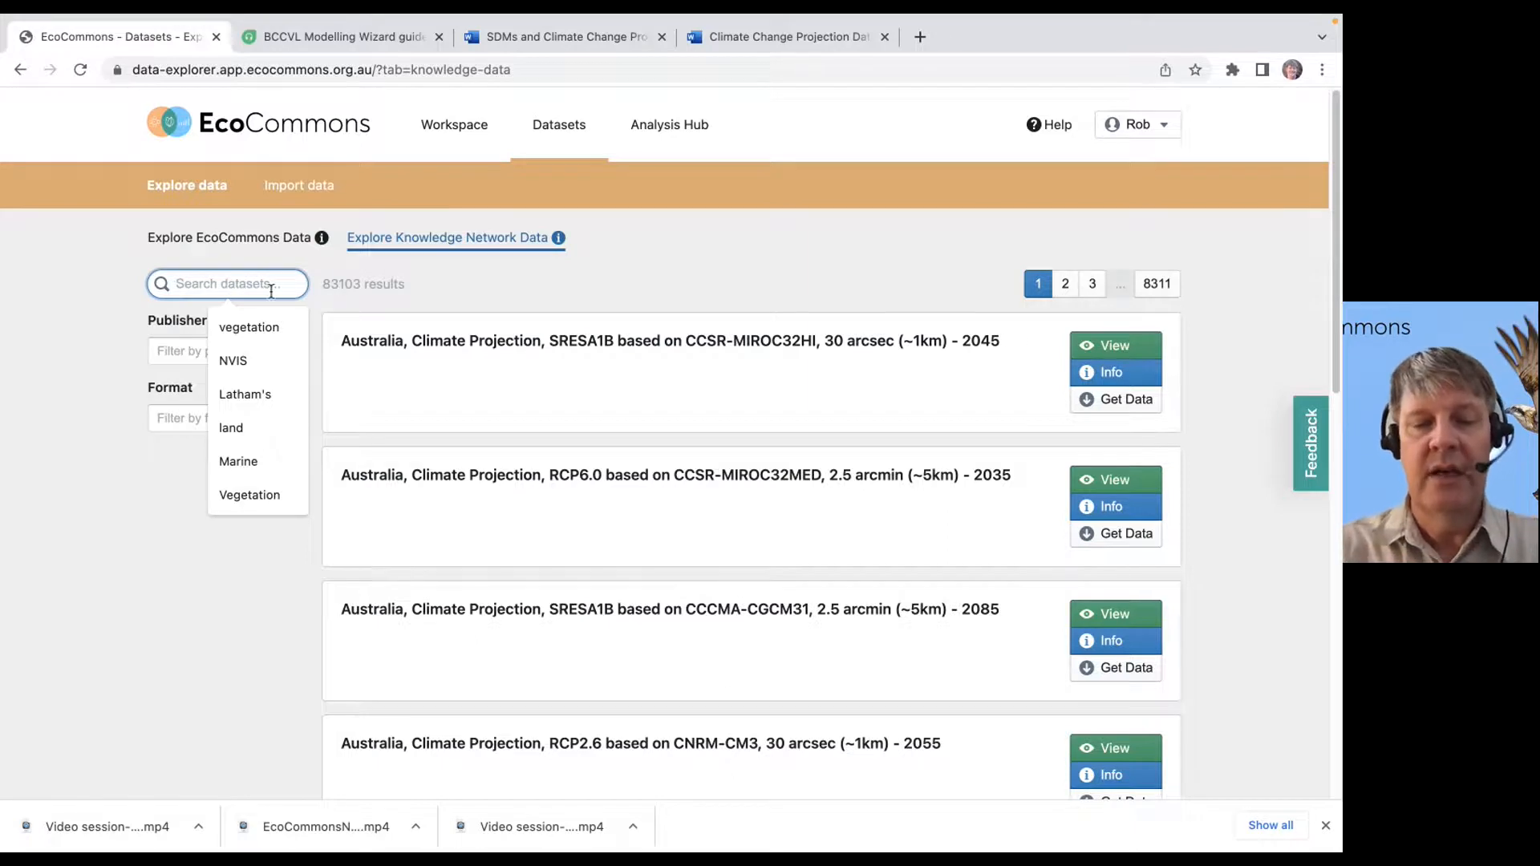
{"action": "type", "text": "DEM"}
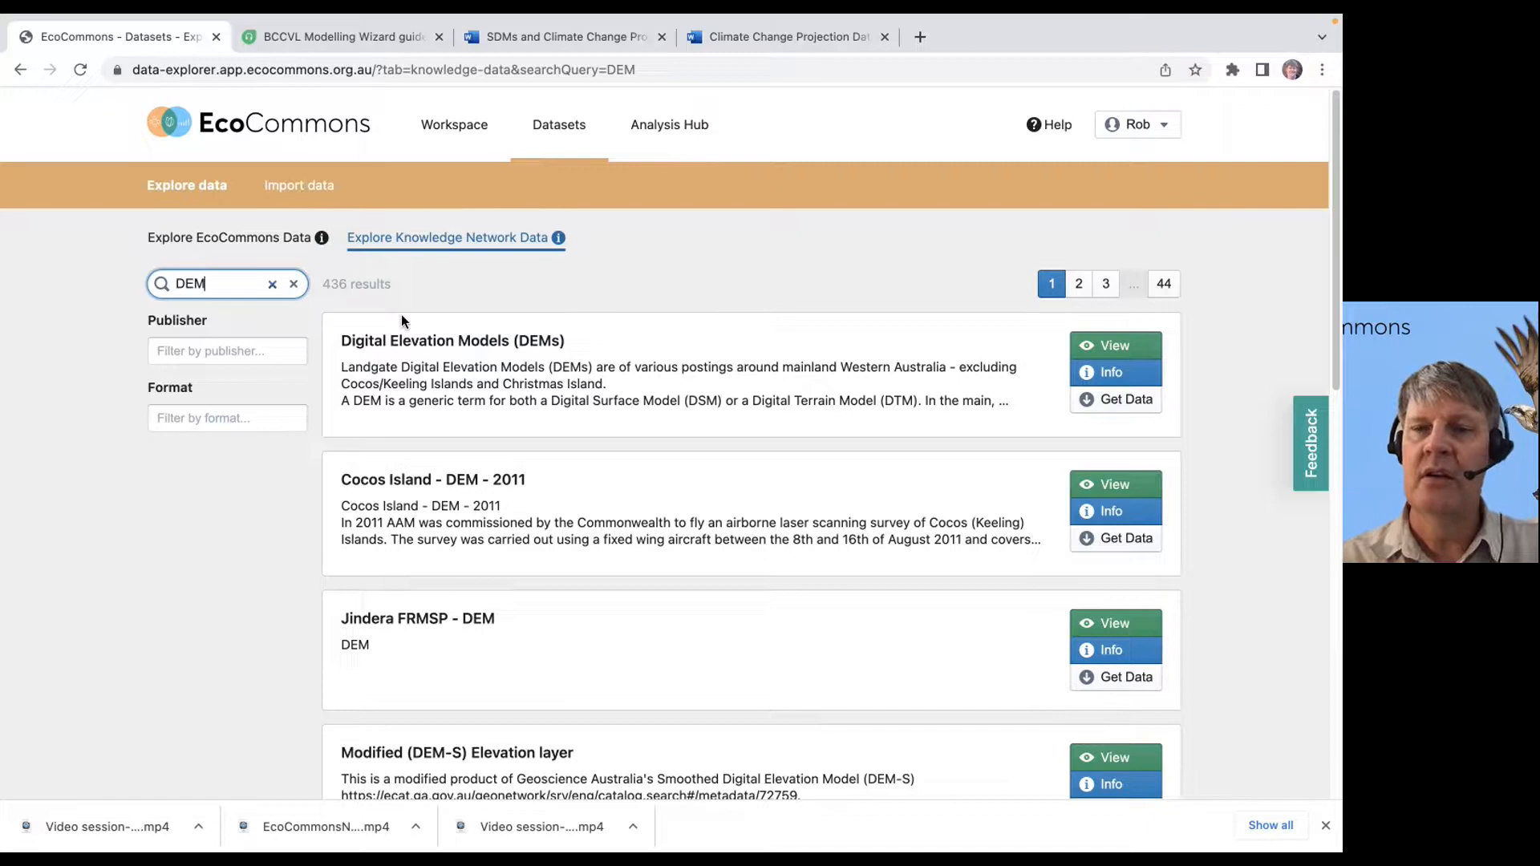
Show the Landgate description of the Digital Elevation Models (DEMs) dataset
{"action": "left_click", "coordinate": [1110, 372]}
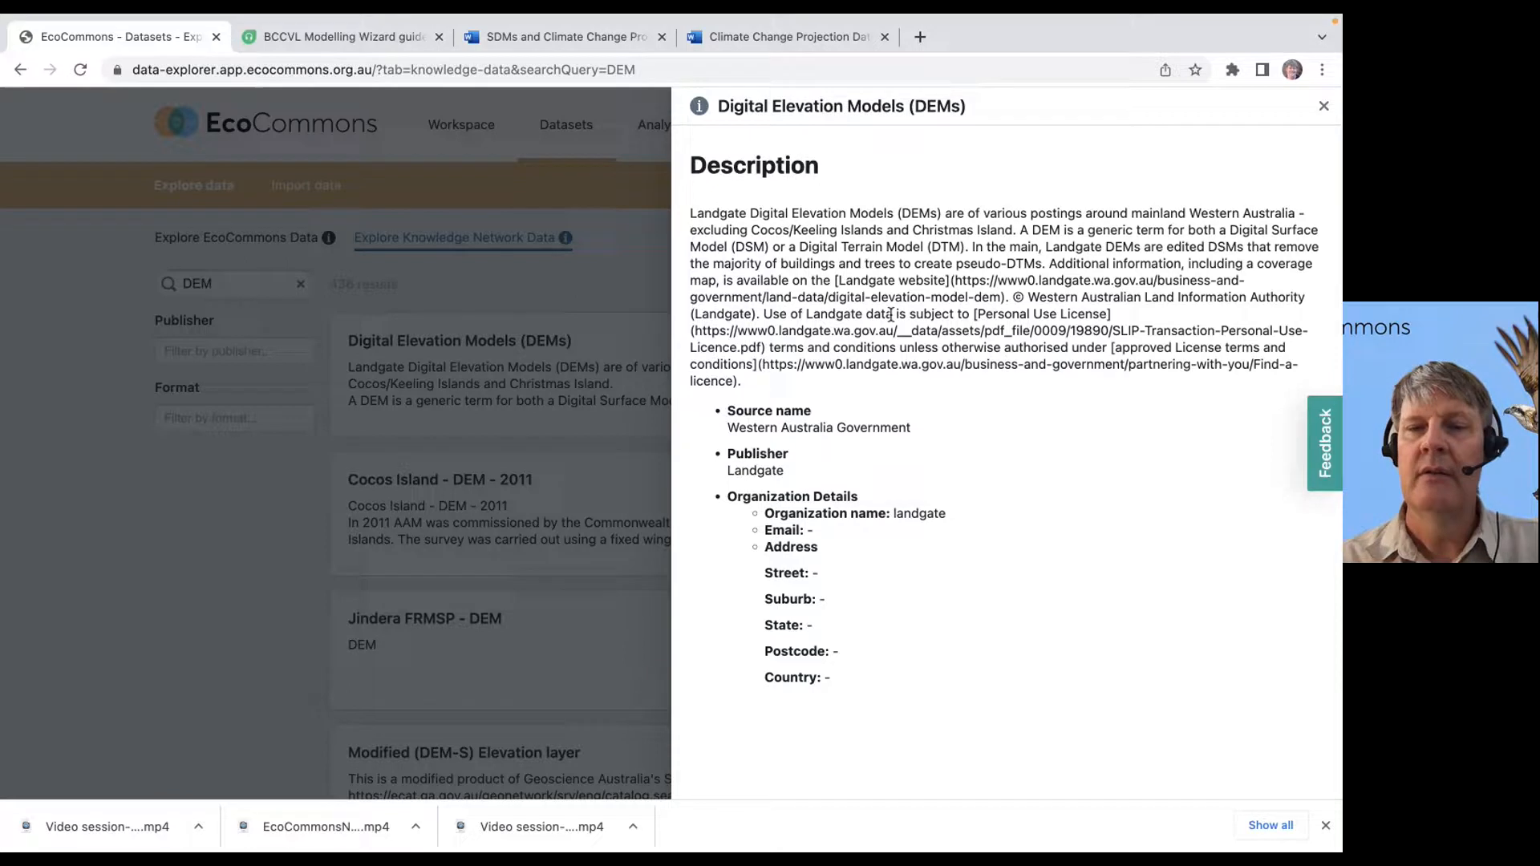
{"action": "mouse_move", "coordinate": [821, 560]}
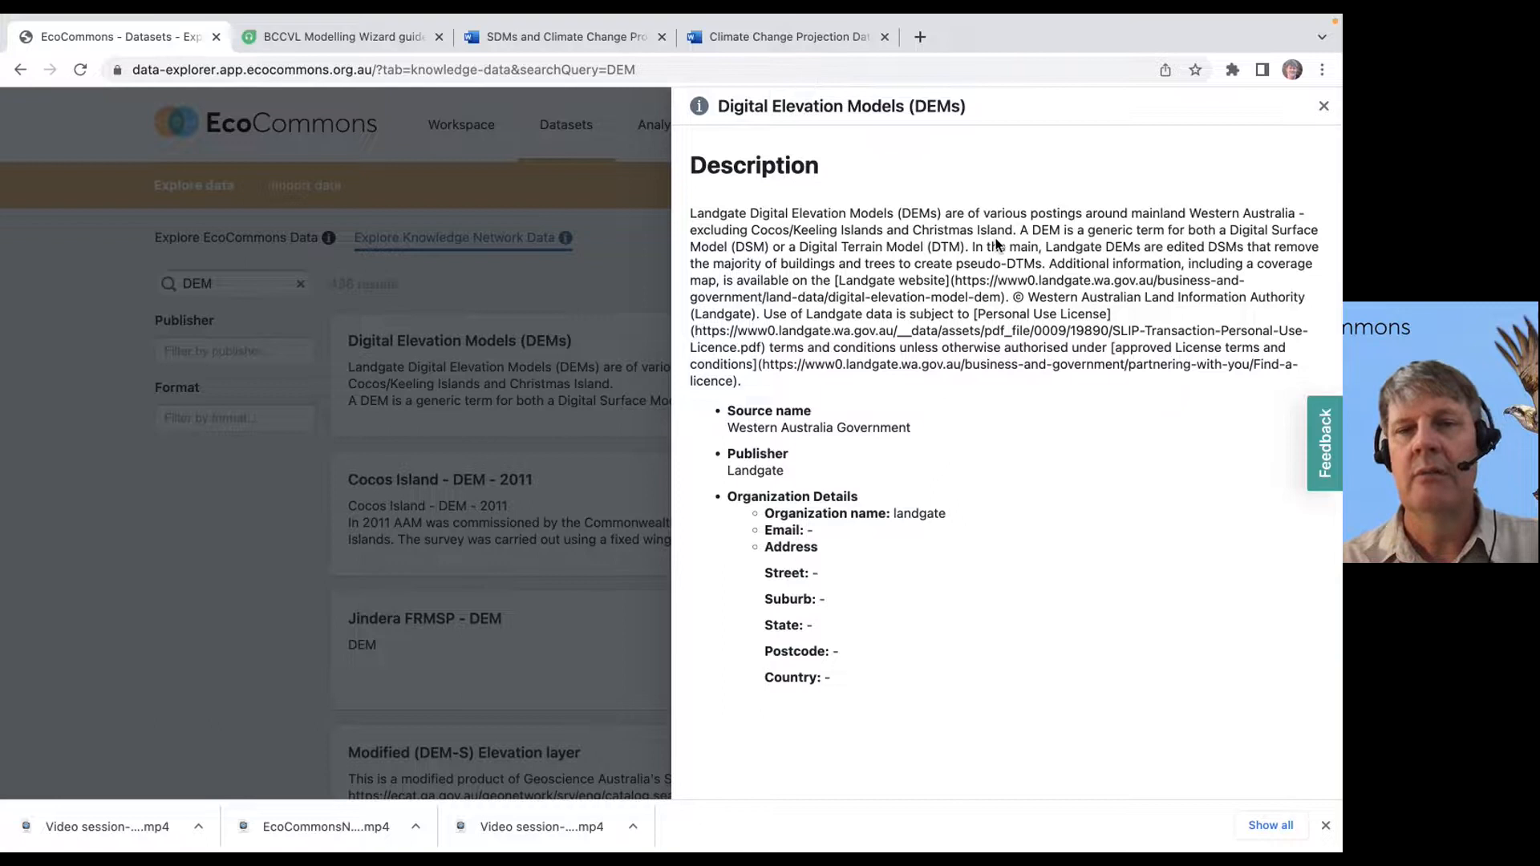
{"action": "mouse_move", "coordinate": [648, 204]}
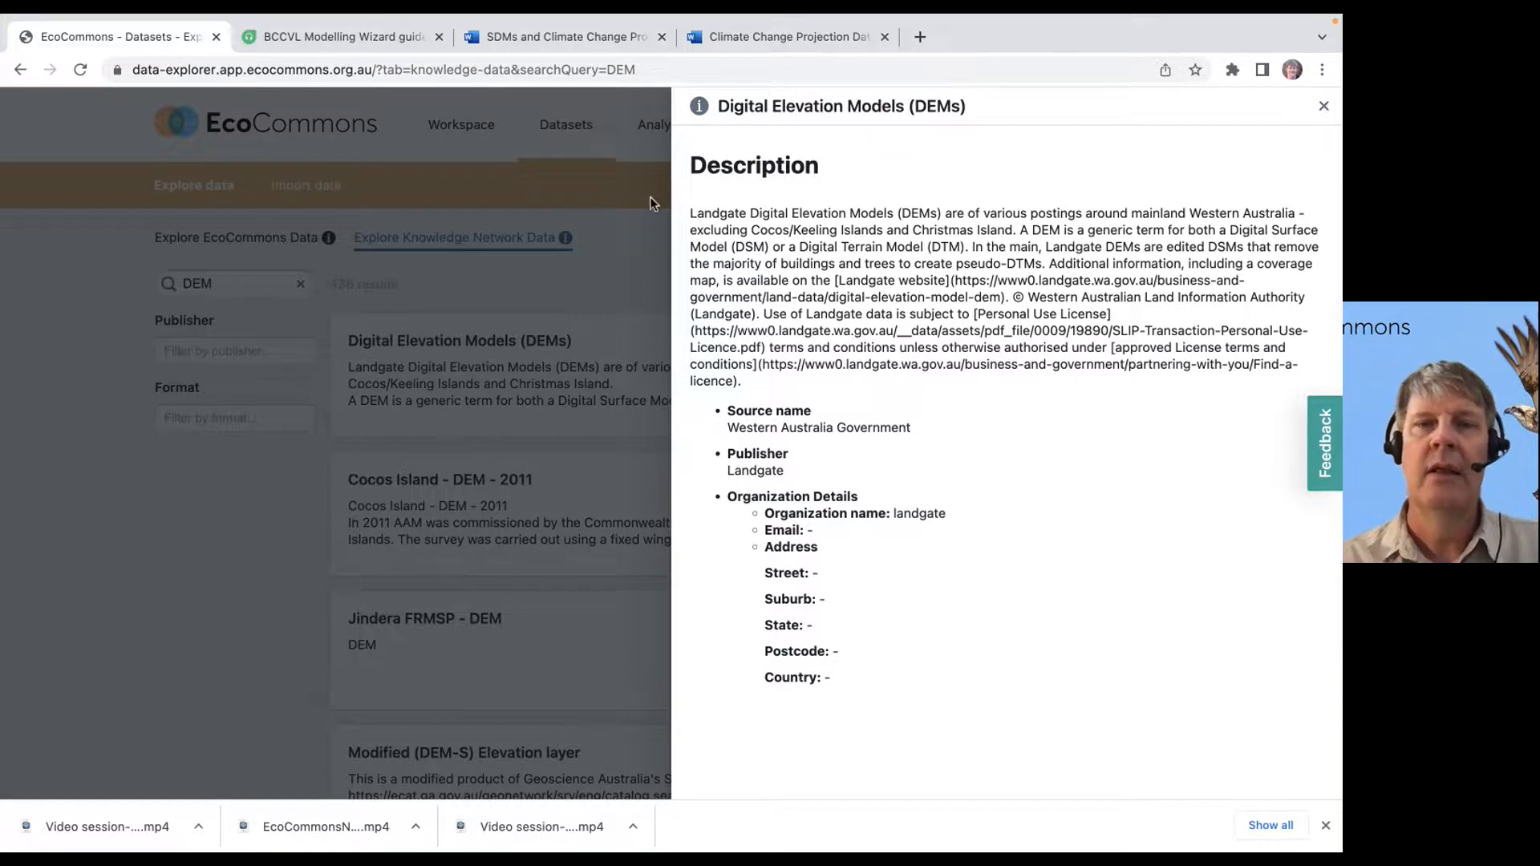
Switch from the description to the Get Data panel and expand the DEM index access options
{"action": "left_click", "coordinate": [1323, 106]}
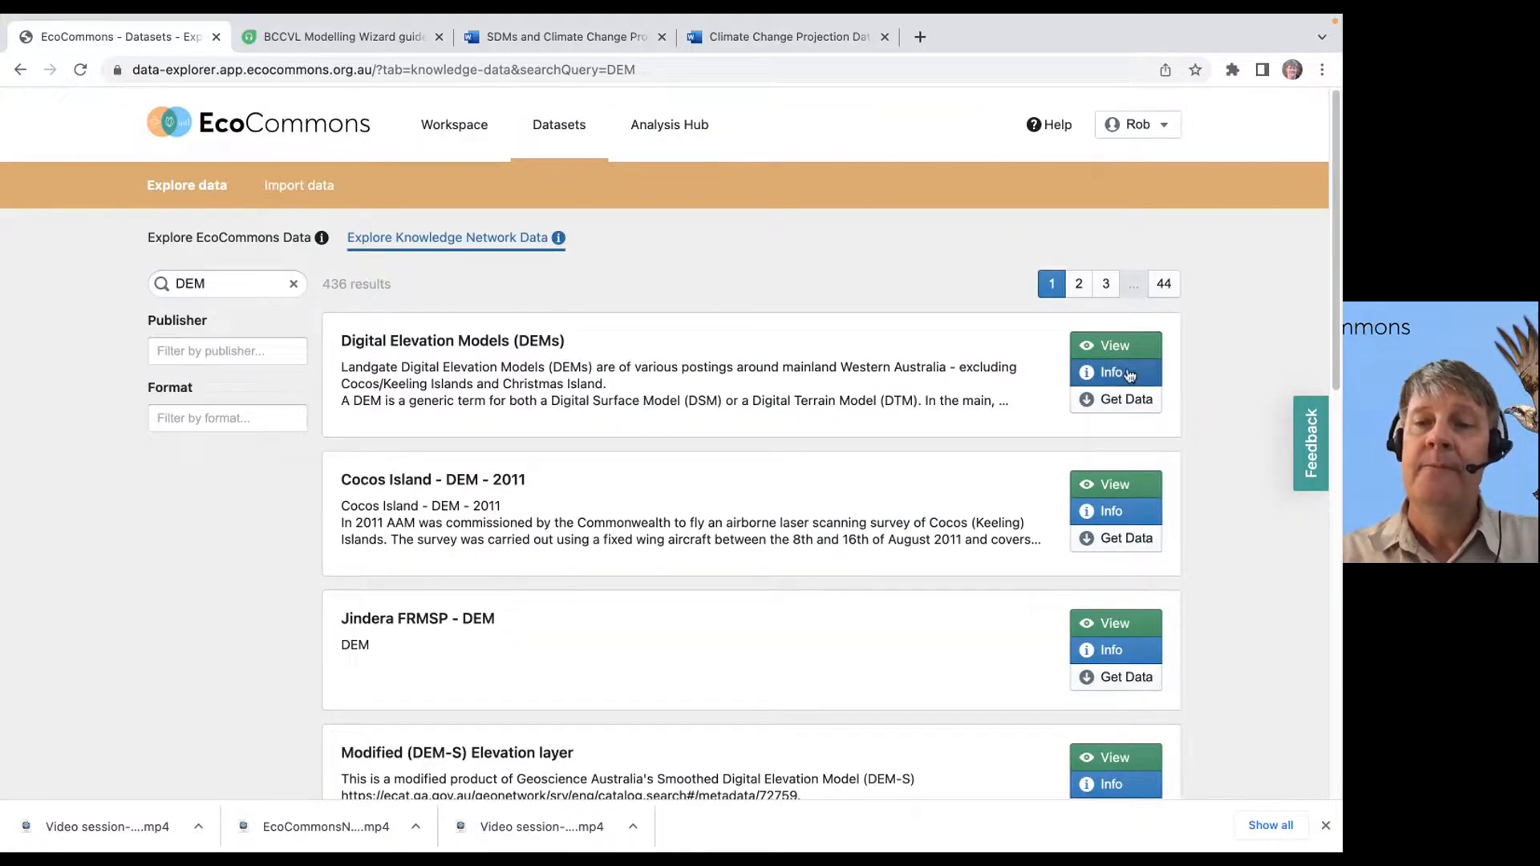
{"action": "left_click", "coordinate": [1110, 372]}
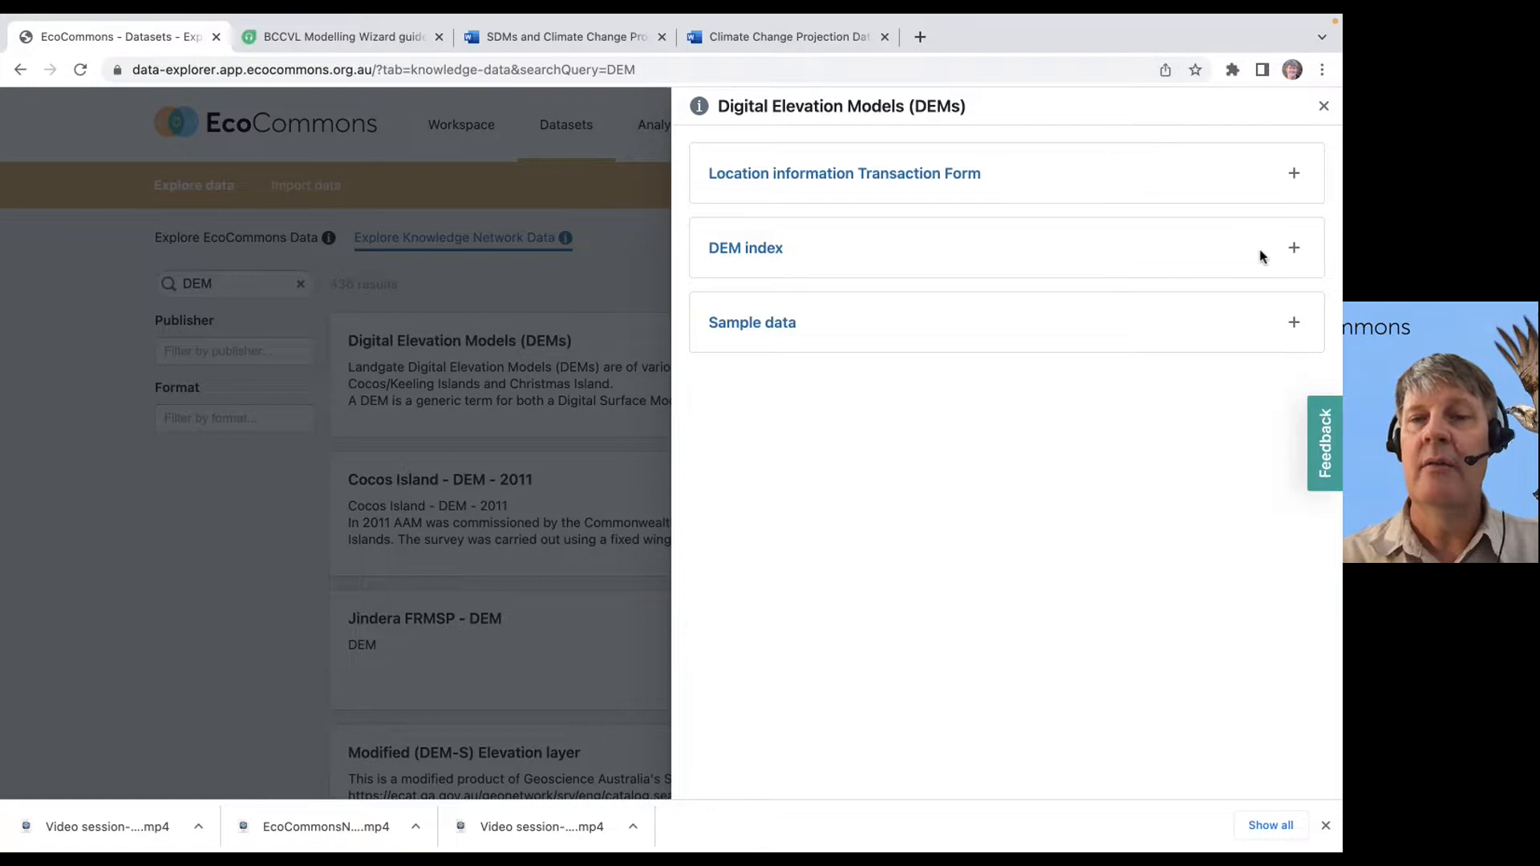
{"action": "left_click", "coordinate": [1293, 247]}
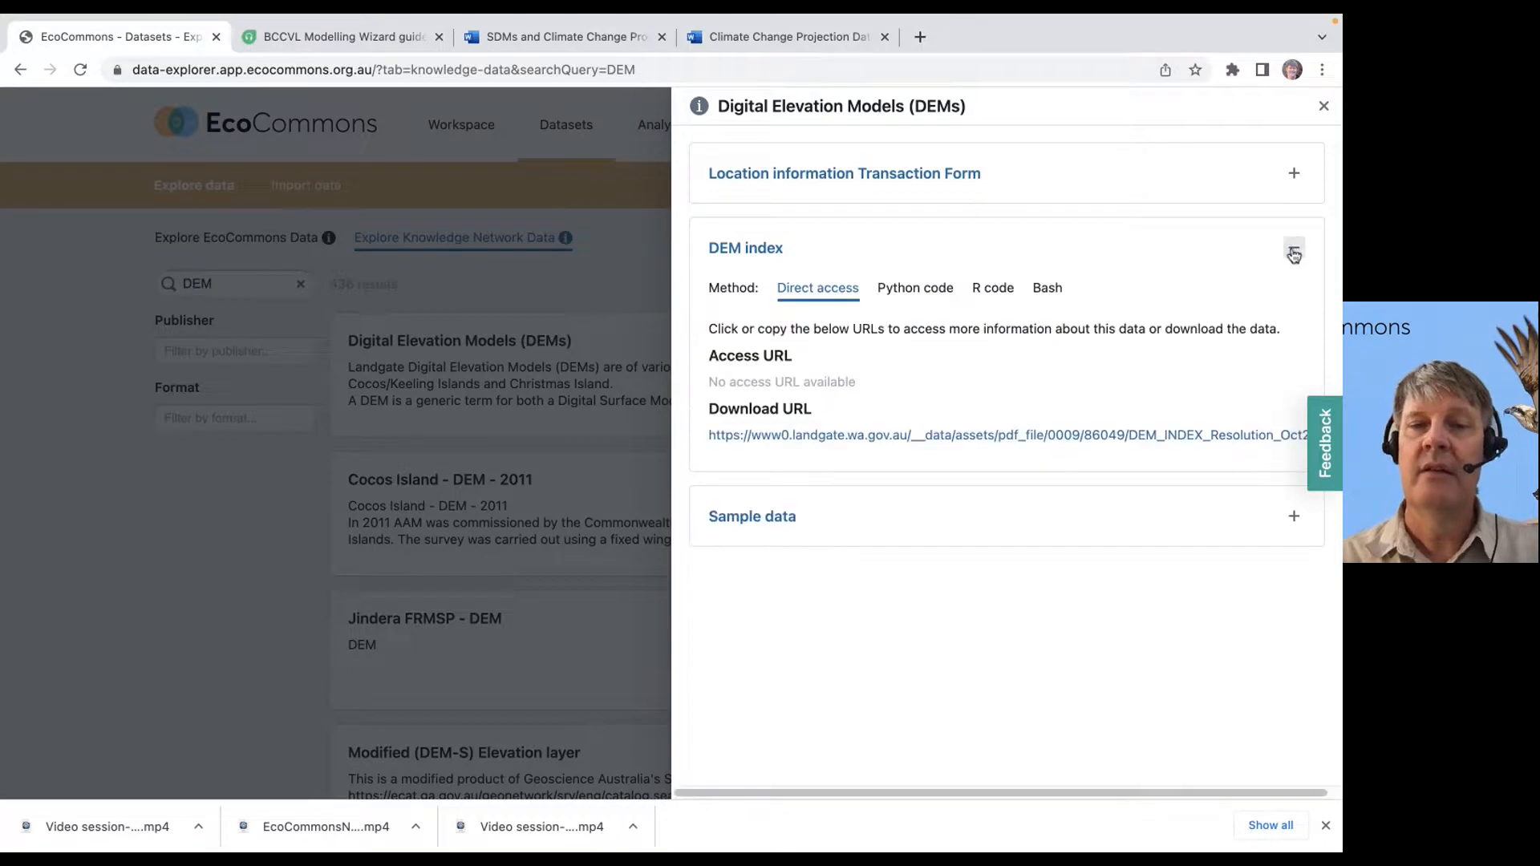
{"action": "left_click", "coordinate": [1292, 247]}
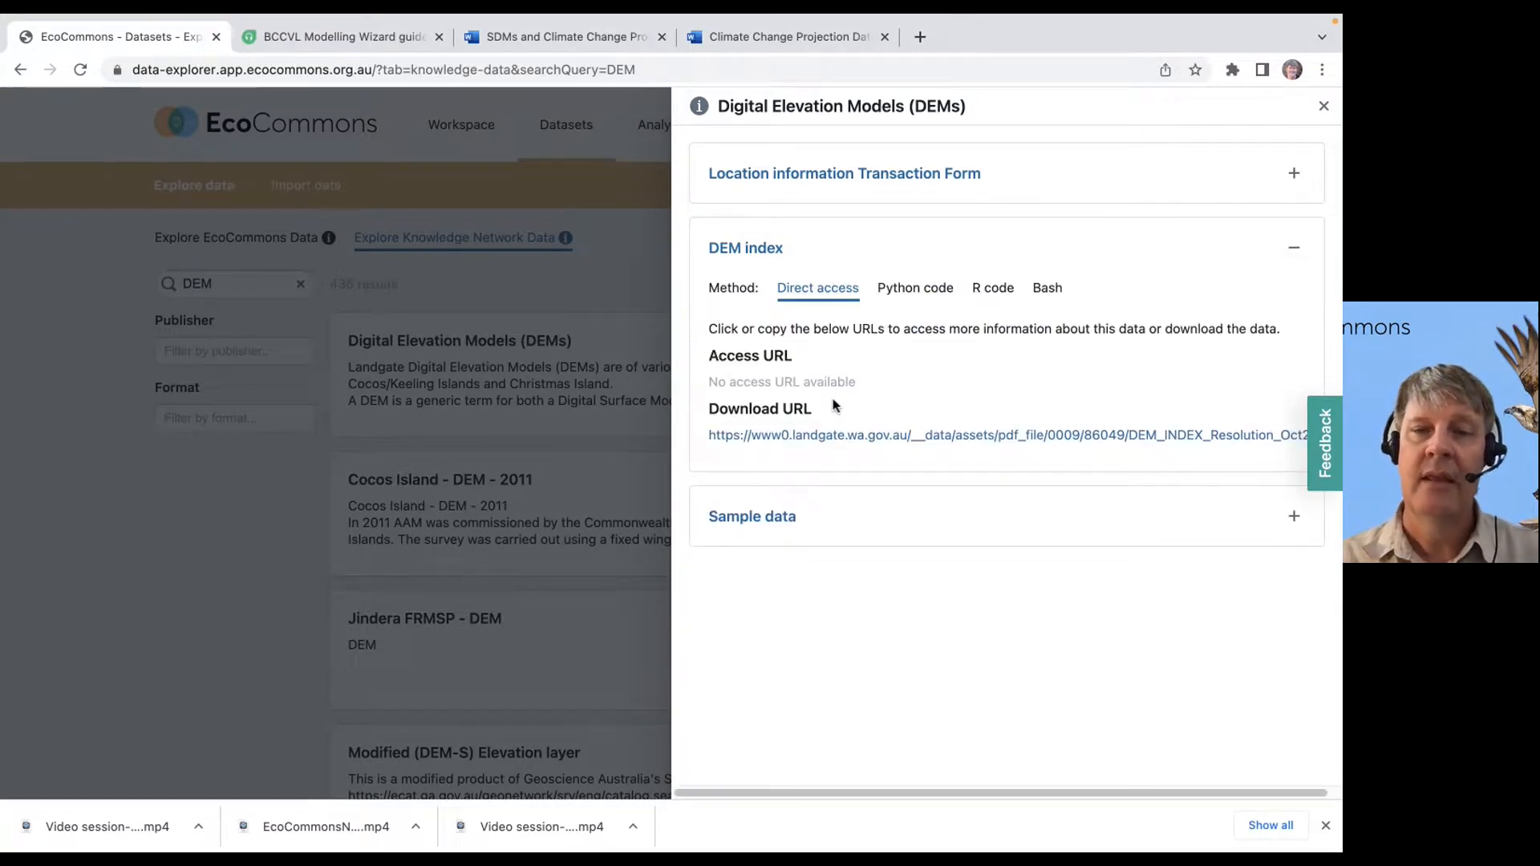
{"action": "mouse_move", "coordinate": [847, 434]}
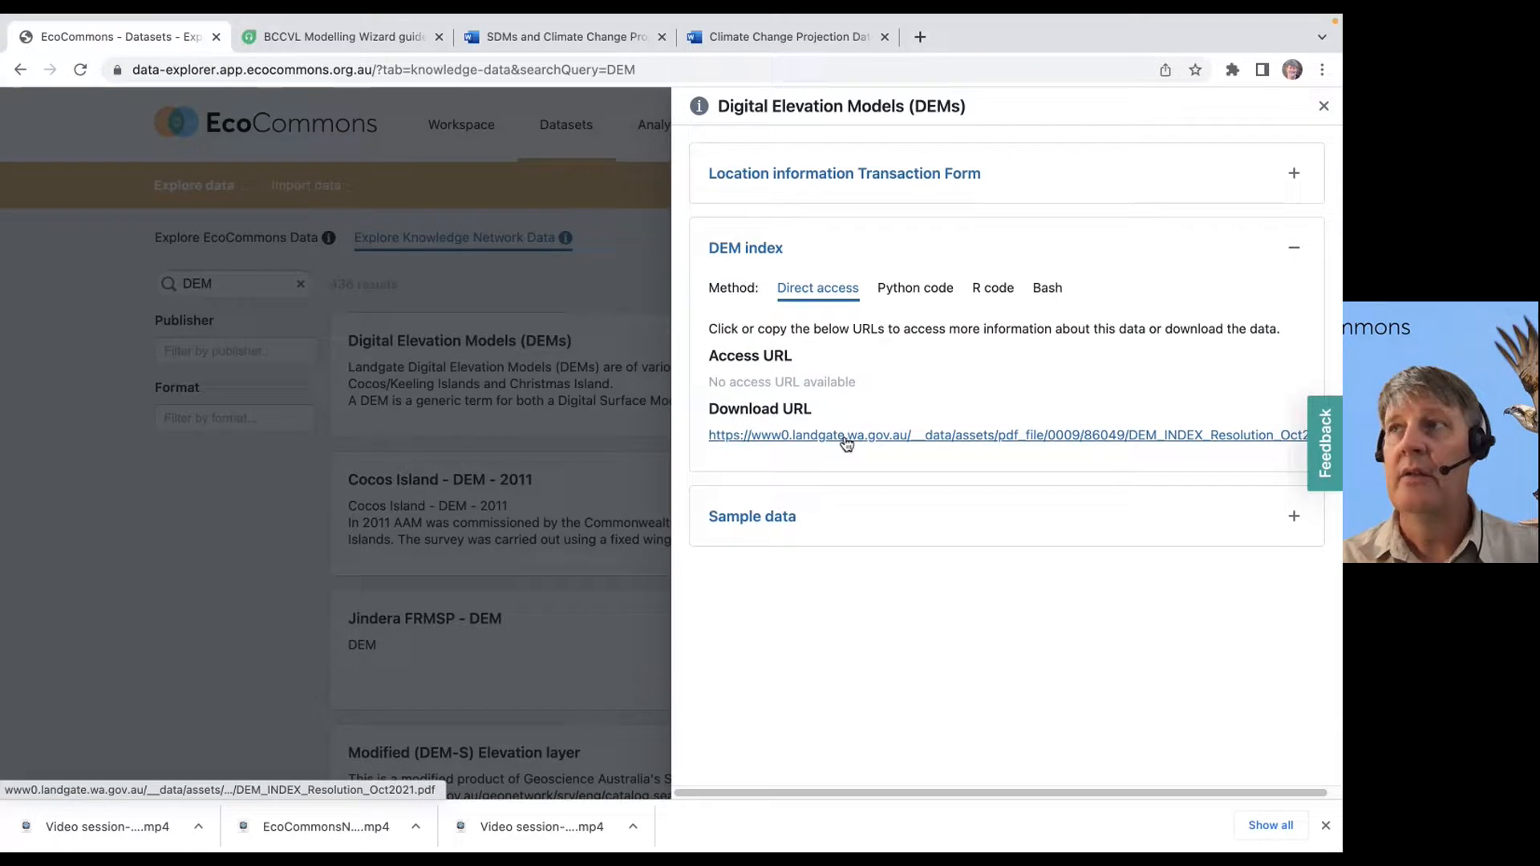
Review the Python and R download code for the DEM index, then close the access panel
{"action": "left_click", "coordinate": [913, 287]}
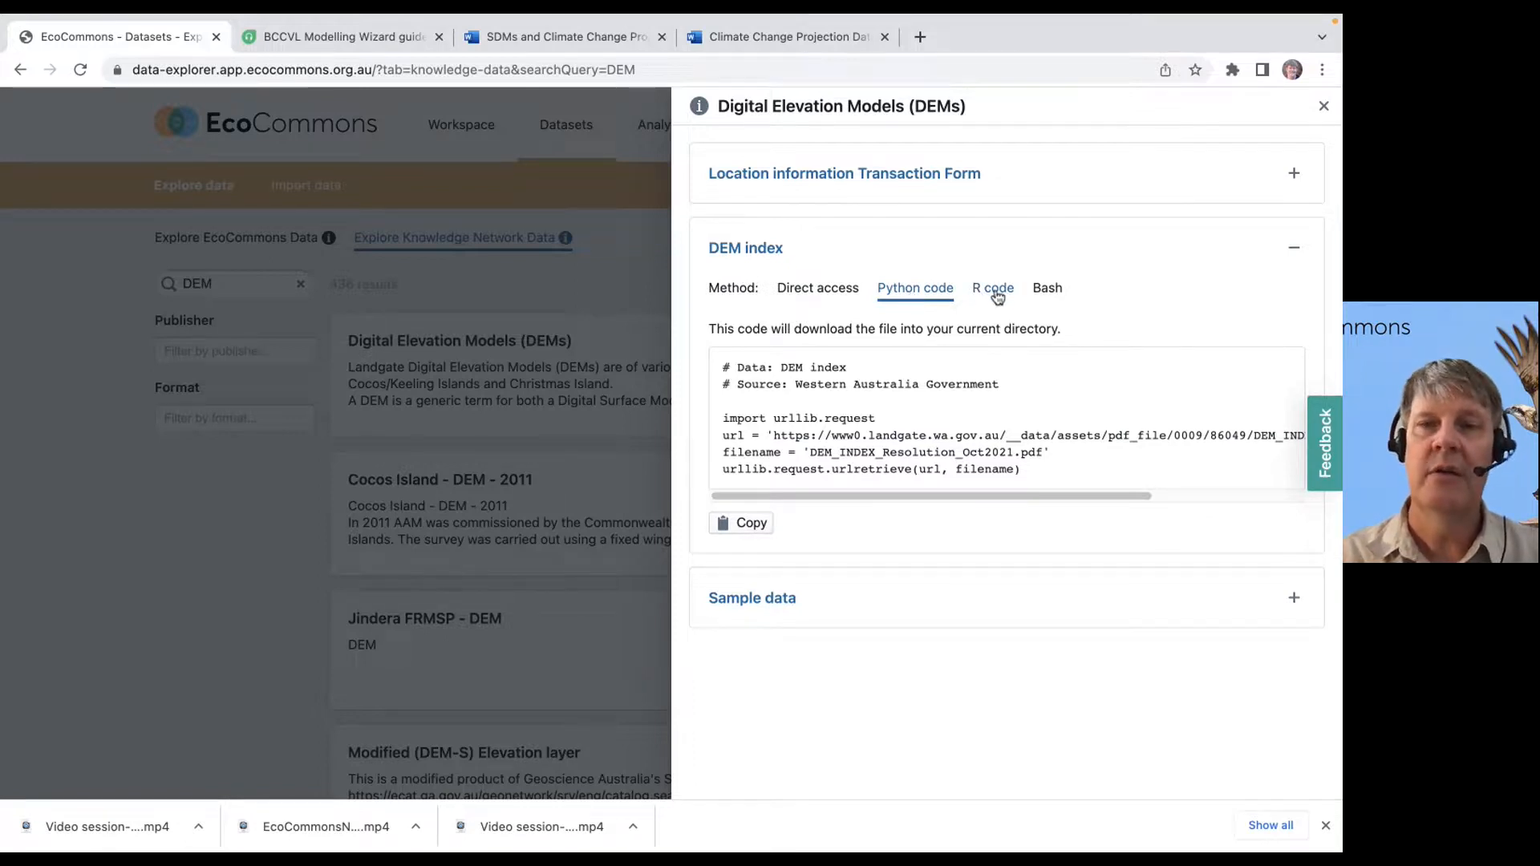
{"action": "left_click", "coordinate": [991, 288]}
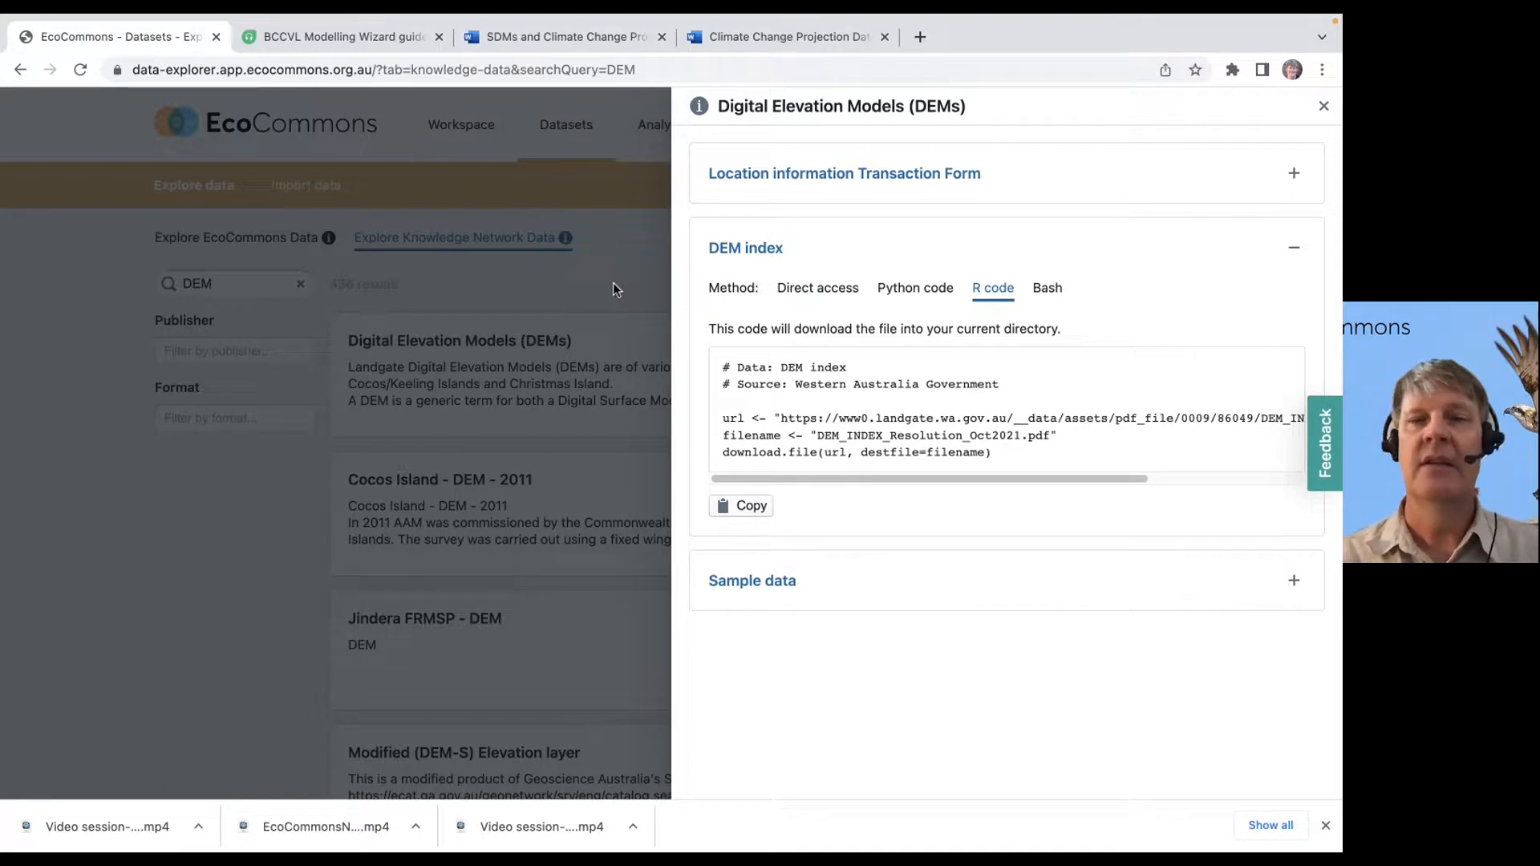
{"action": "left_click", "coordinate": [1323, 106]}
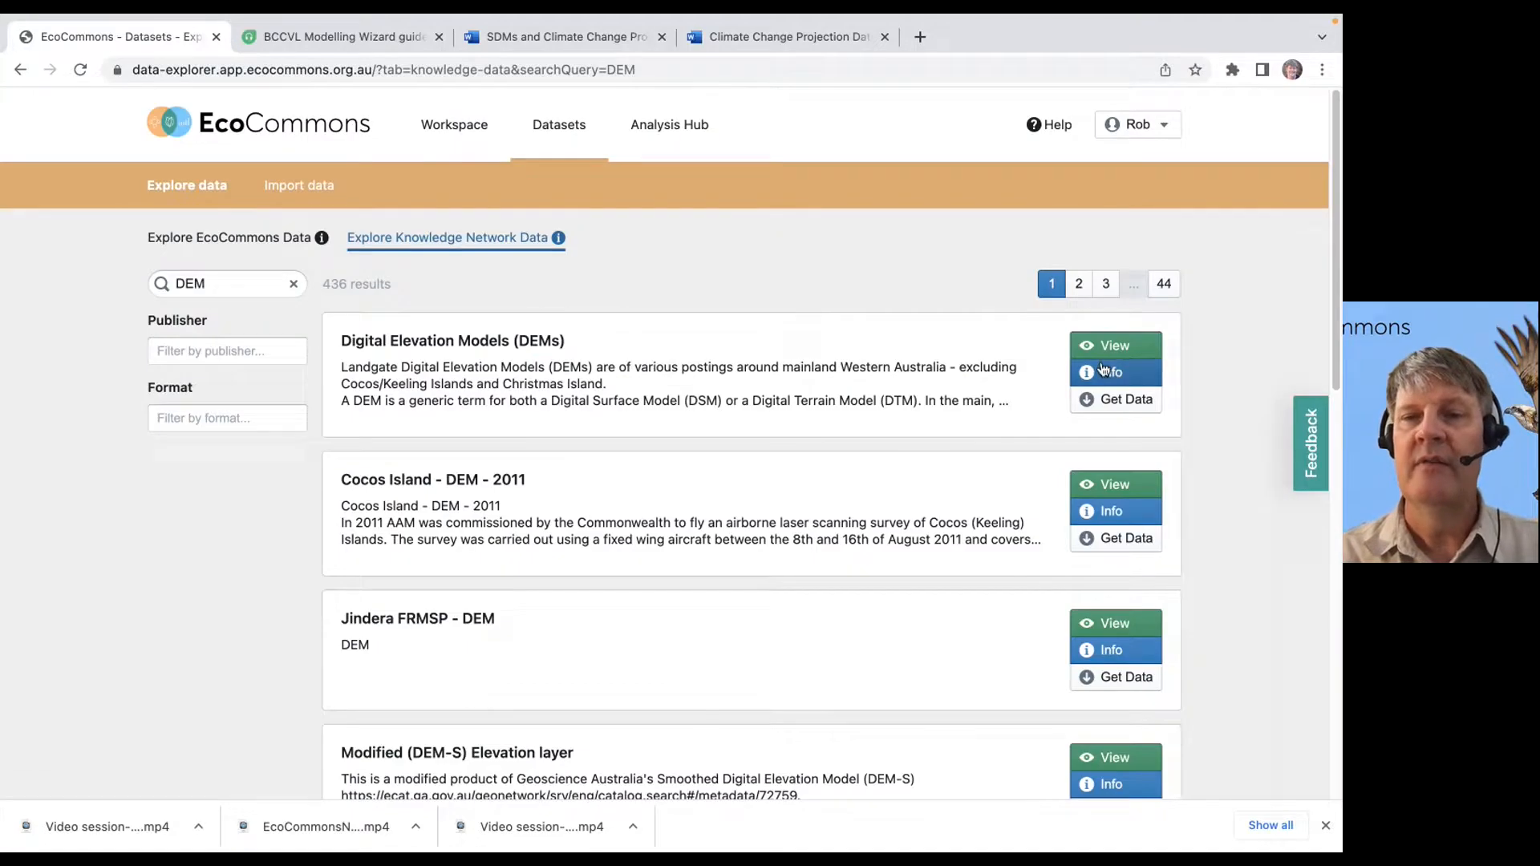
Visit the Landgate DEMs source page, close it, and clear the DEM search to list all 83095 datasets
{"action": "left_click", "coordinate": [1114, 345]}
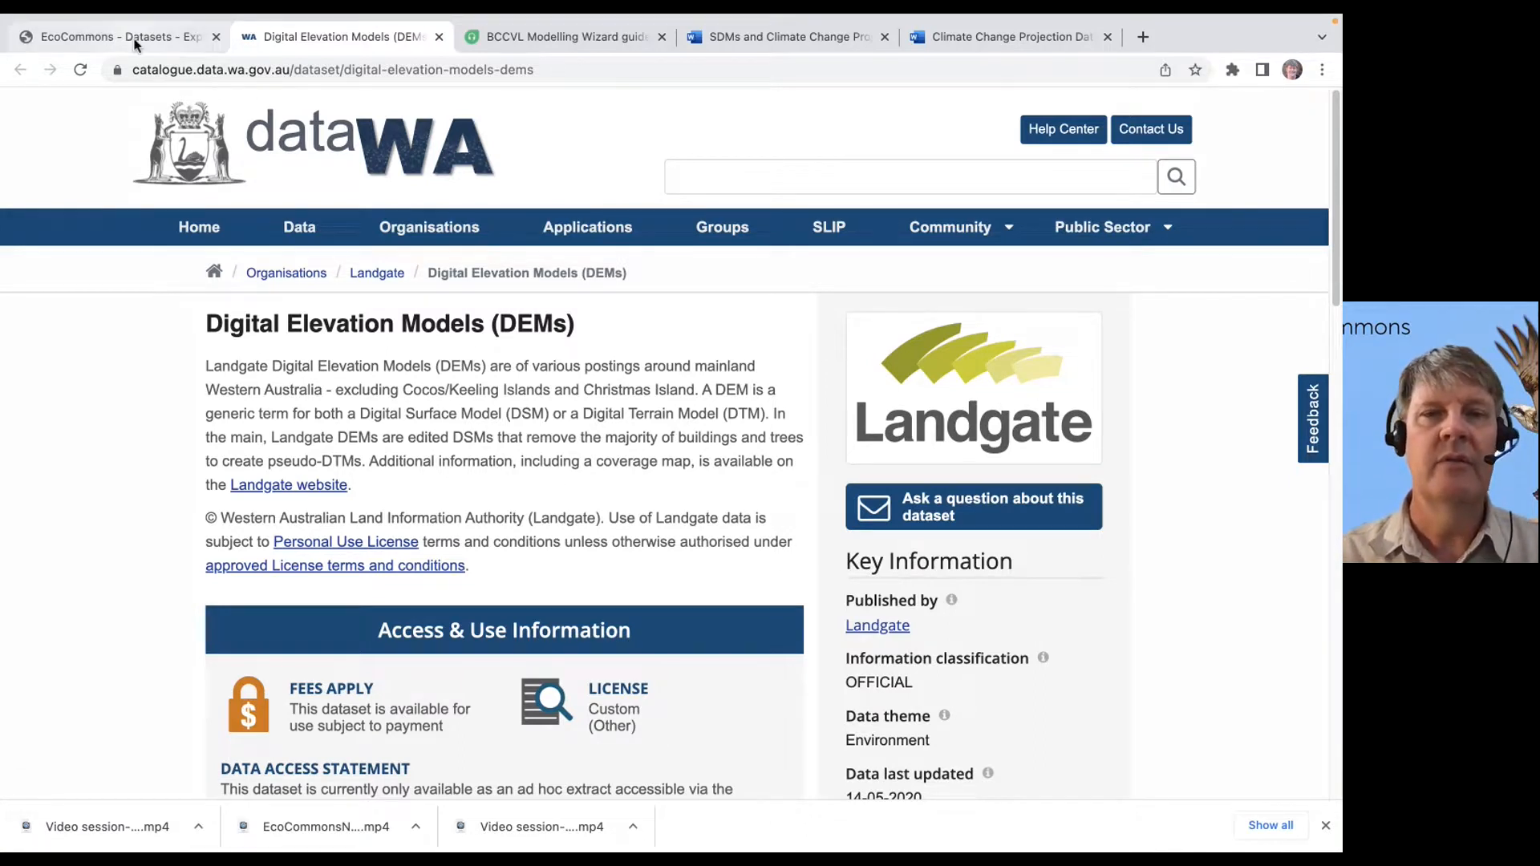
{"action": "left_click", "coordinate": [111, 37]}
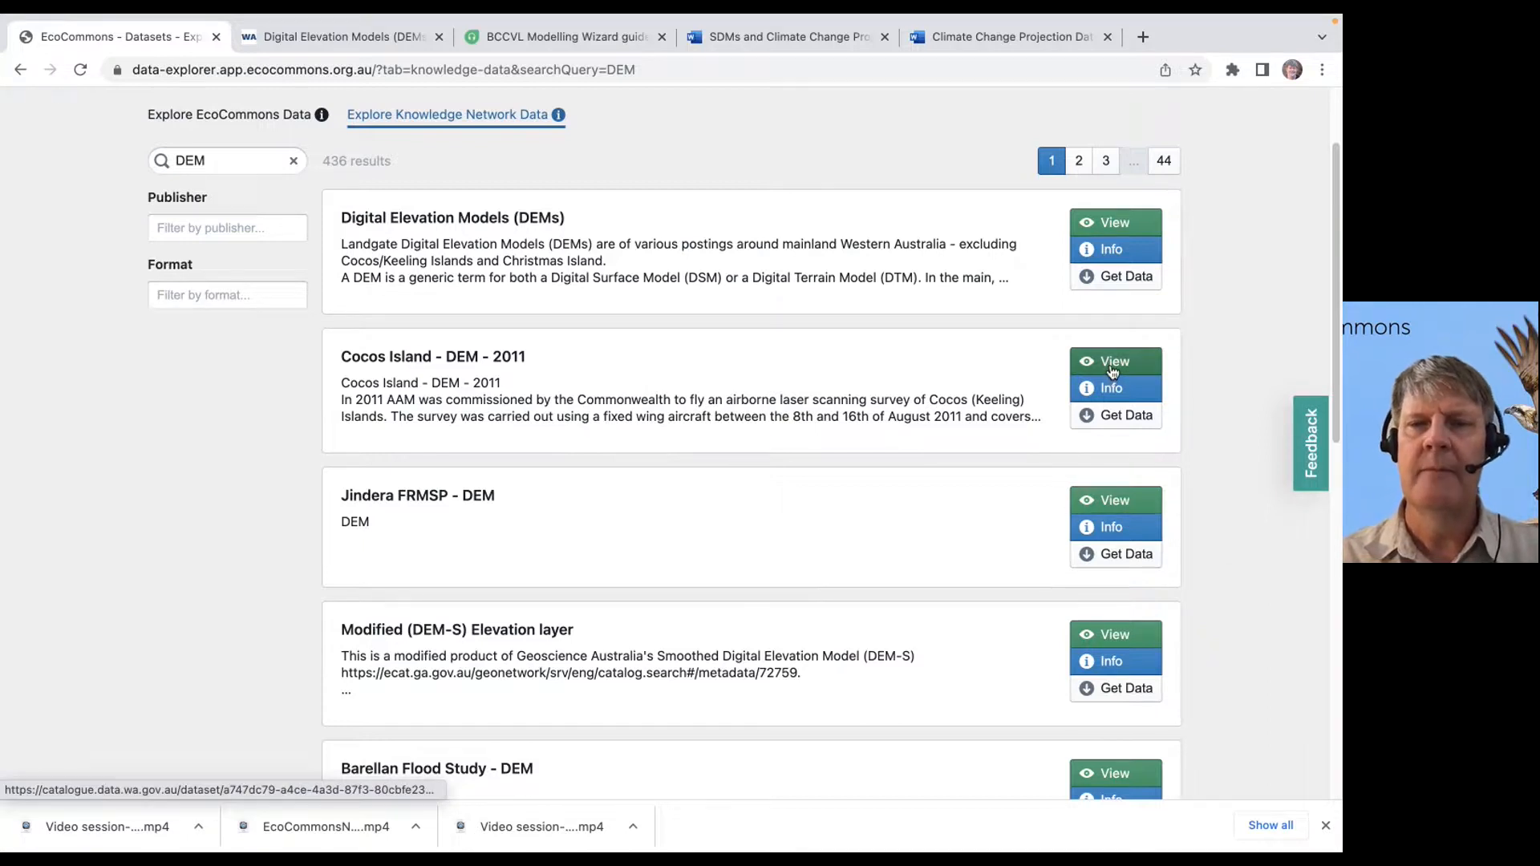
{"action": "left_click", "coordinate": [1115, 361]}
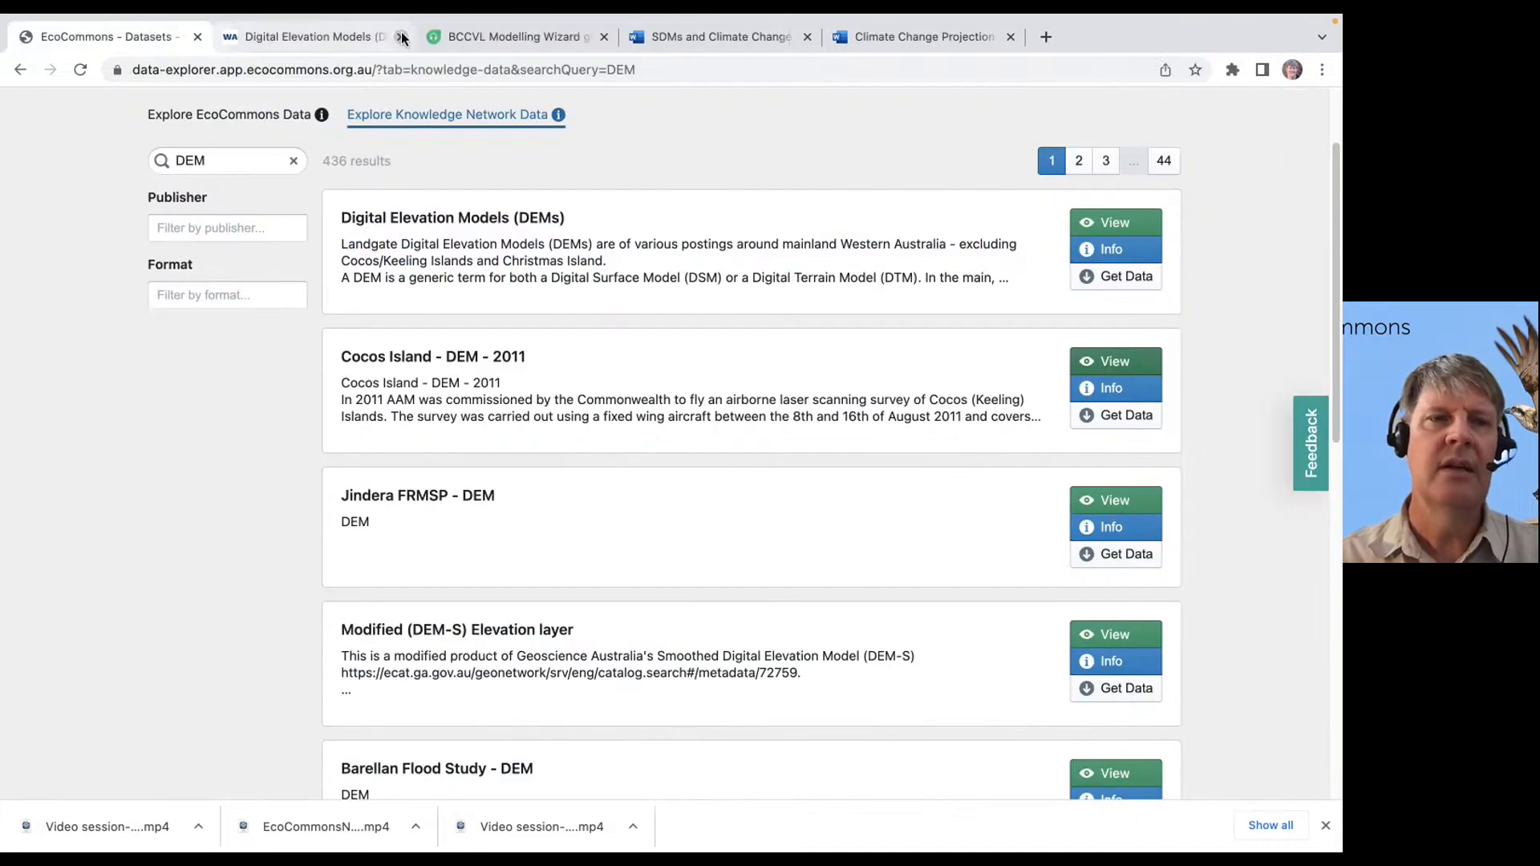
{"action": "left_click", "coordinate": [398, 37]}
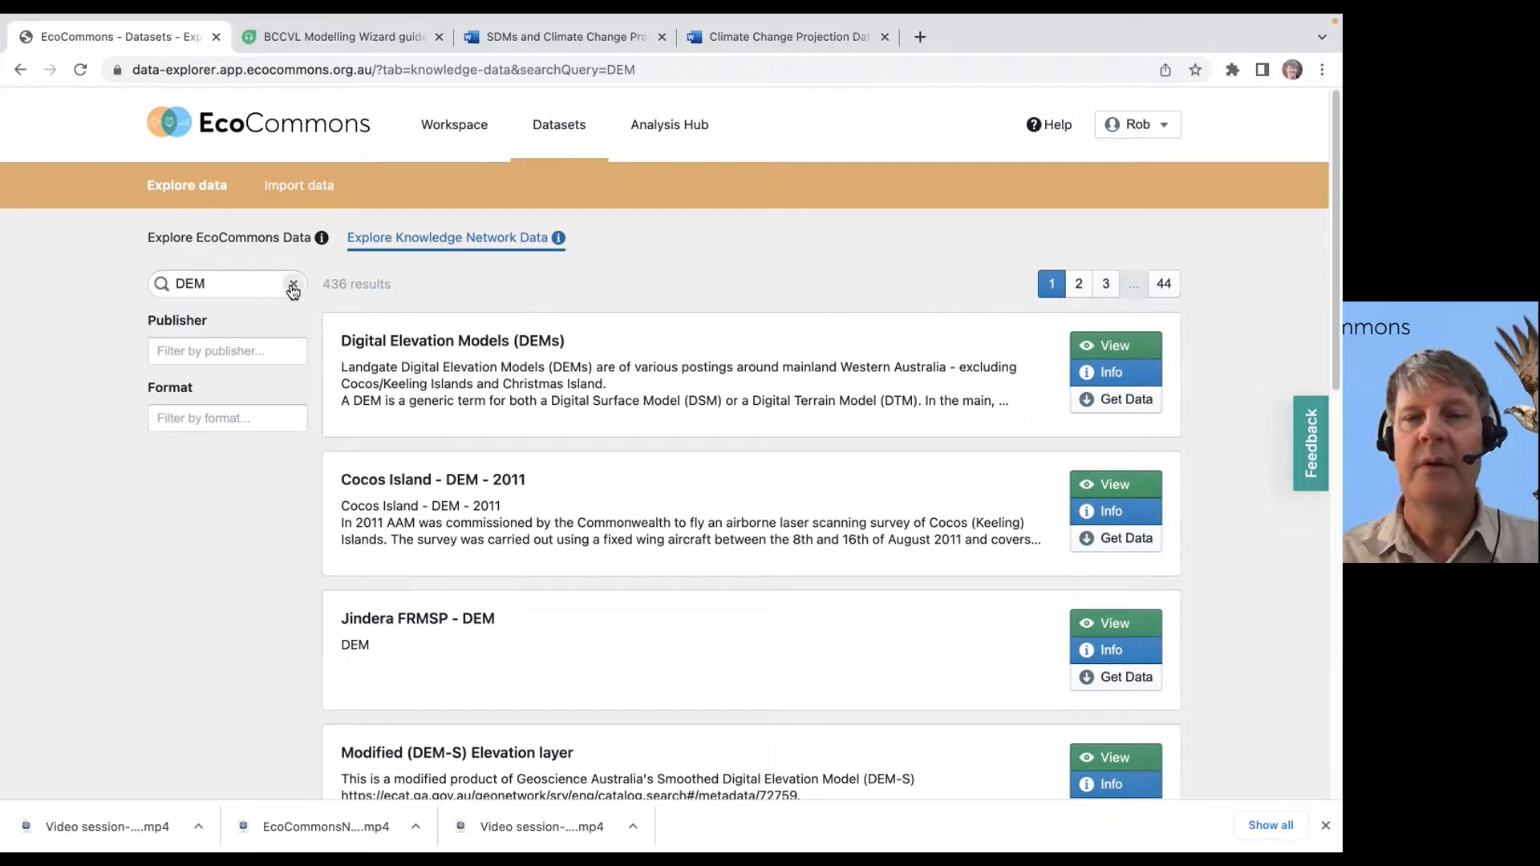
{"action": "left_click", "coordinate": [292, 283]}
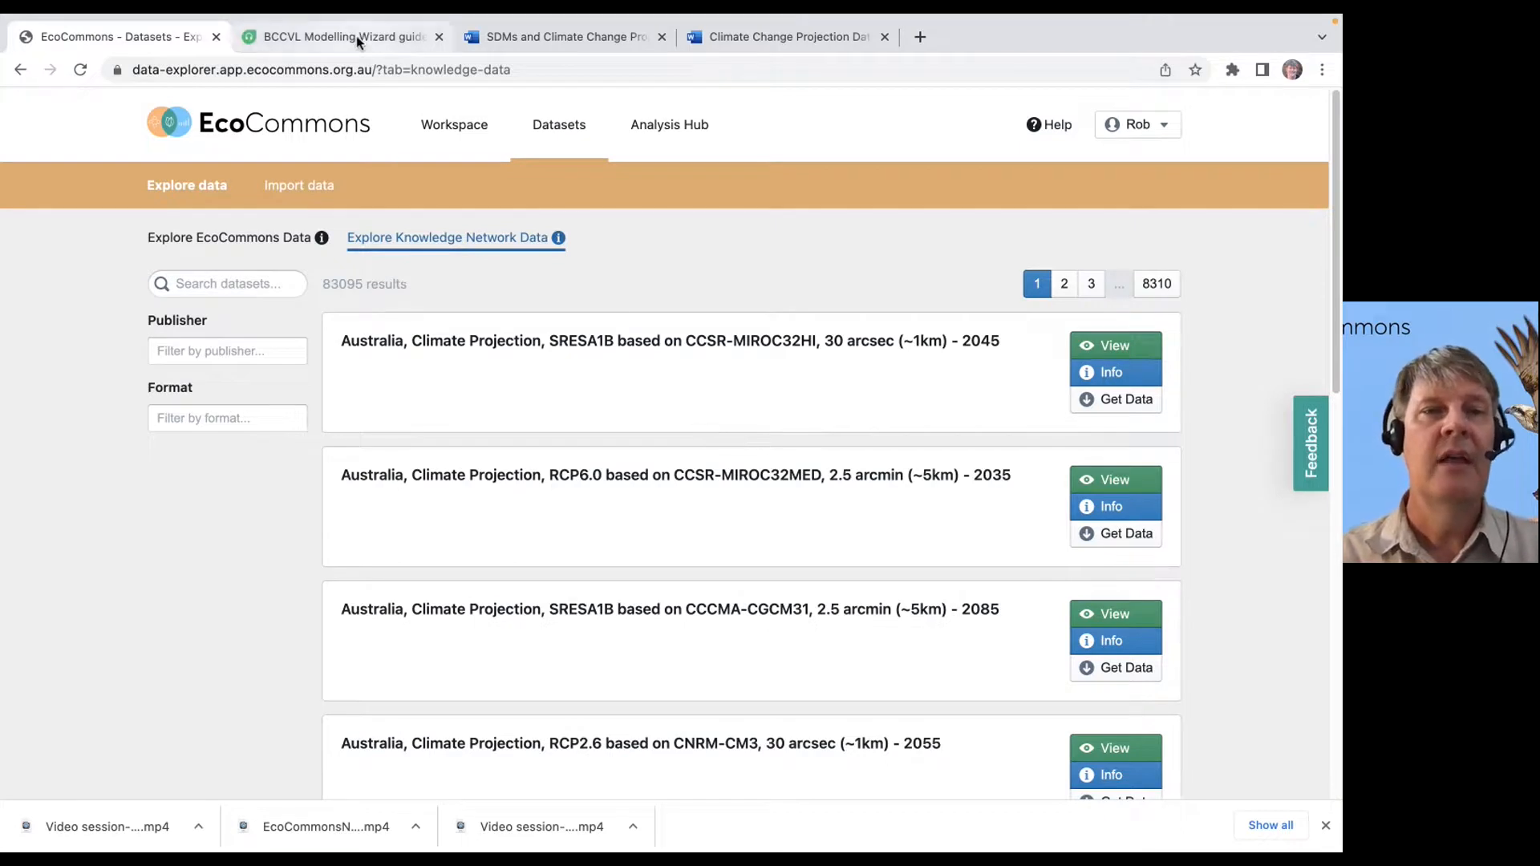
{"action": "mouse_move", "coordinate": [340, 37]}
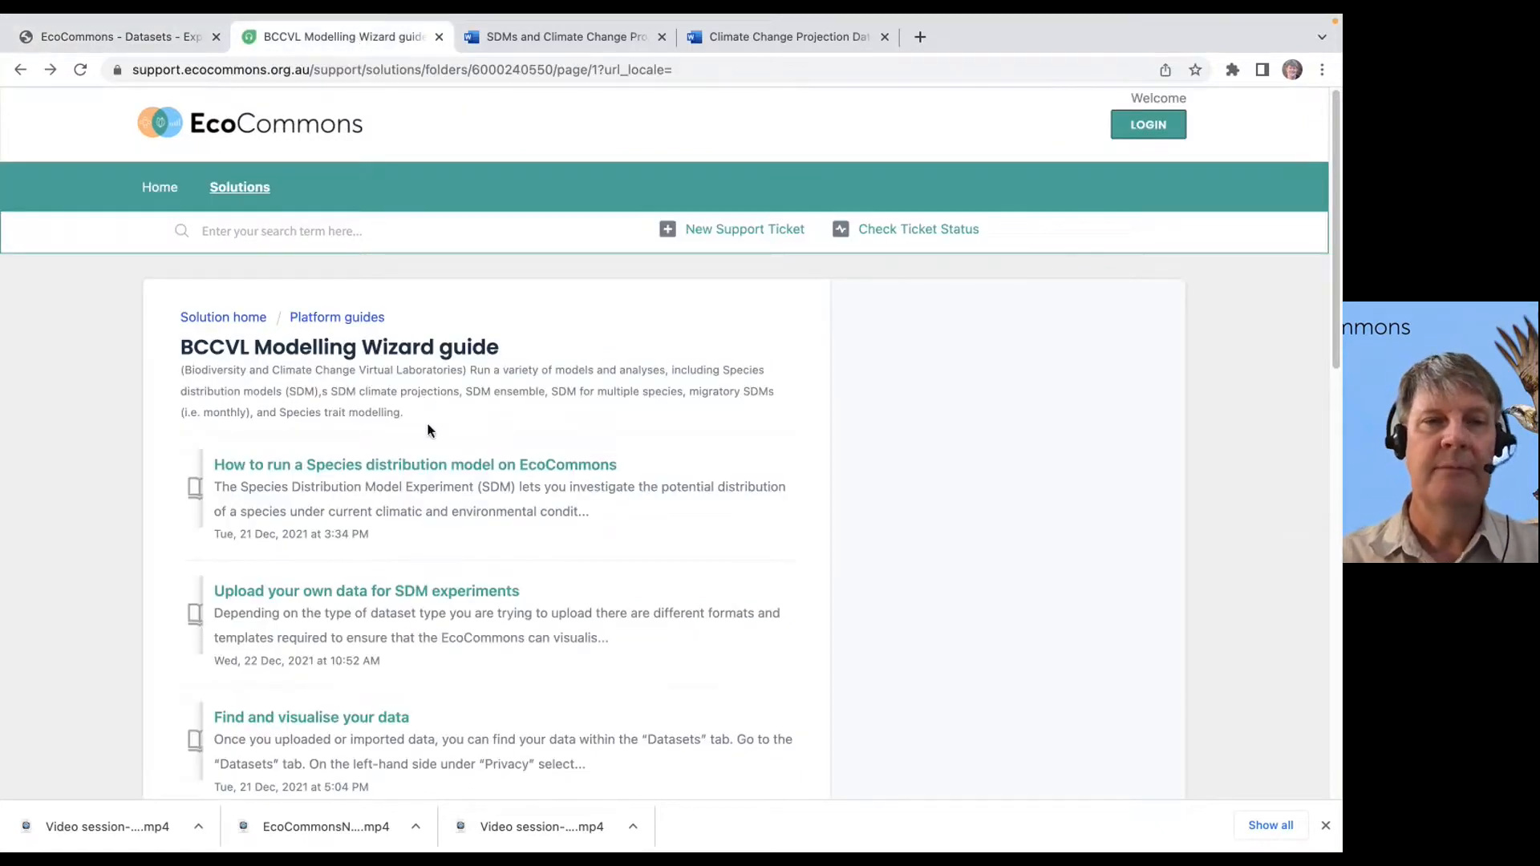
{"action": "mouse_move", "coordinate": [159, 186]}
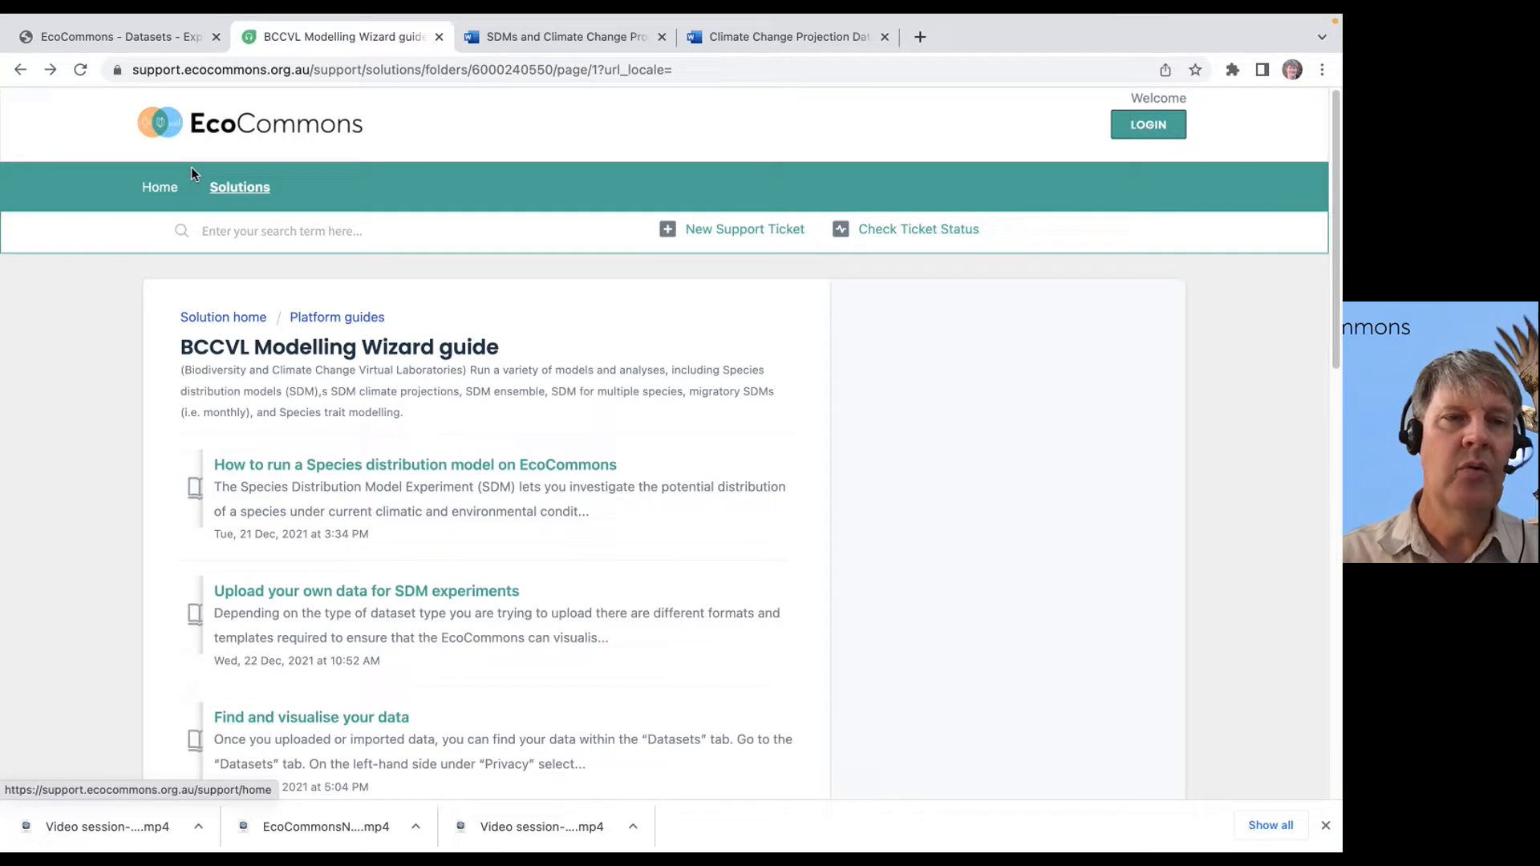
Return to the support site home page and its knowledge base, then move to the SDMs document
{"action": "left_click", "coordinate": [158, 186]}
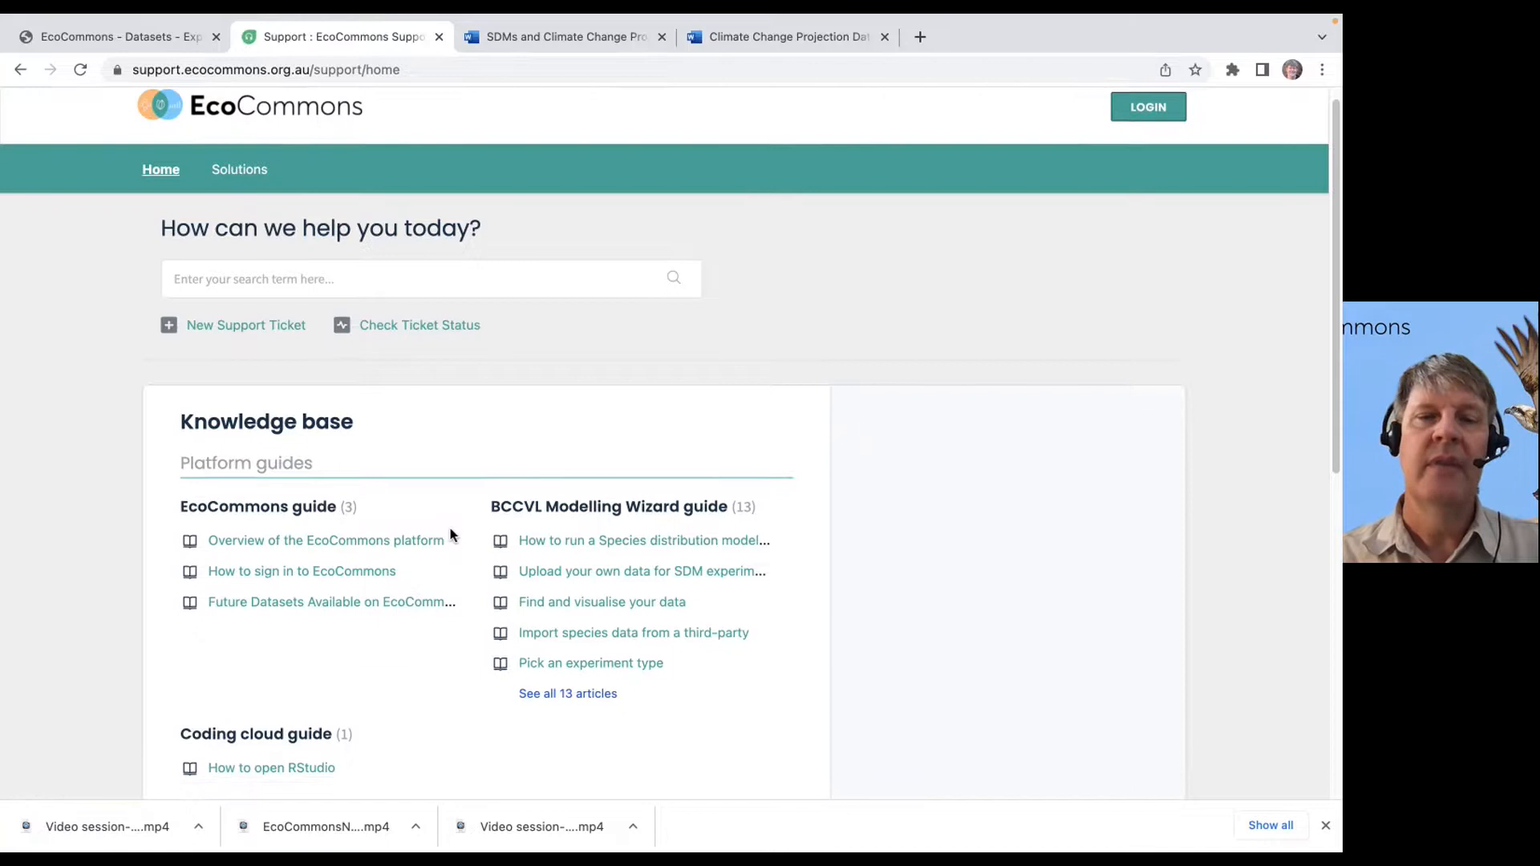
{"action": "scroll", "scroll_direction": "down", "scroll_amount": 3}
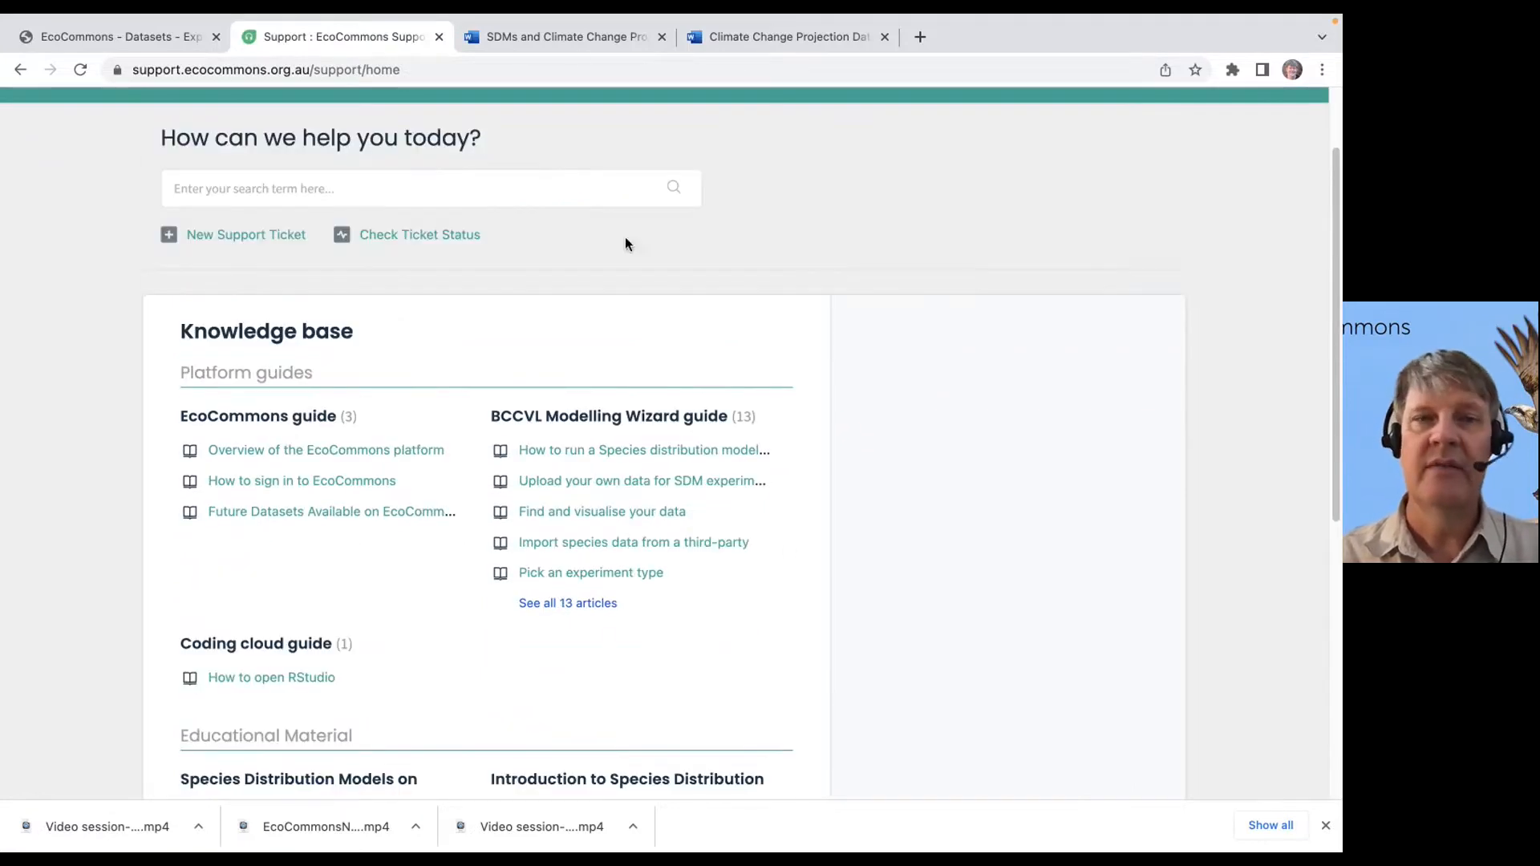
{"action": "left_click", "coordinate": [563, 37]}
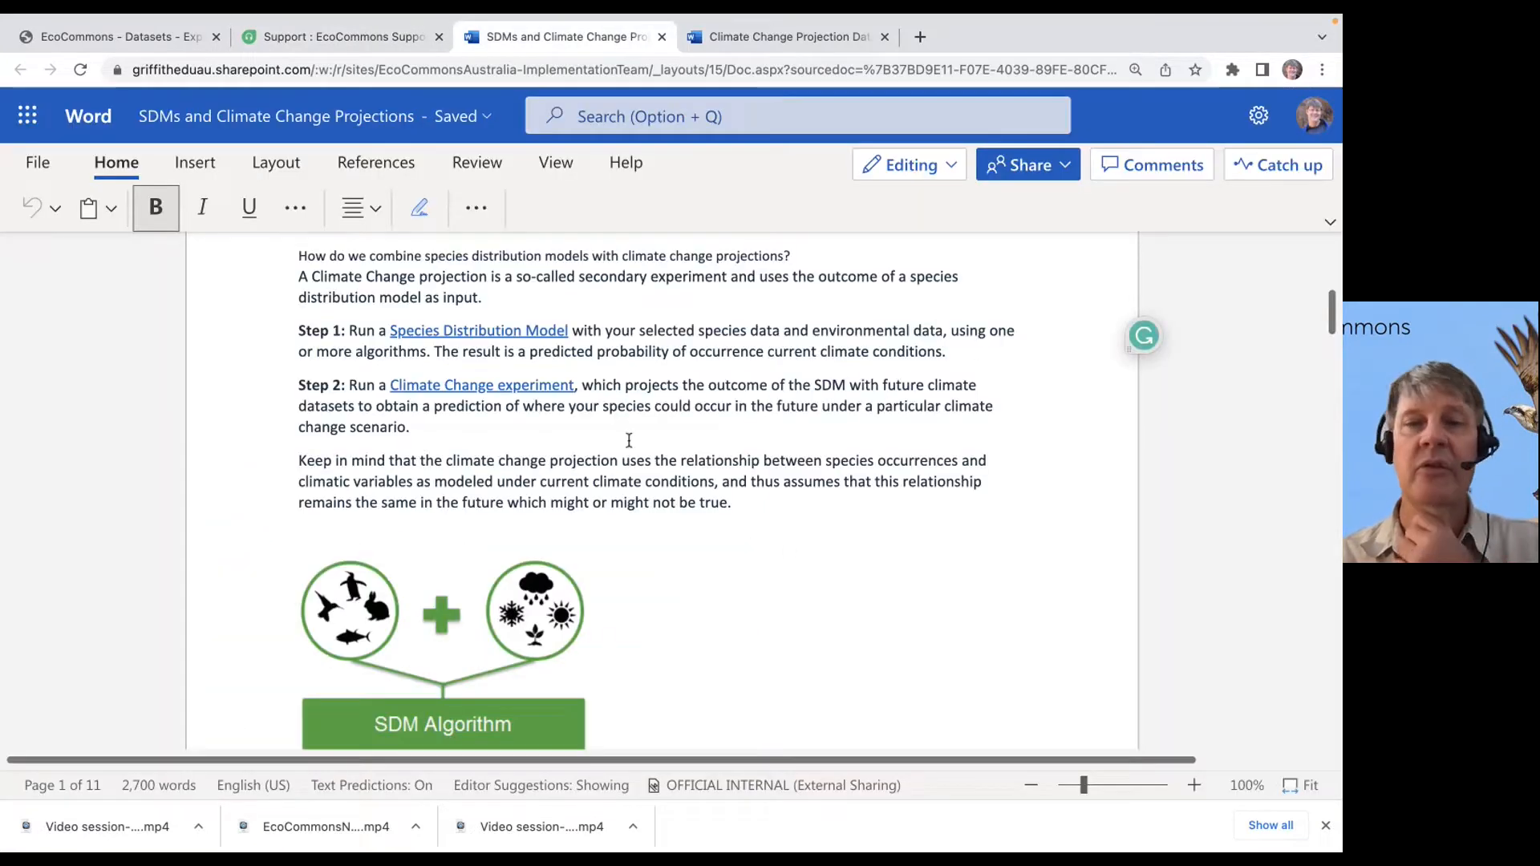
Read through the SDMs and Climate Change Projections document and its diagrams, then move to the Climate Change Projection Datasets document
{"action": "scroll", "scroll_direction": "up", "scroll_amount": 3}
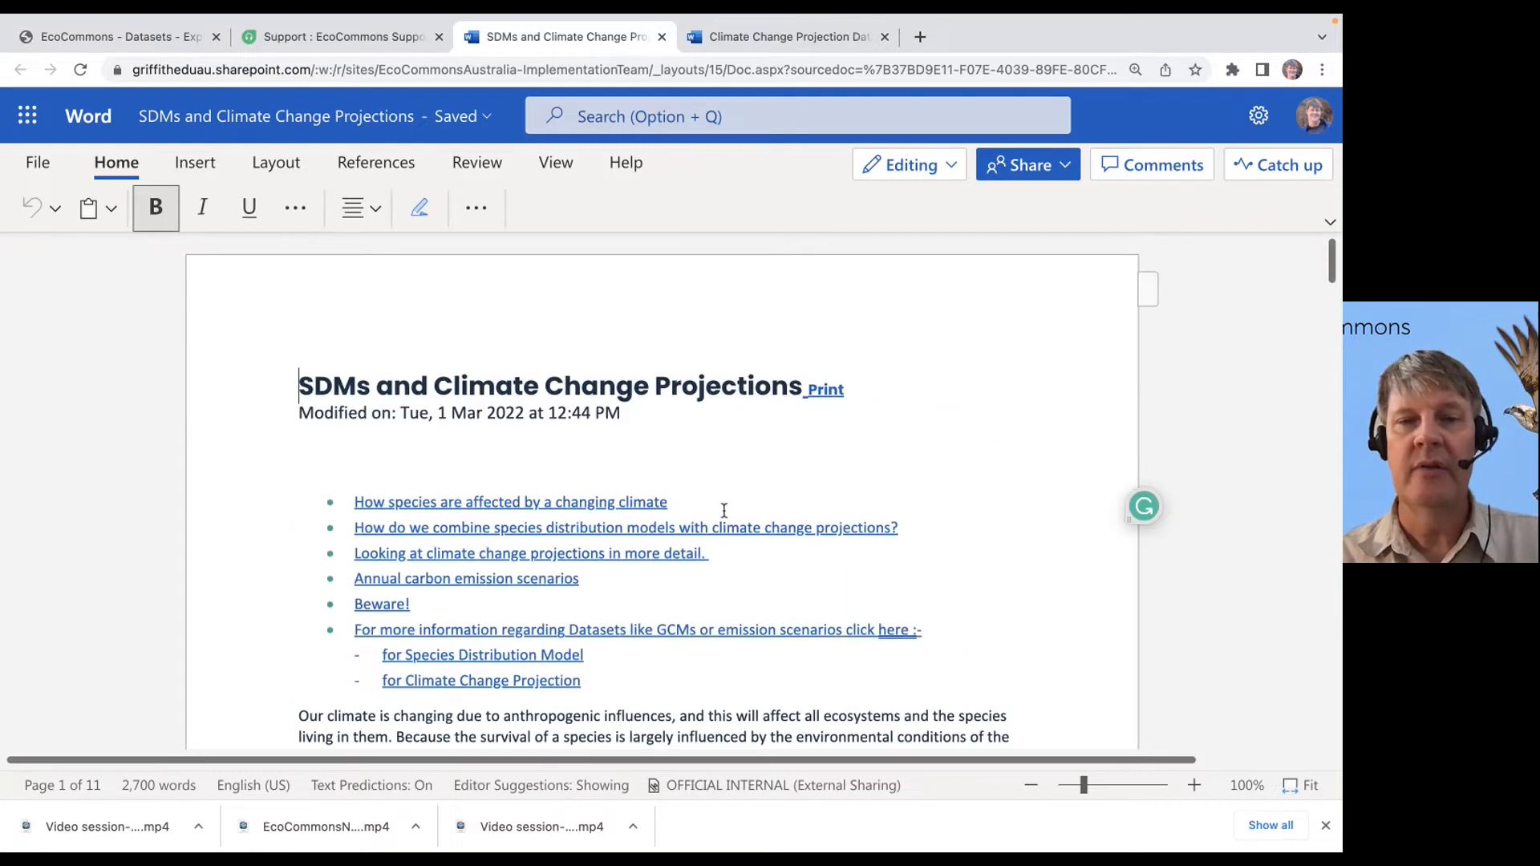
{"action": "scroll", "scroll_direction": "down", "scroll_amount": 3}
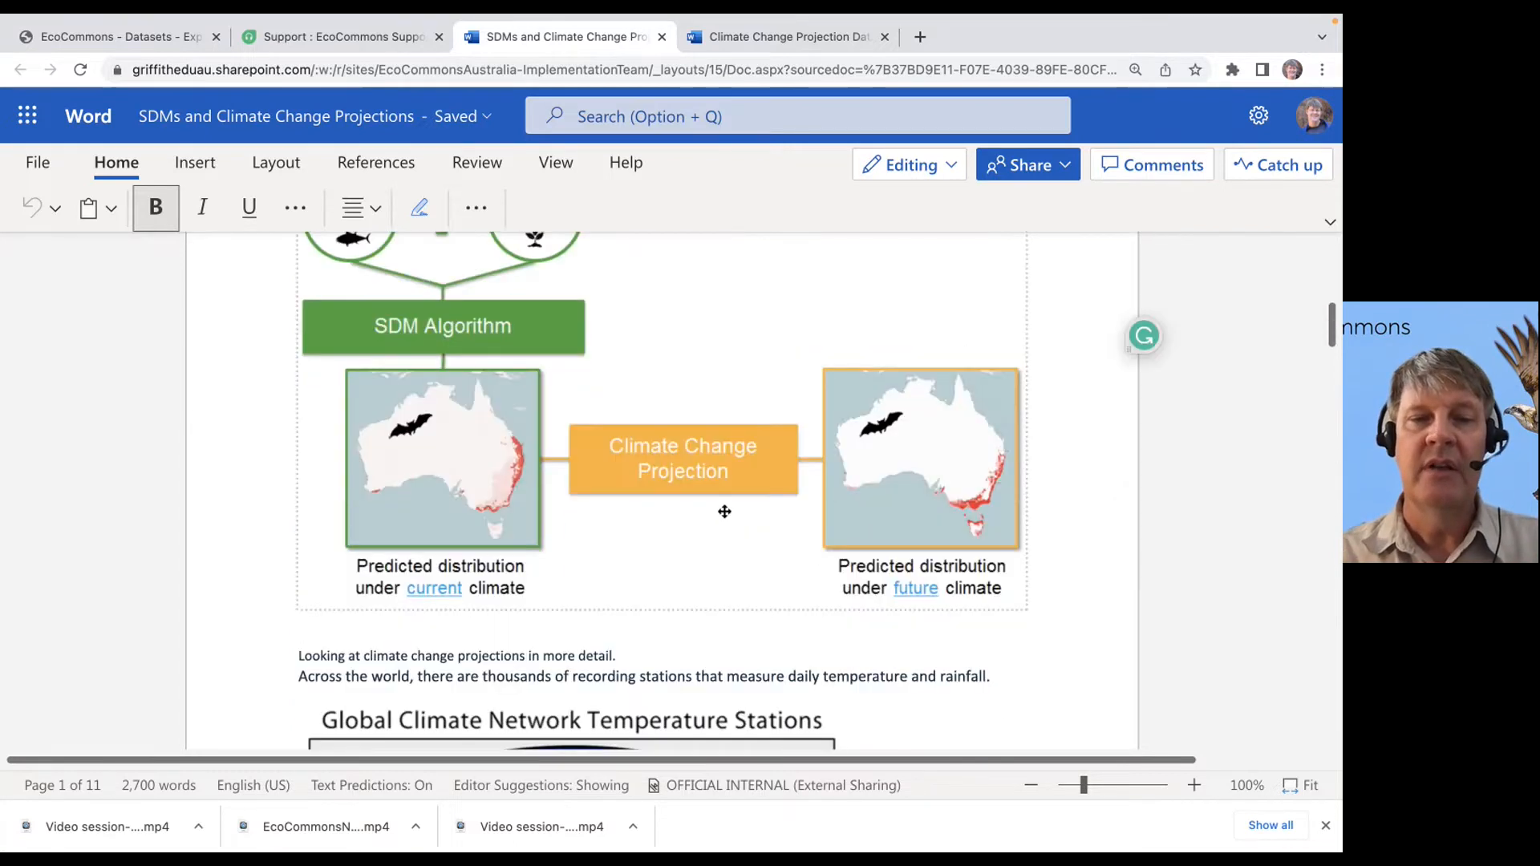
{"action": "scroll", "scroll_direction": "down", "scroll_amount": 3}
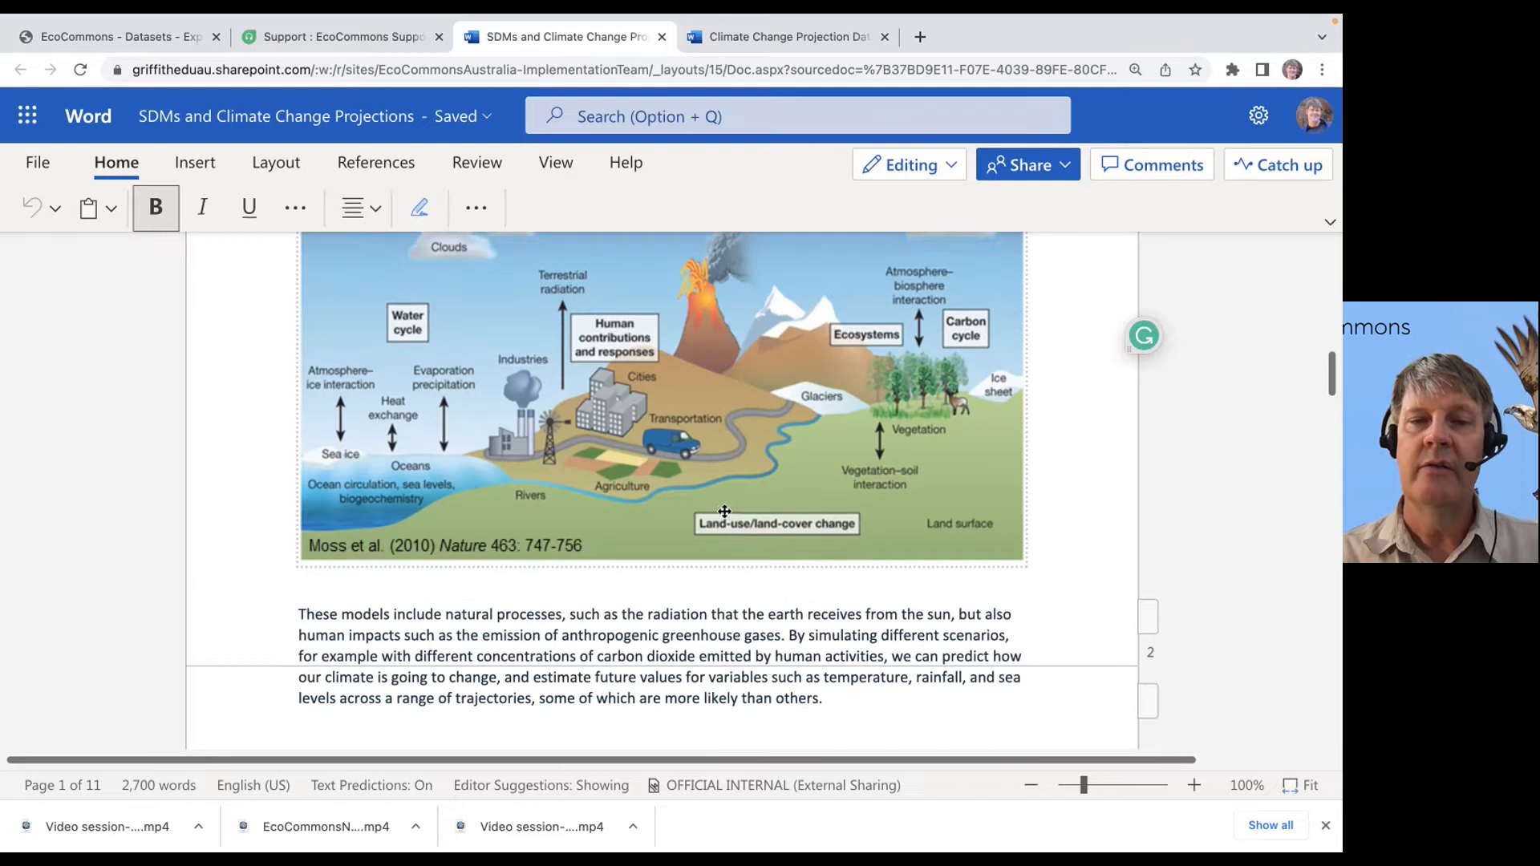
{"action": "scroll", "scroll_direction": "down", "scroll_amount": 3}
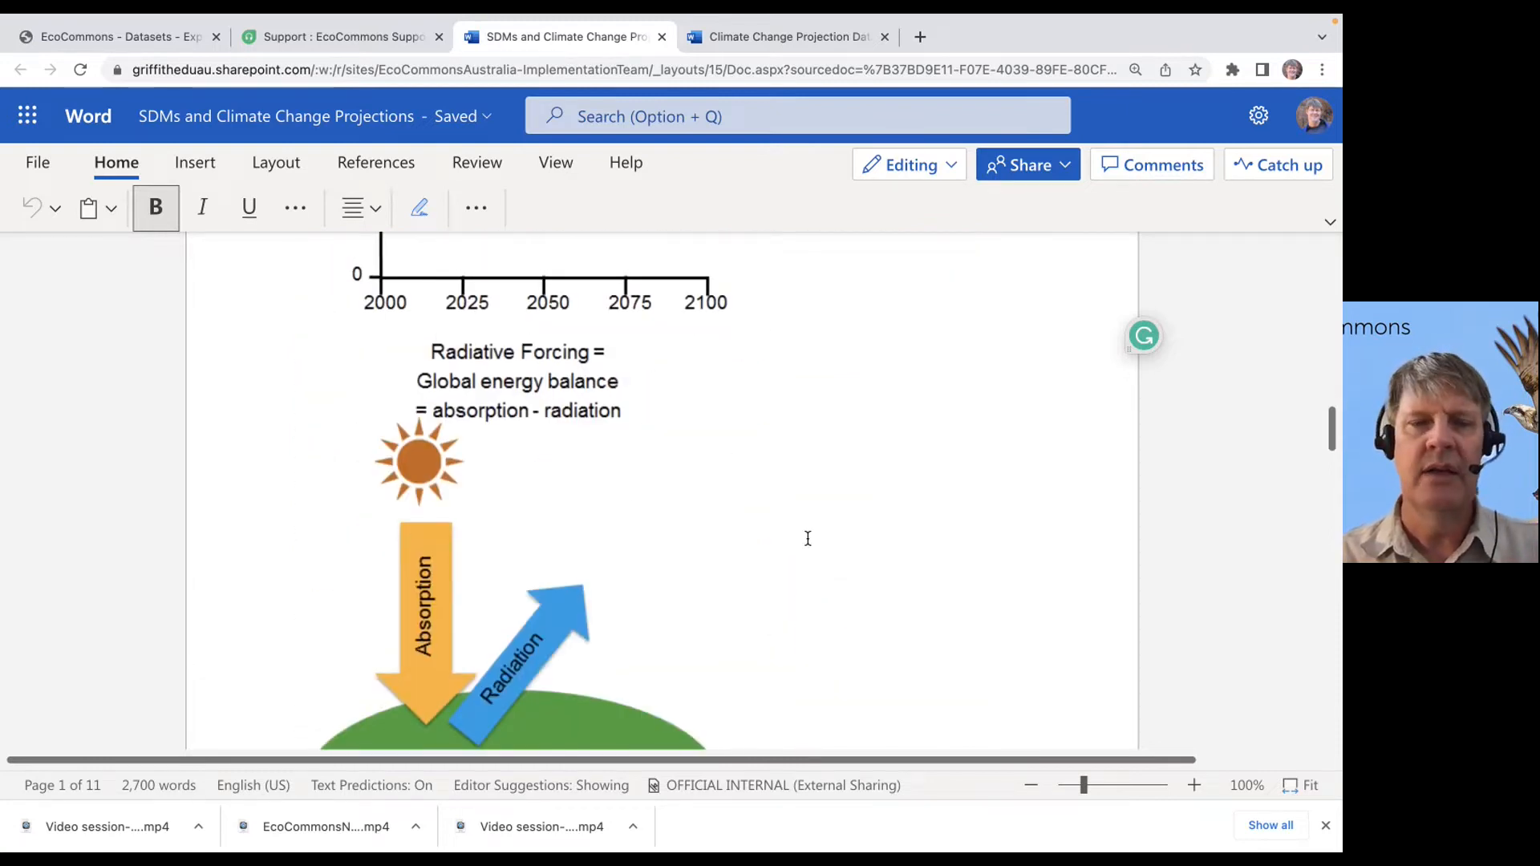
{"action": "scroll", "scroll_direction": "down", "scroll_amount": 3}
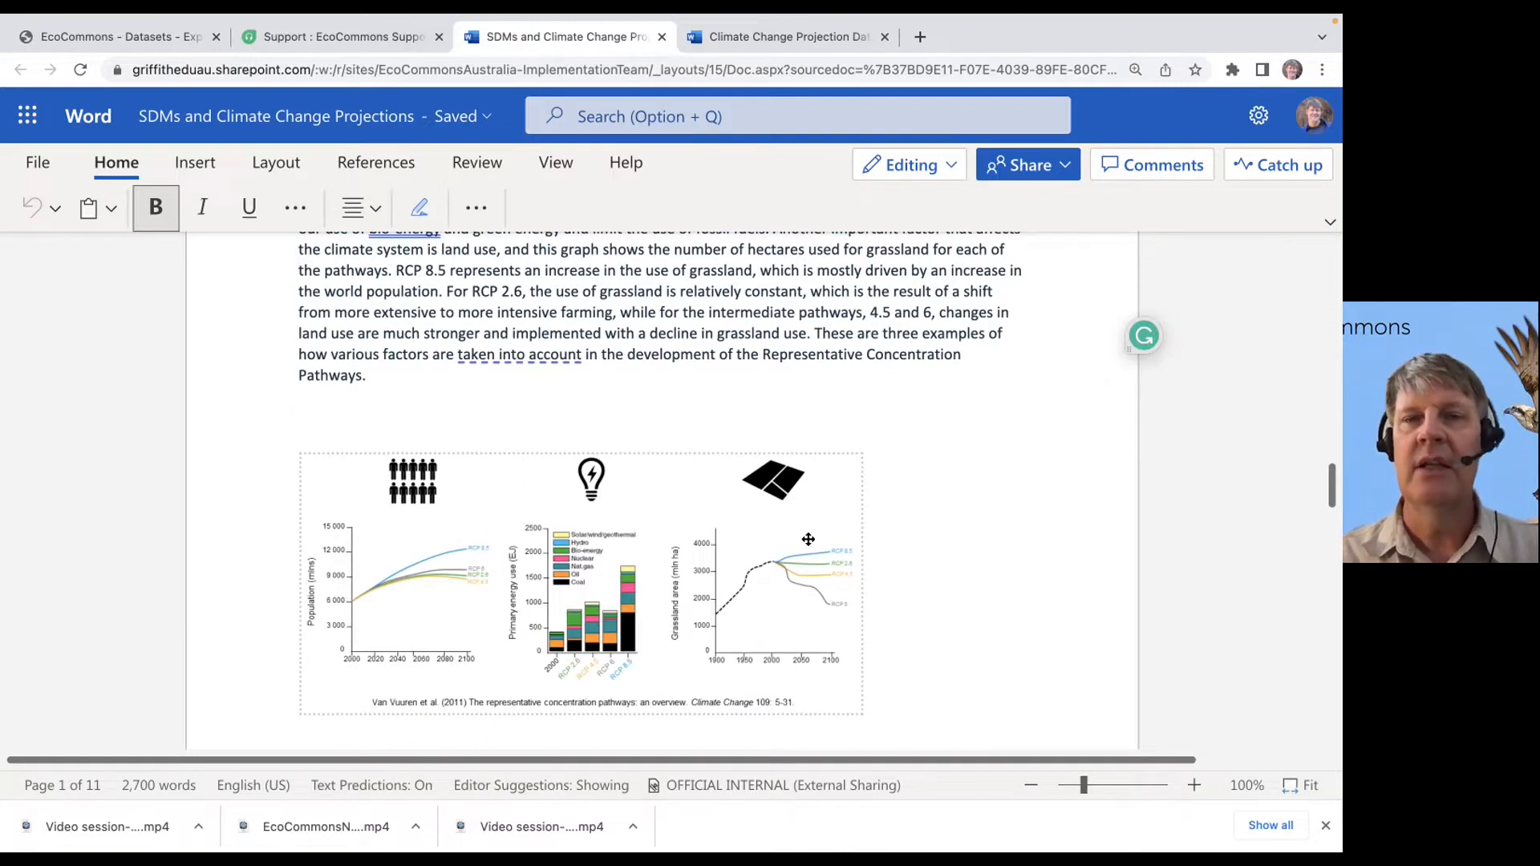
{"action": "scroll", "scroll_direction": "down", "scroll_amount": 3}
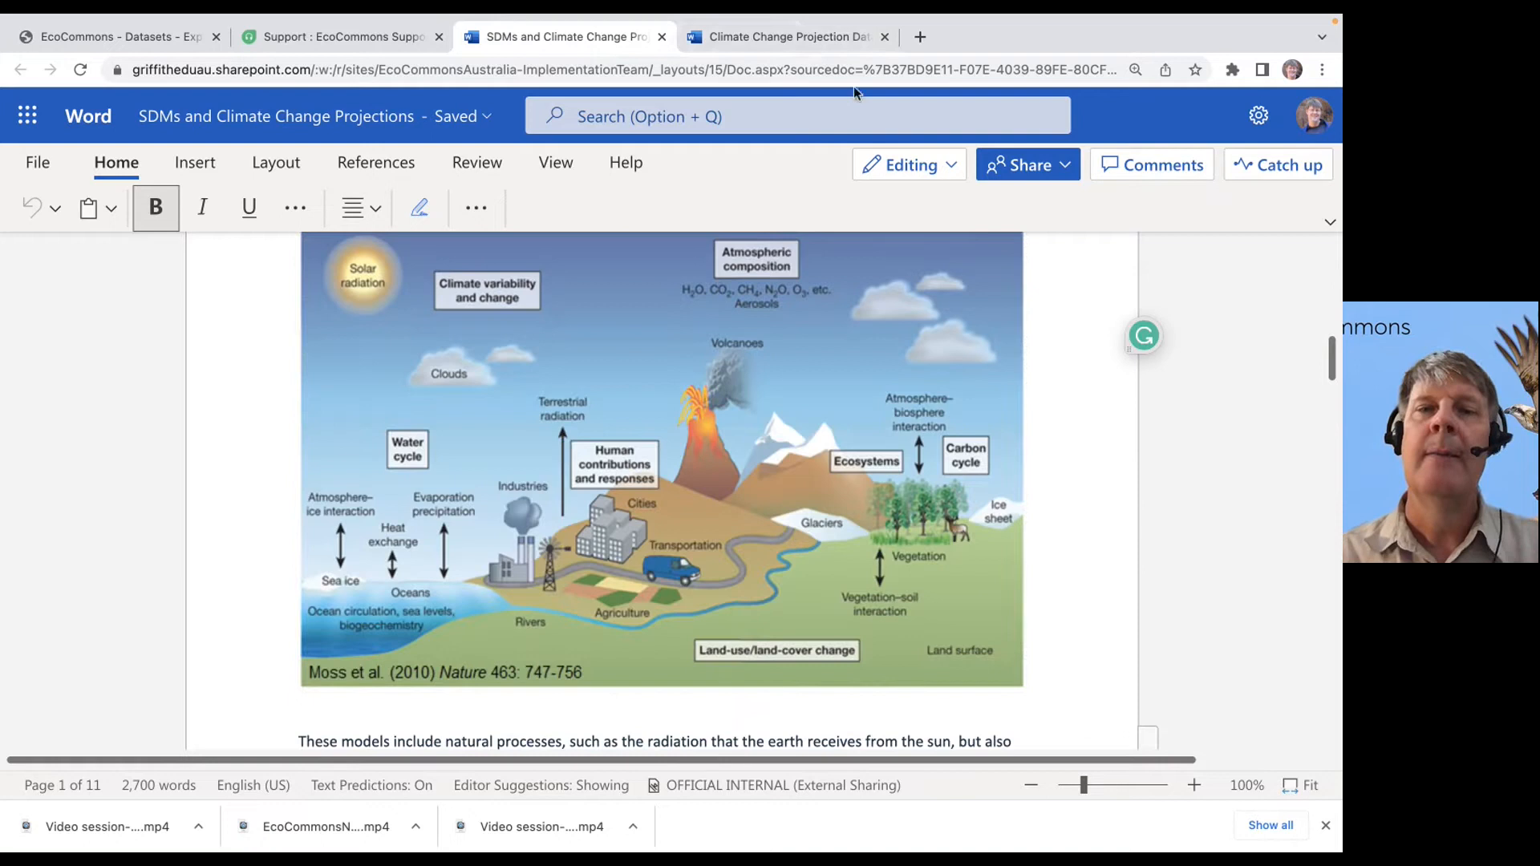
{"action": "left_click", "coordinate": [781, 36]}
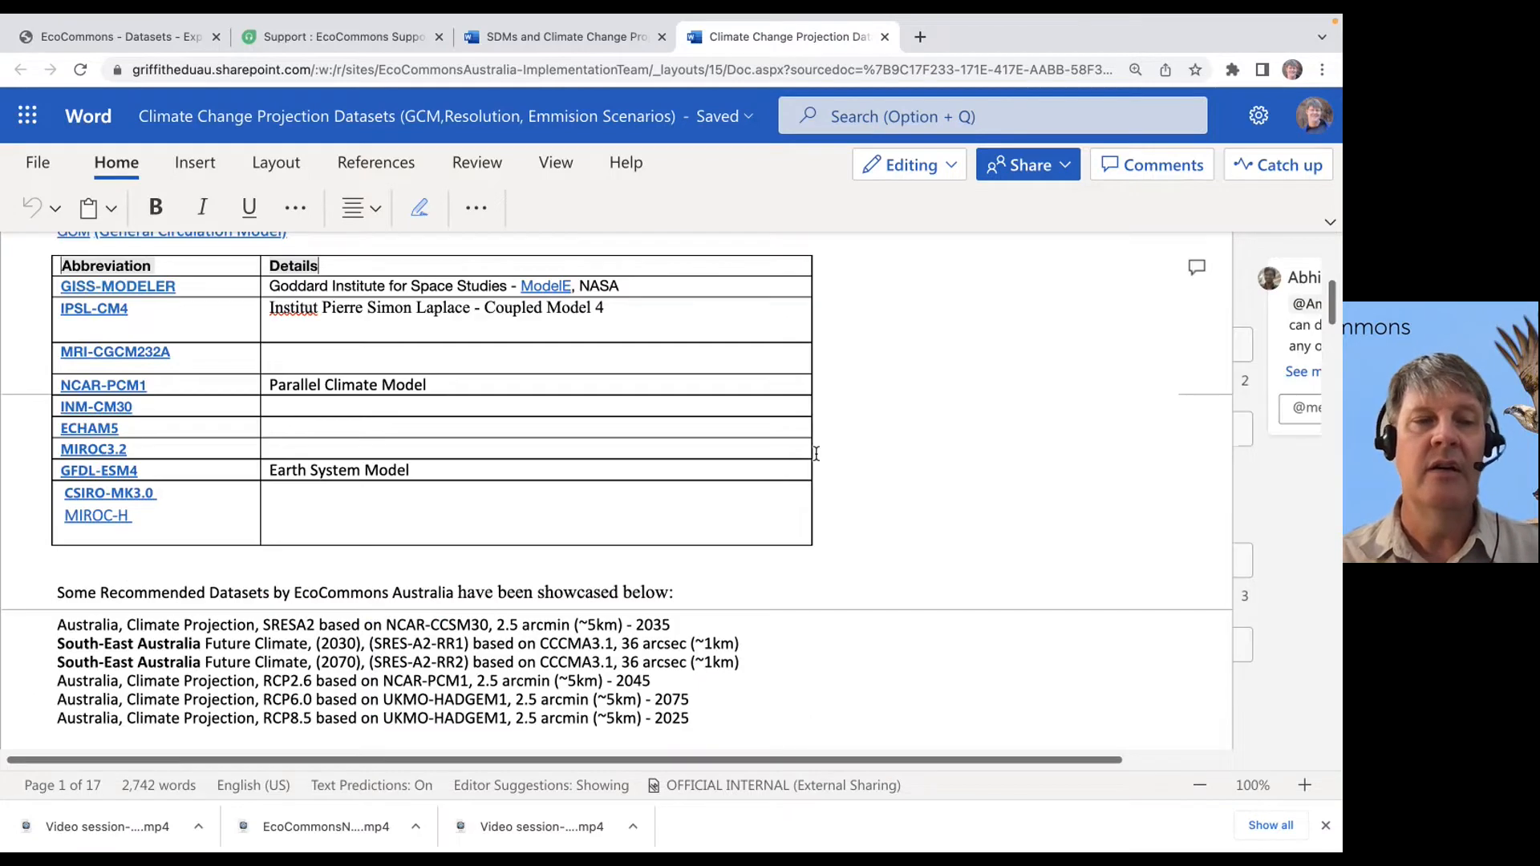
Read through the future climate datasets and Bioclim layers tables in the Climate Change Projection Datasets document
{"action": "scroll", "scroll_direction": "down", "scroll_amount": 3}
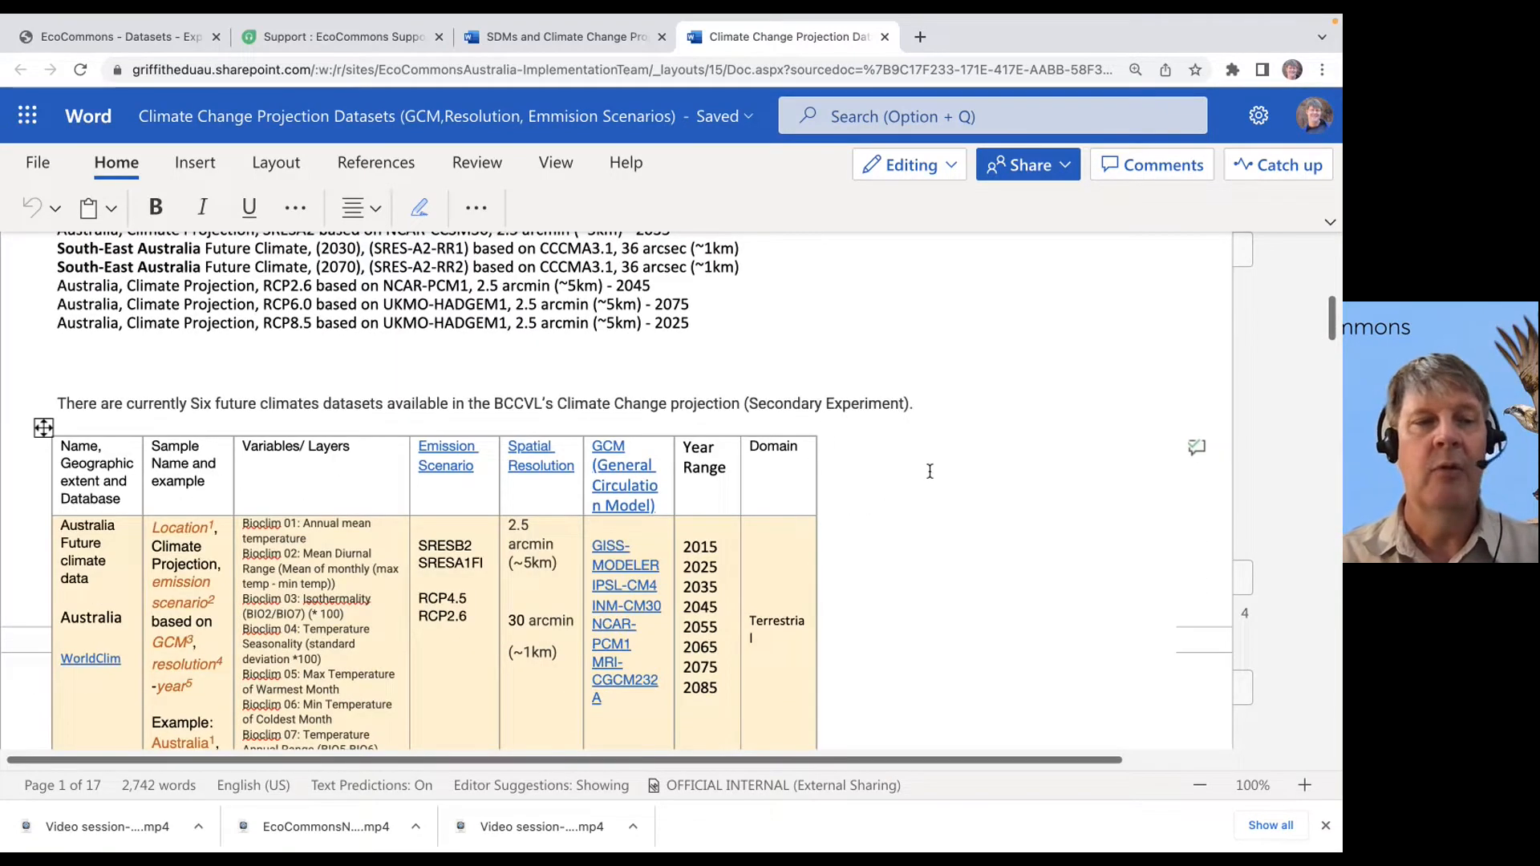
{"action": "mouse_move", "coordinate": [1000, 470]}
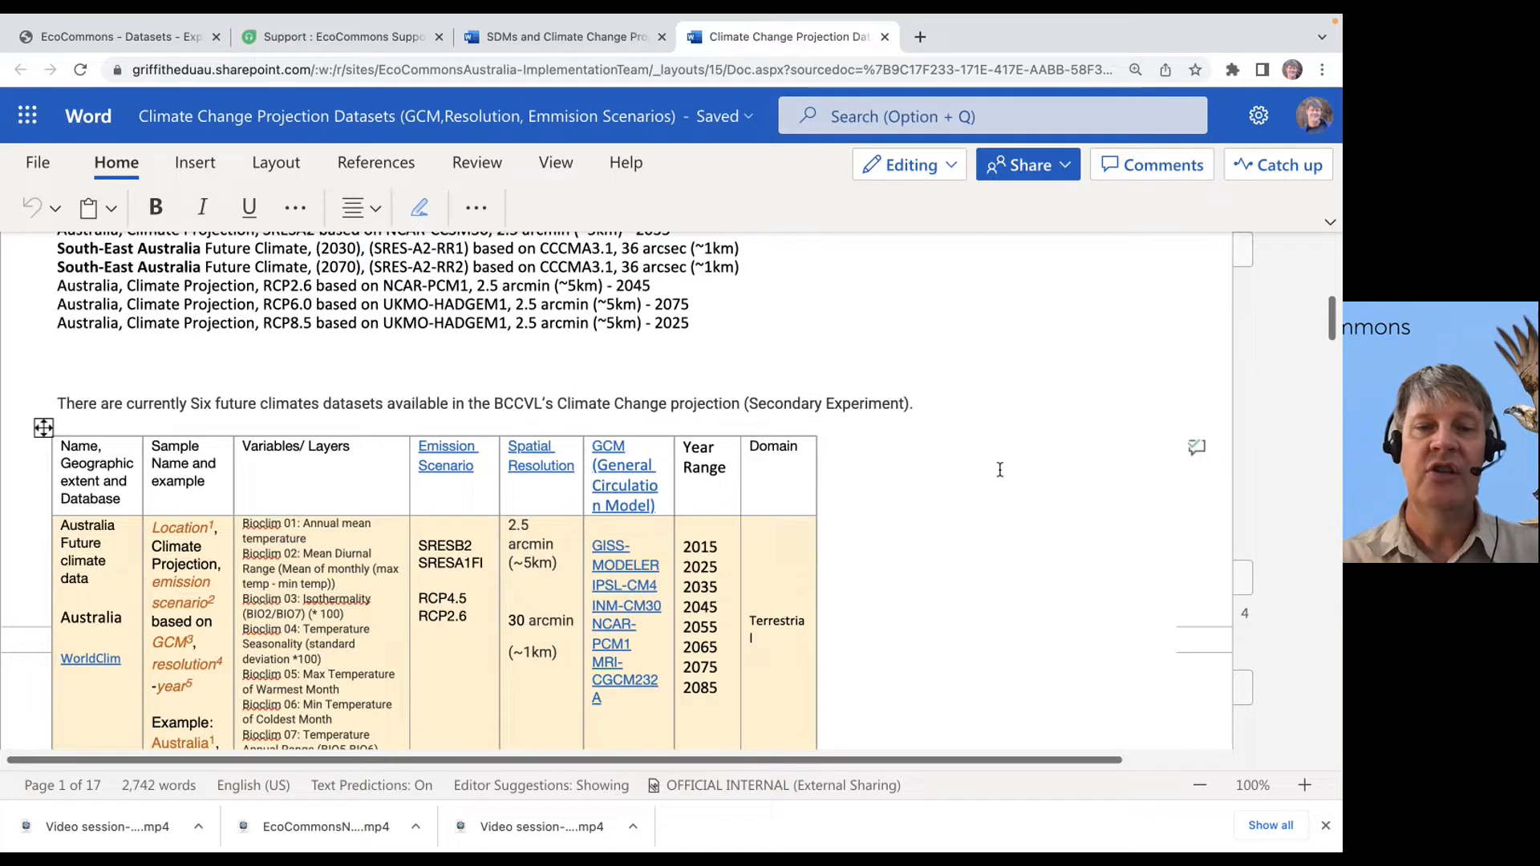
{"action": "mouse_move", "coordinate": [1014, 506]}
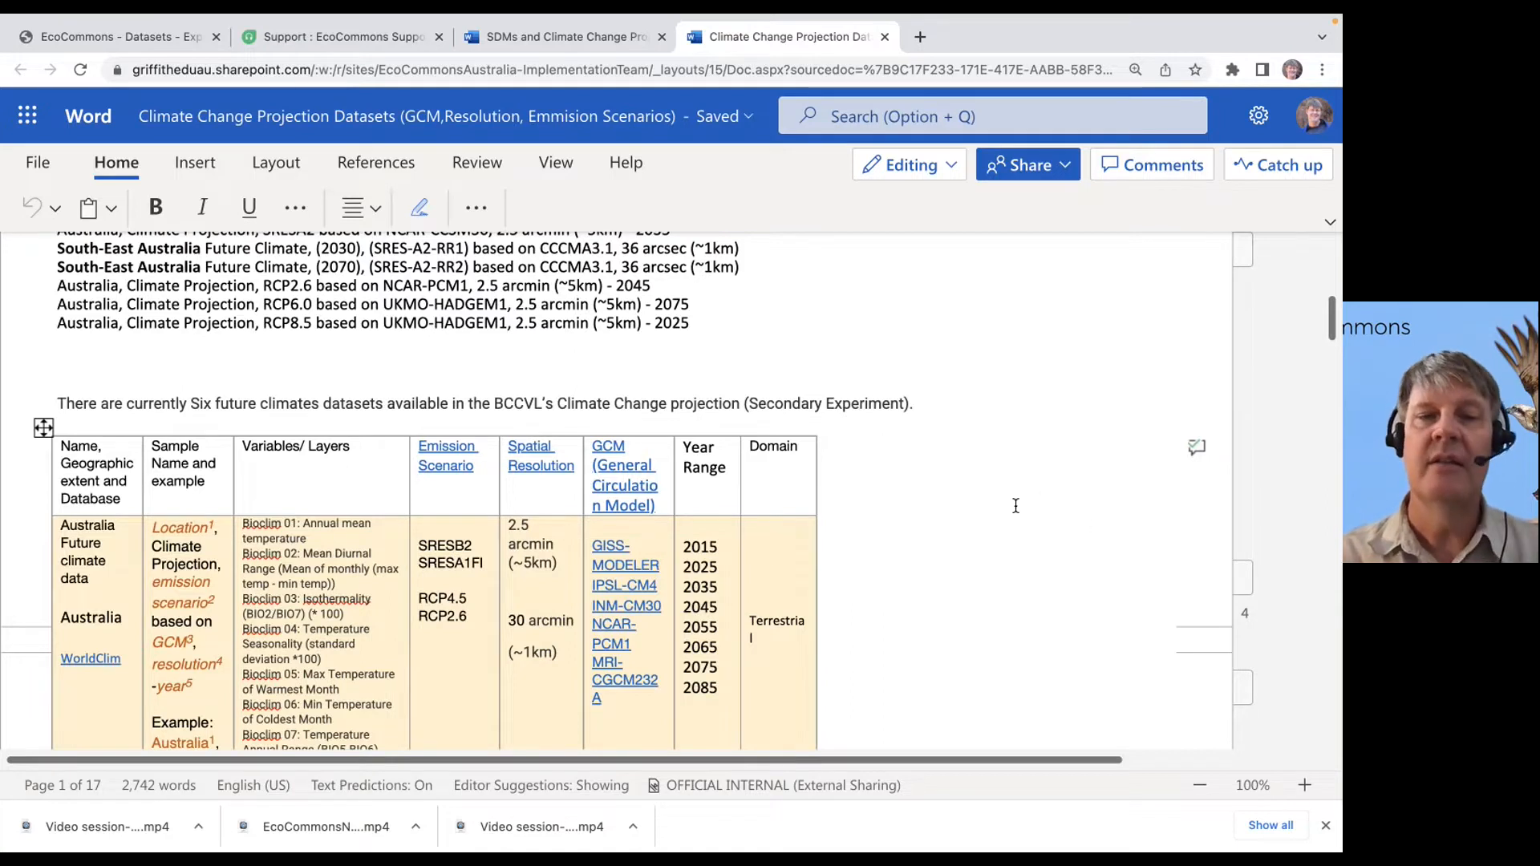
{"action": "scroll", "scroll_direction": "down", "scroll_amount": 3}
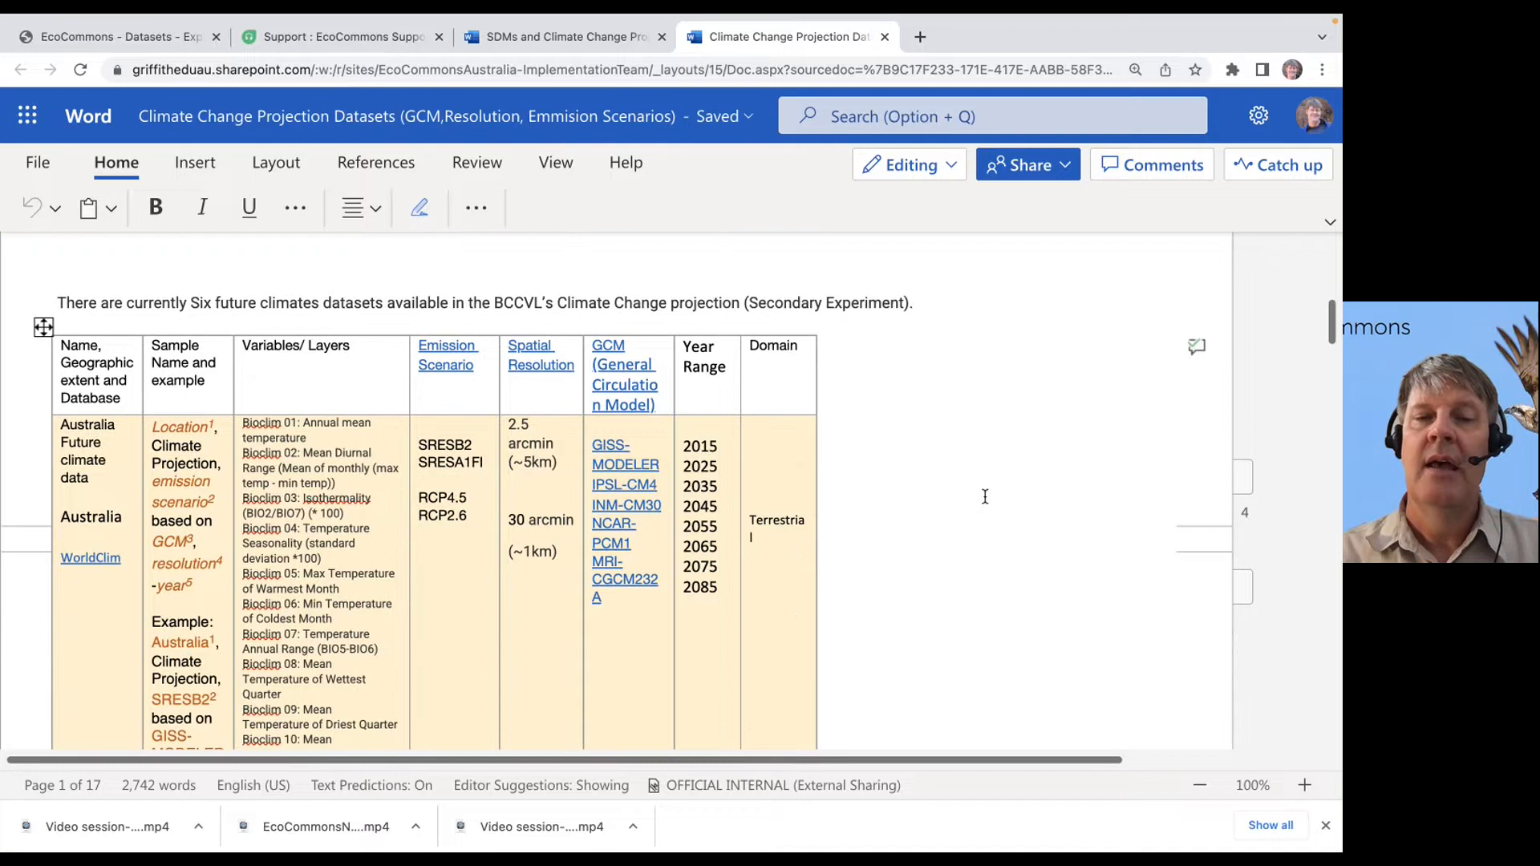
{"action": "scroll", "scroll_direction": "down", "scroll_amount": 3}
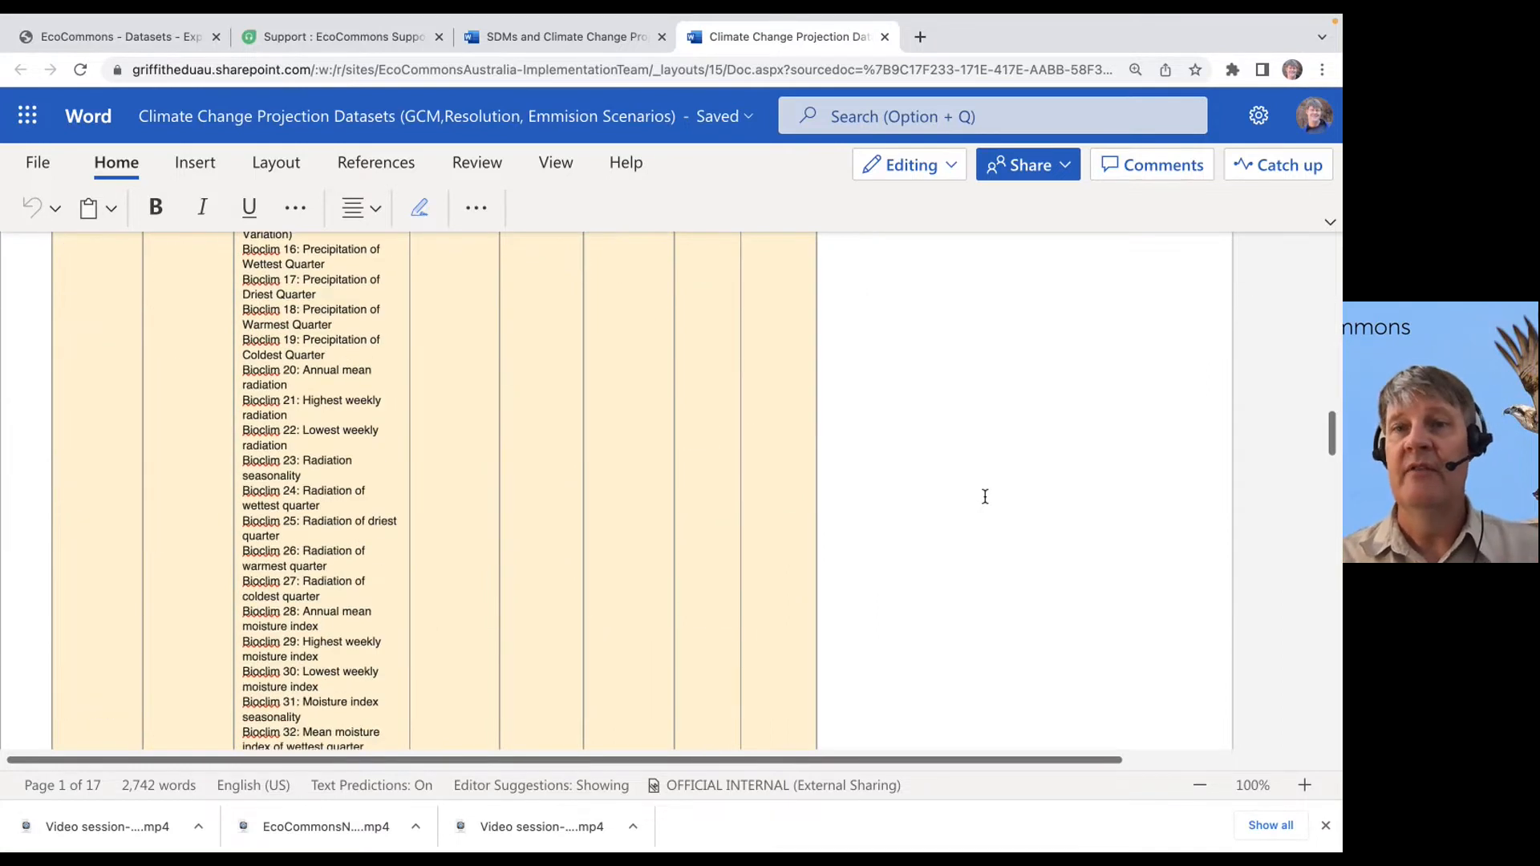
{"action": "scroll", "scroll_direction": "down", "scroll_amount": 3}
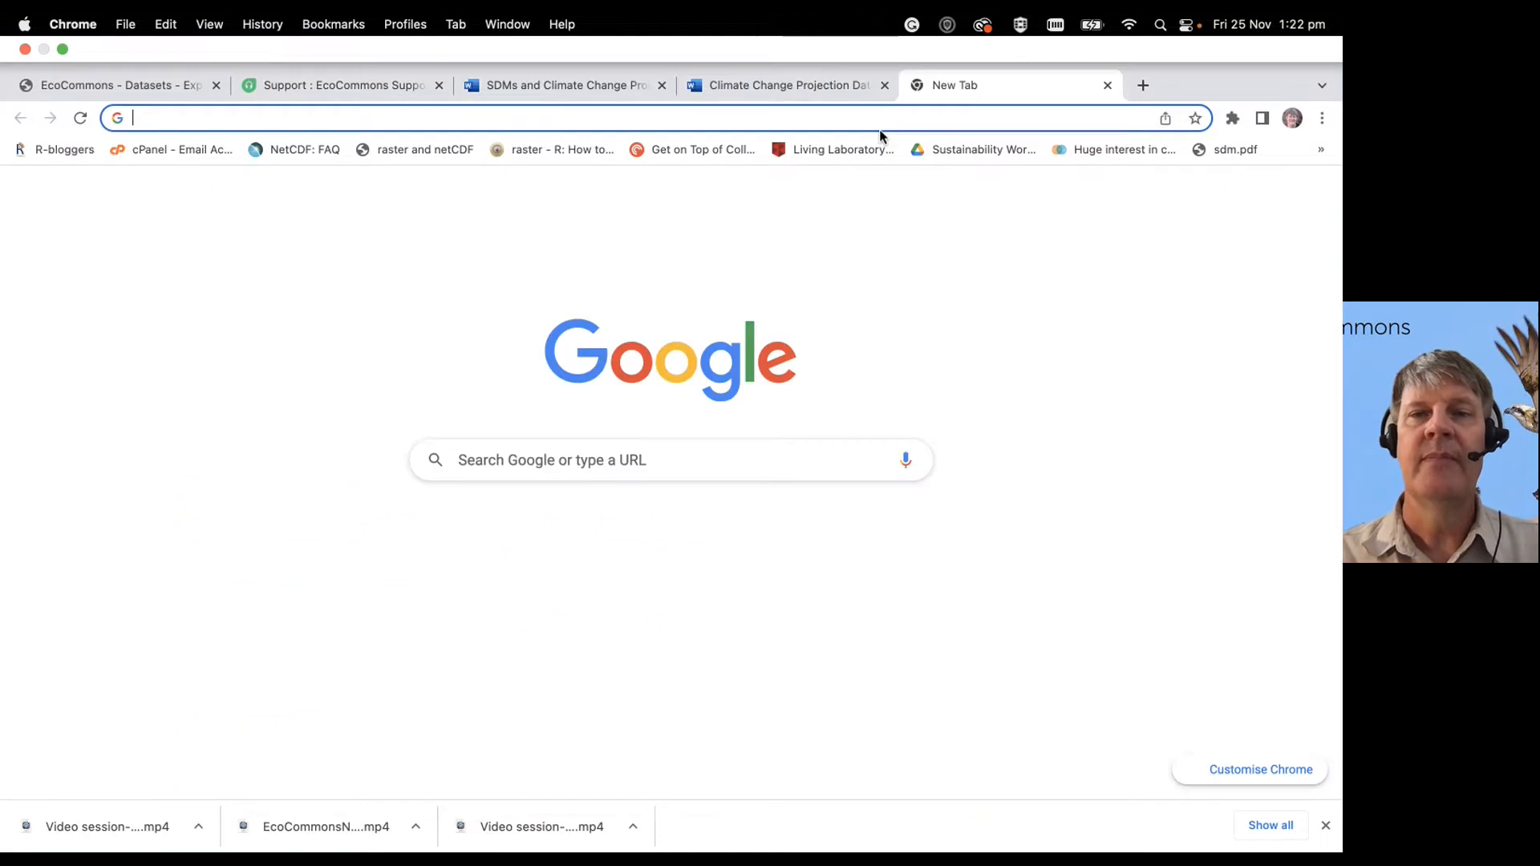
Start entering ecocommons.org.au in the new tab's address bar
{"action": "left_click", "coordinate": [629, 117]}
{"action": "type", "text": "ecocommons.org.au"}
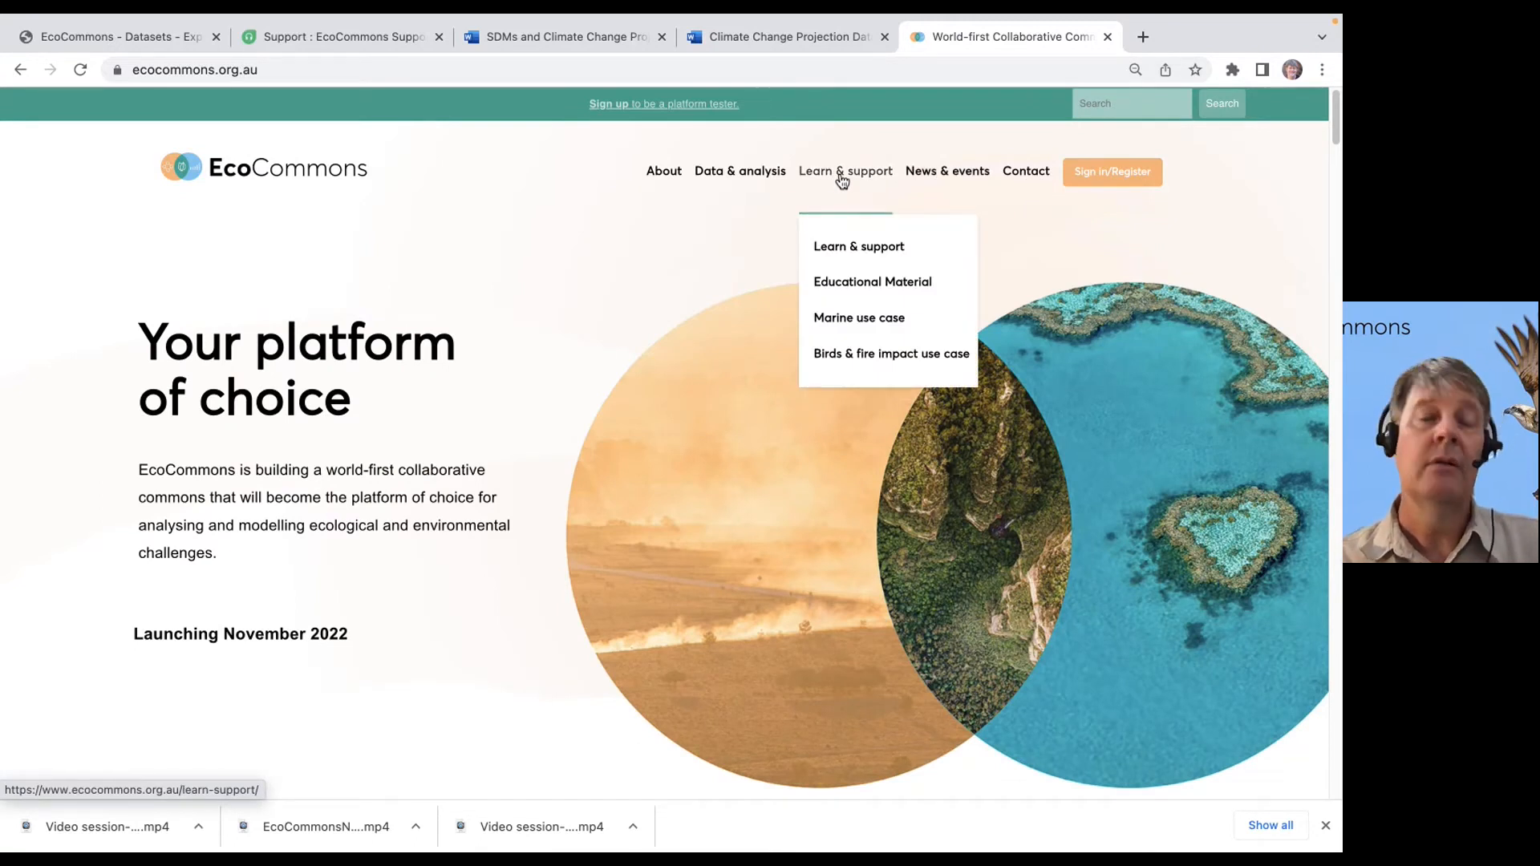
{"action": "mouse_move", "coordinate": [871, 282]}
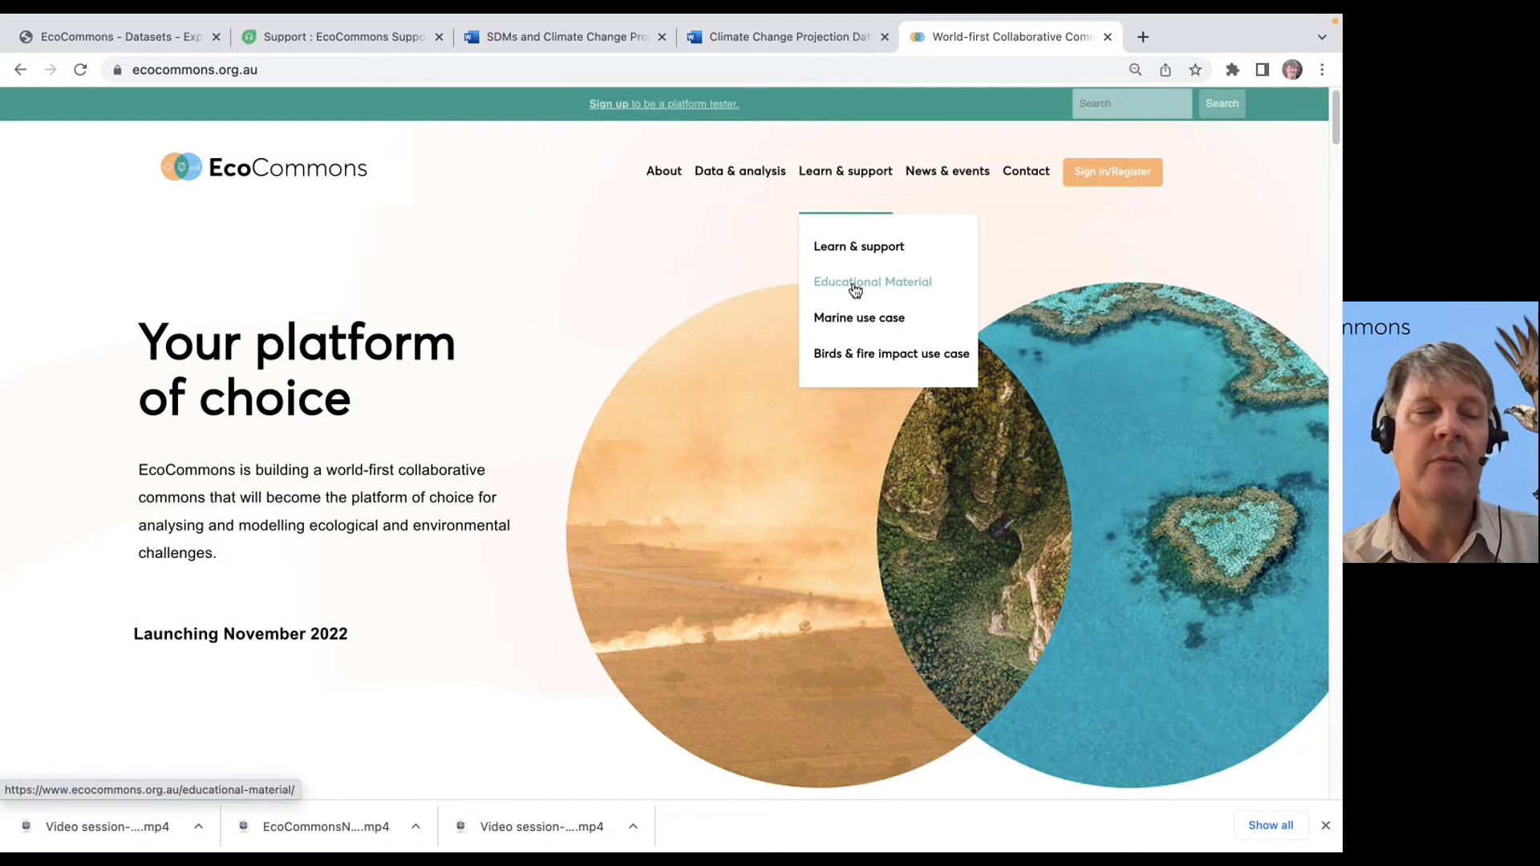